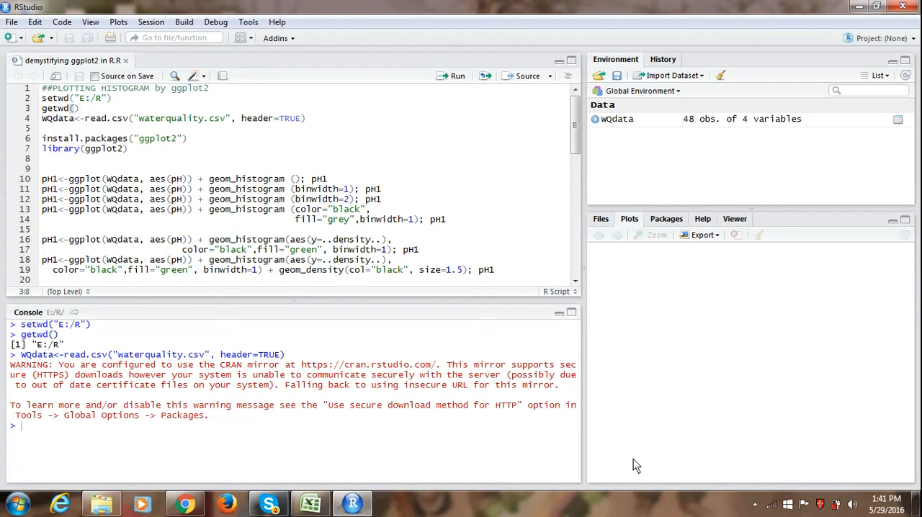
mouse_move(555, 465)
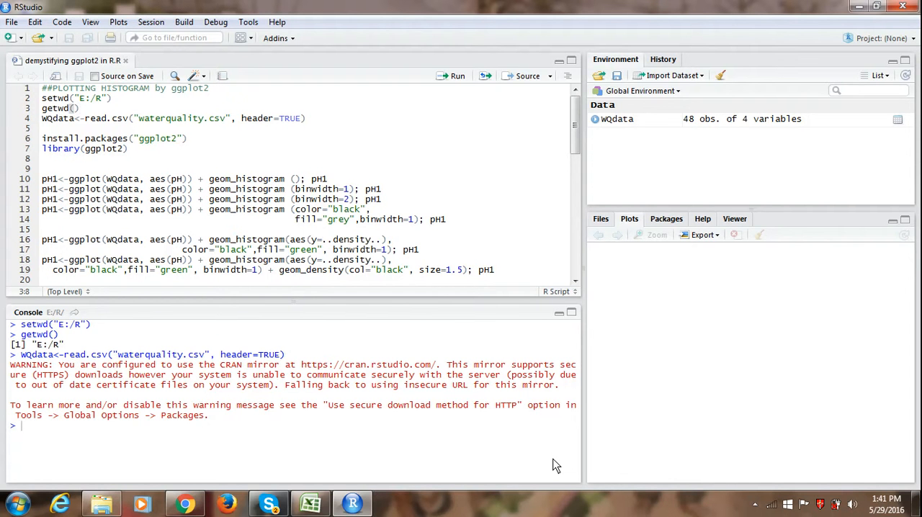
mouse_move(333, 428)
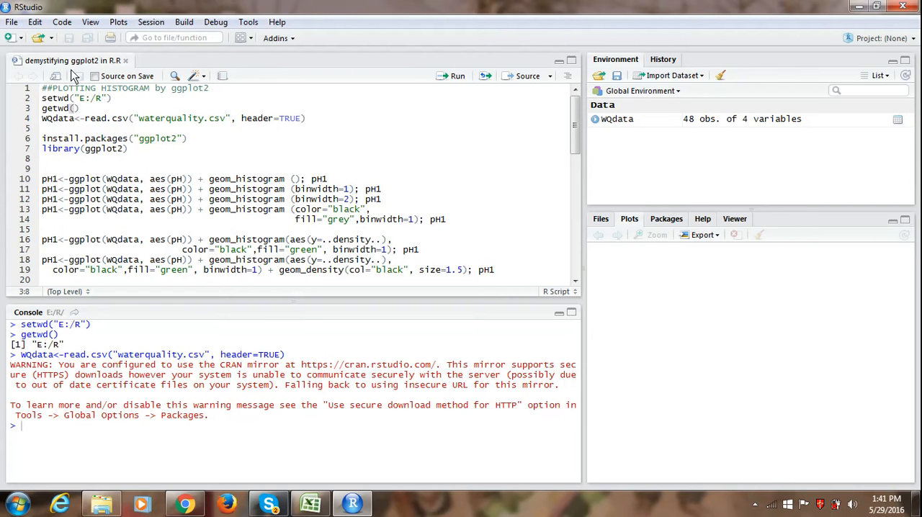
mouse_move(126, 101)
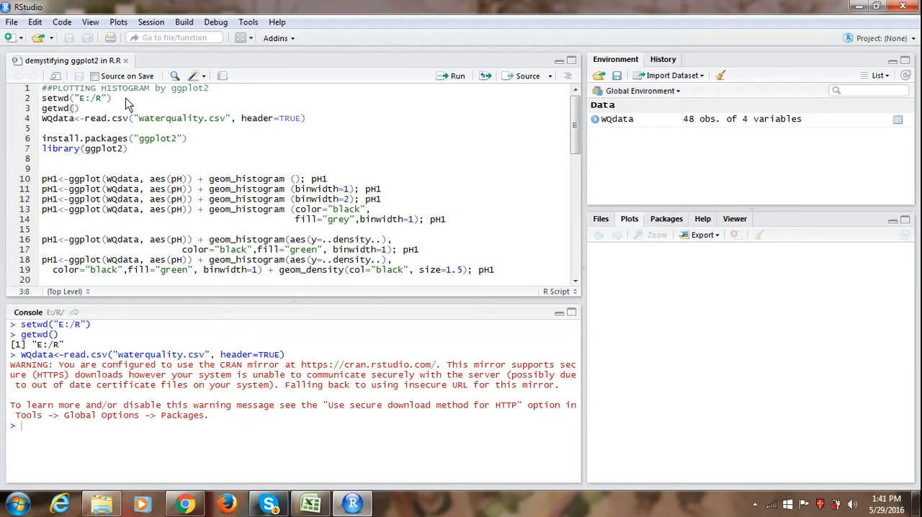
mouse_move(220, 100)
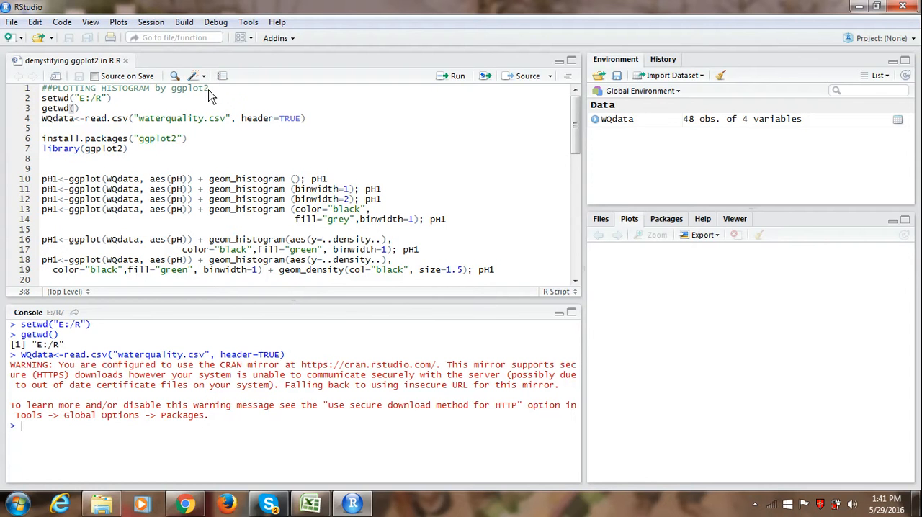
mouse_move(211, 118)
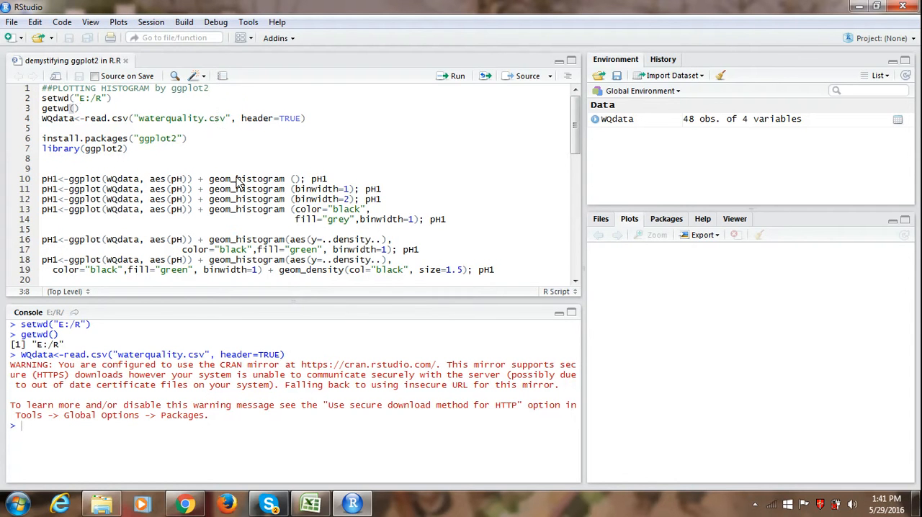
Step: Switch to the Excel waterquality sheet to review its id, lake, season and pH columns
click(311, 502)
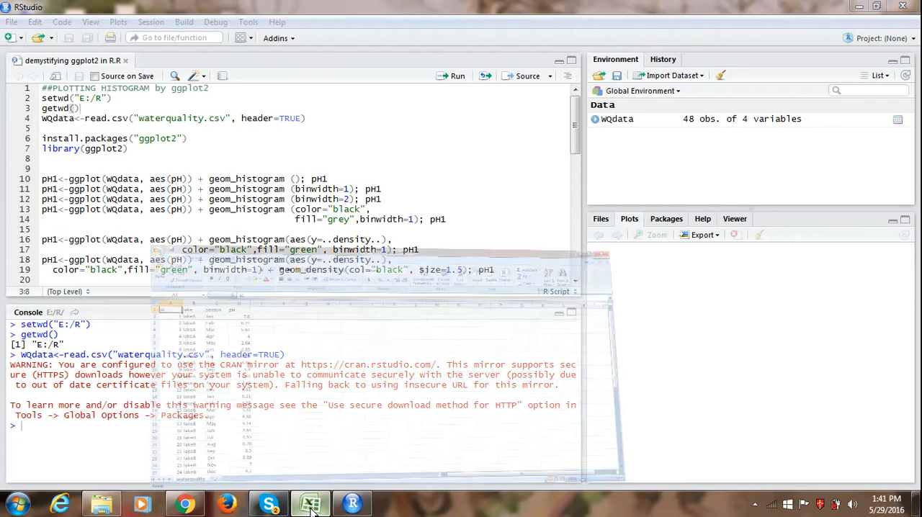
click(311, 503)
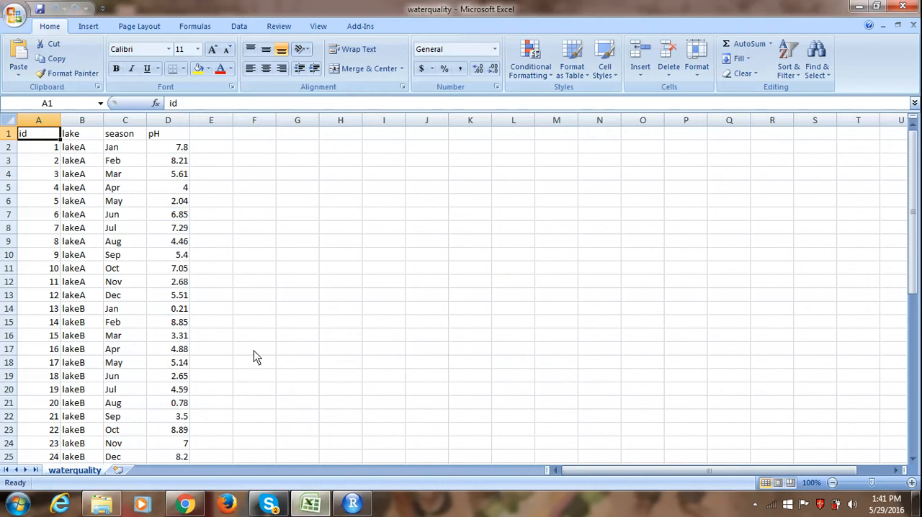
mouse_move(169, 142)
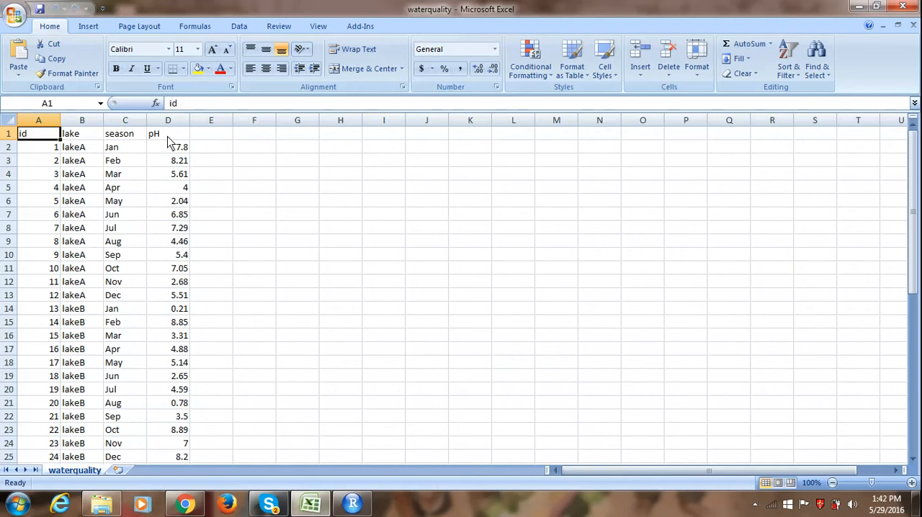
mouse_move(179, 193)
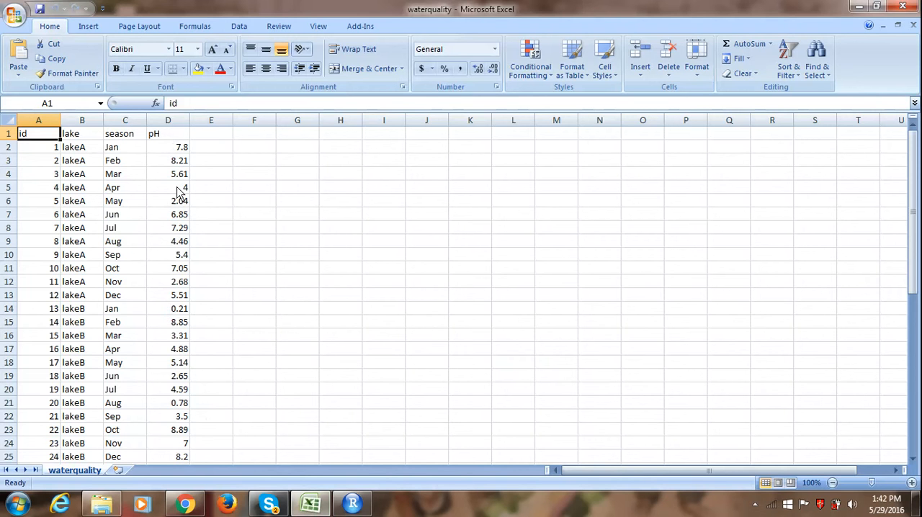
mouse_move(85, 164)
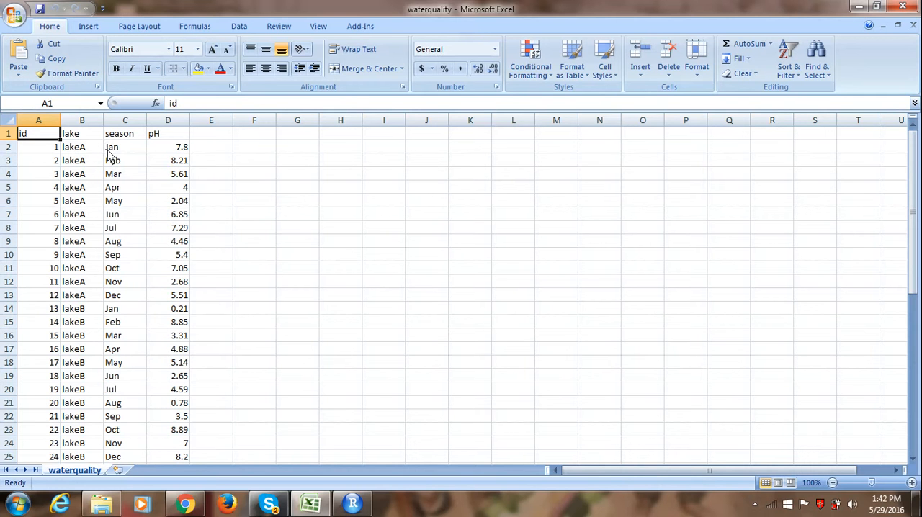
mouse_move(126, 219)
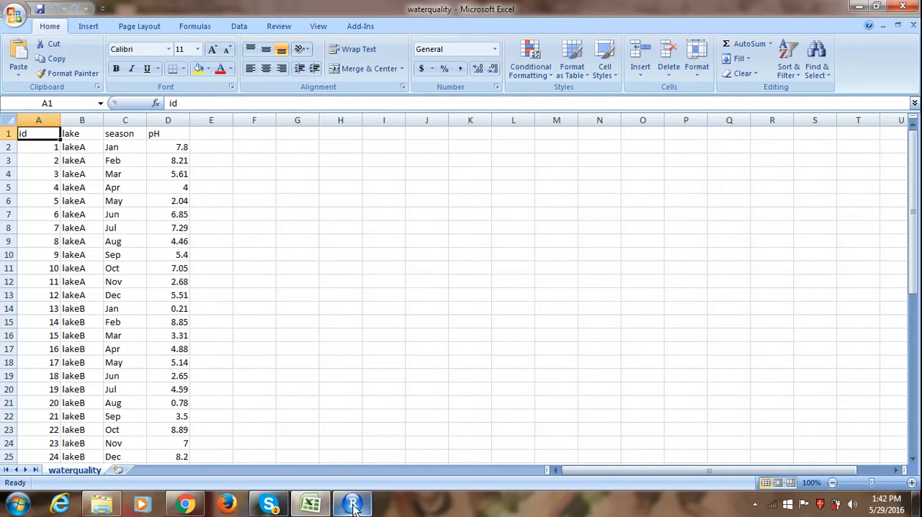
Step: Return to RStudio and review the ggplot2 histogram script lines
click(352, 503)
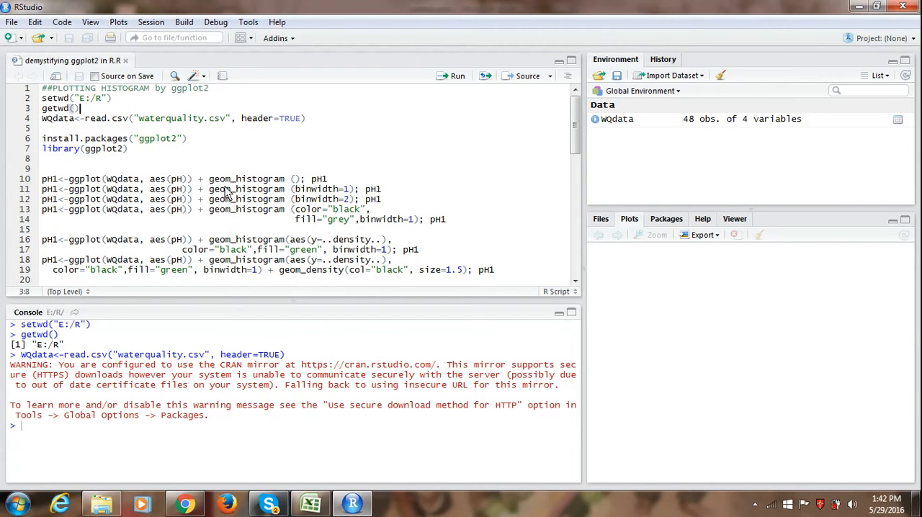
mouse_move(173, 149)
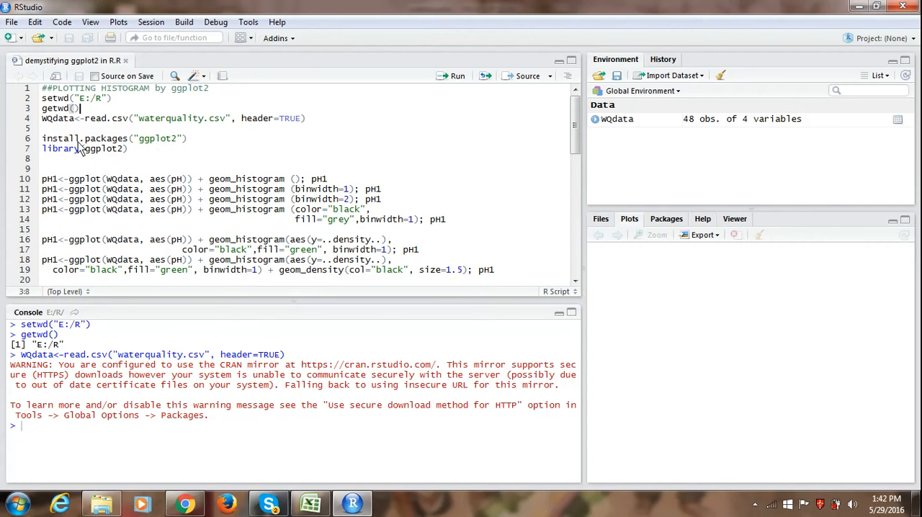
mouse_move(177, 147)
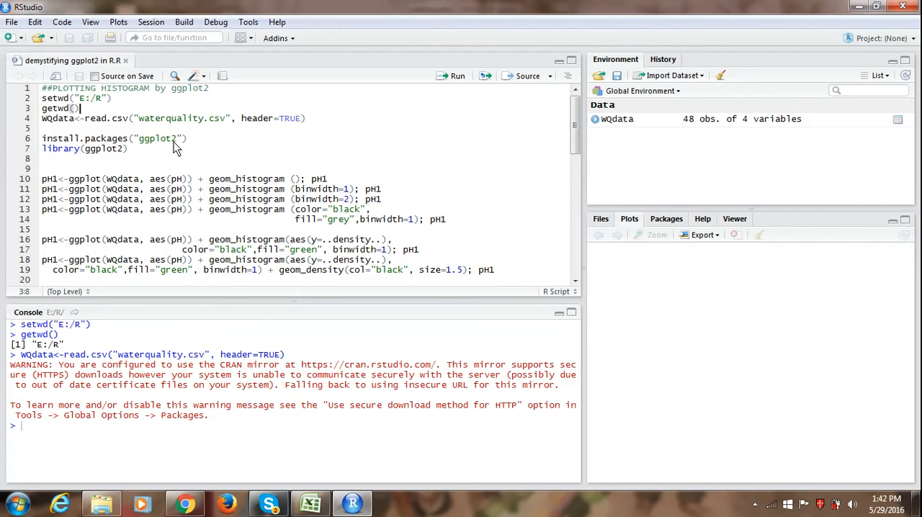
mouse_move(187, 157)
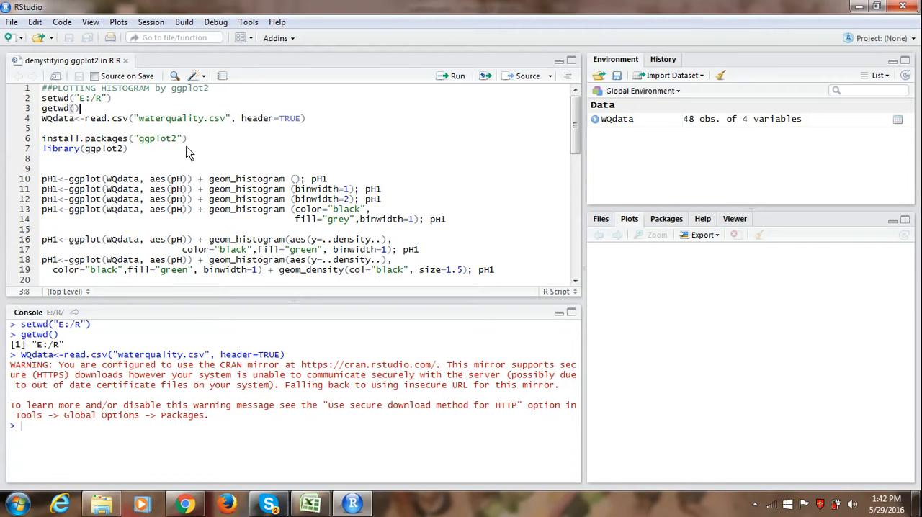
mouse_move(97, 160)
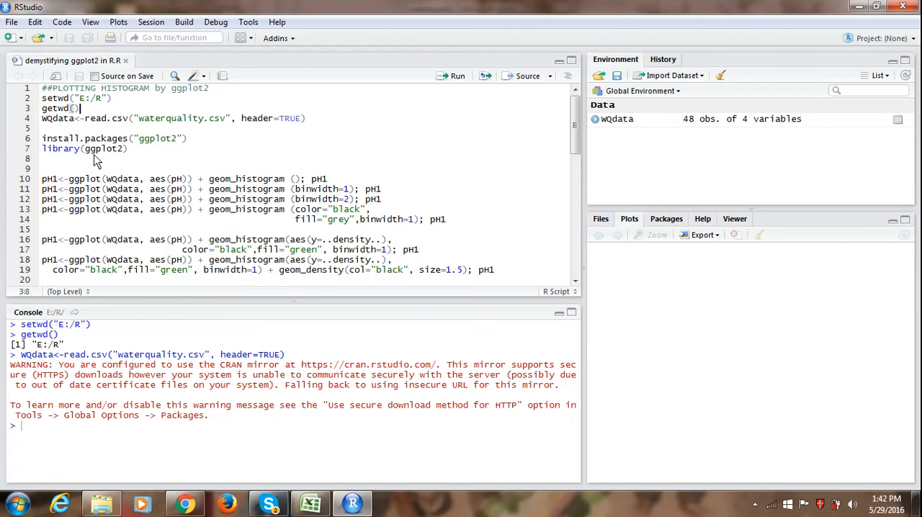
mouse_move(72, 159)
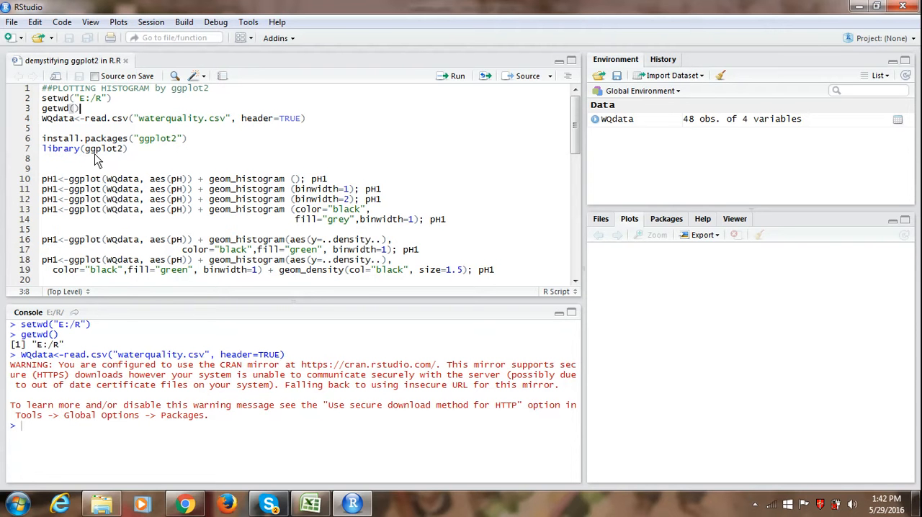
mouse_move(119, 173)
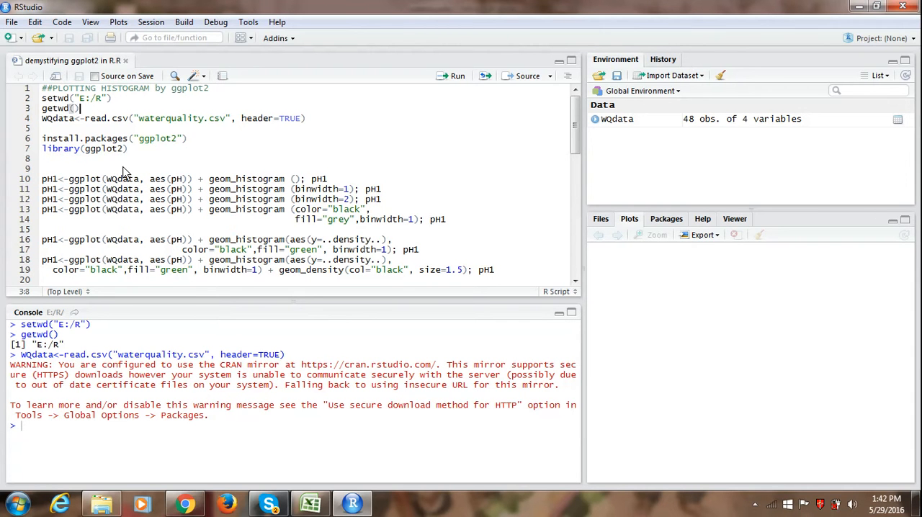
mouse_move(148, 173)
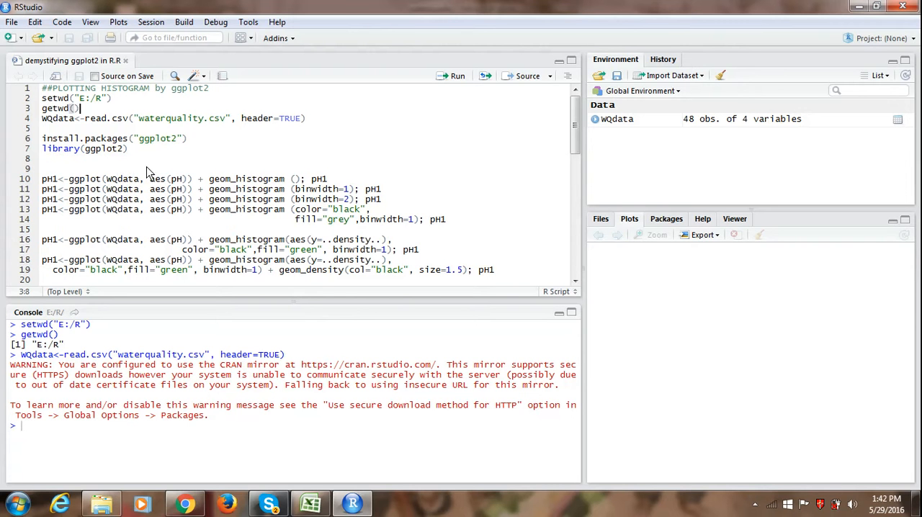
mouse_move(47, 187)
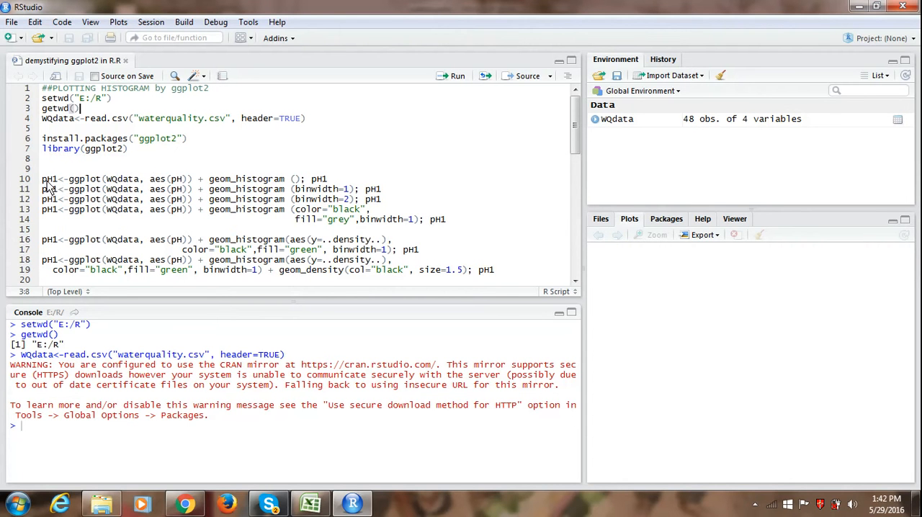
mouse_move(302, 182)
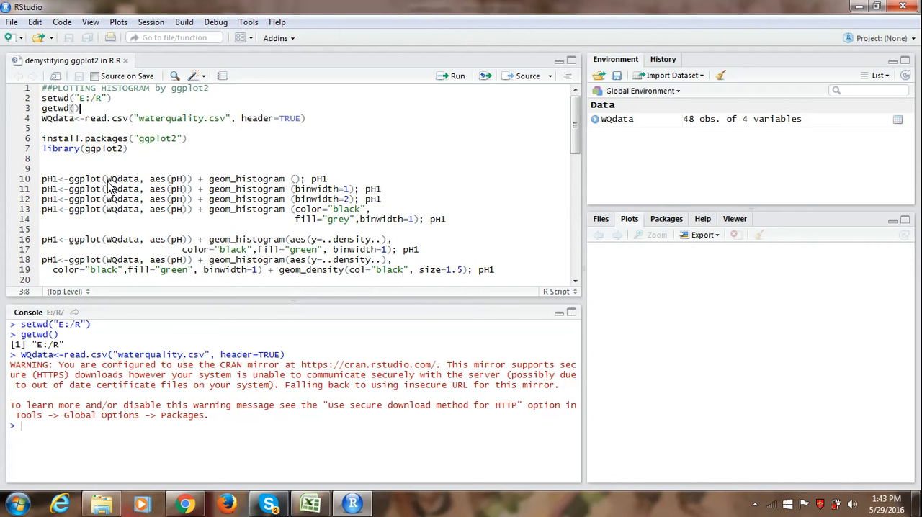
mouse_move(136, 186)
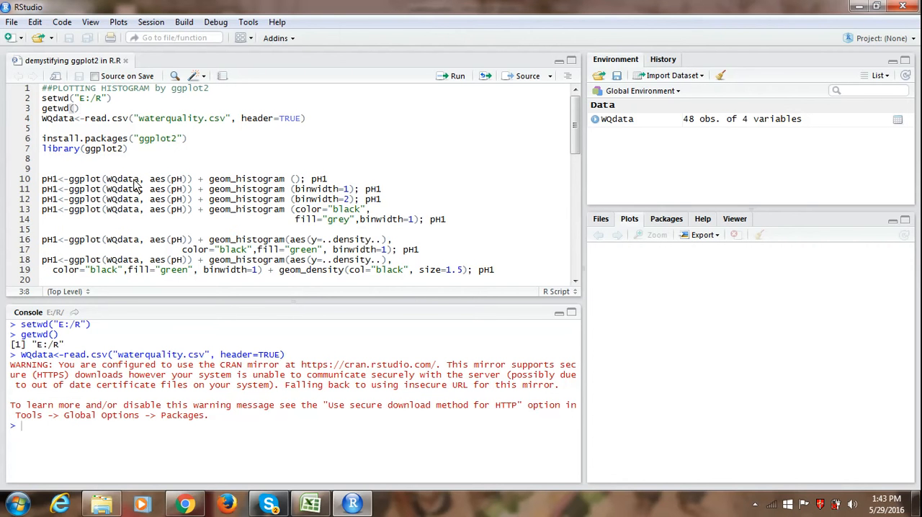
click(79, 108)
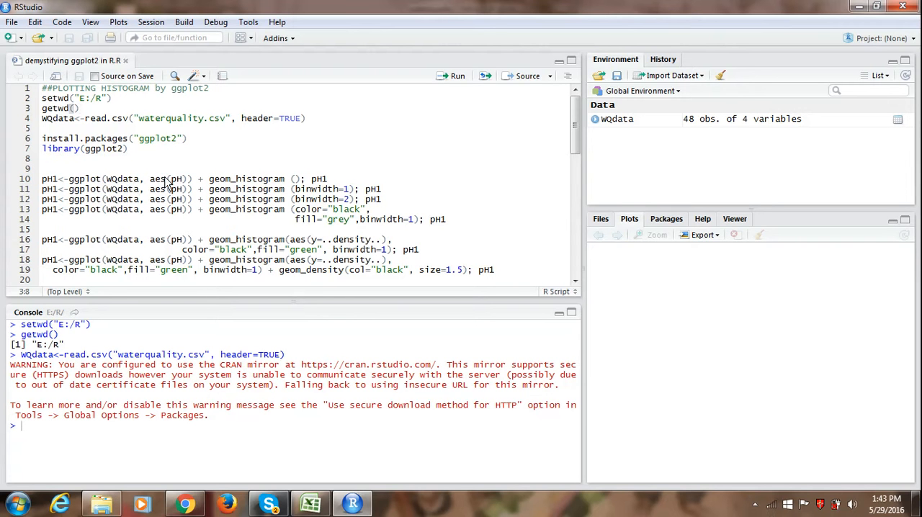
mouse_move(173, 185)
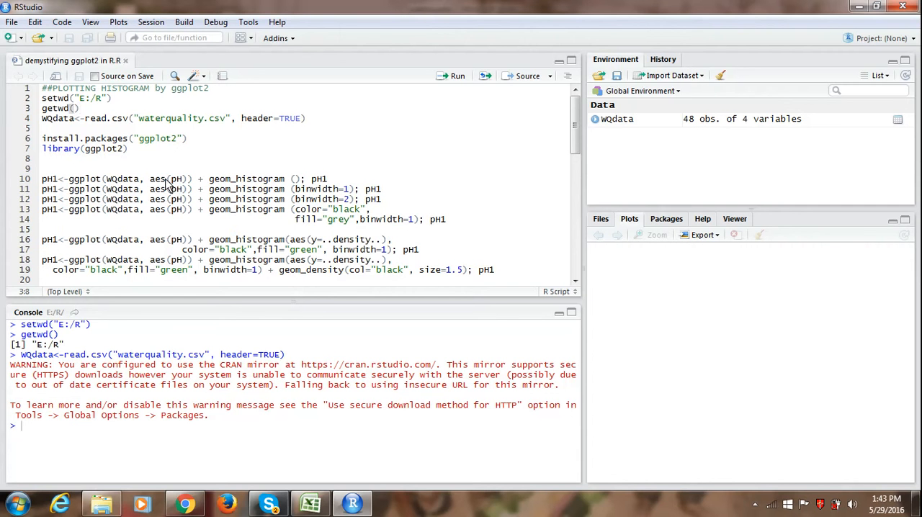
mouse_move(244, 182)
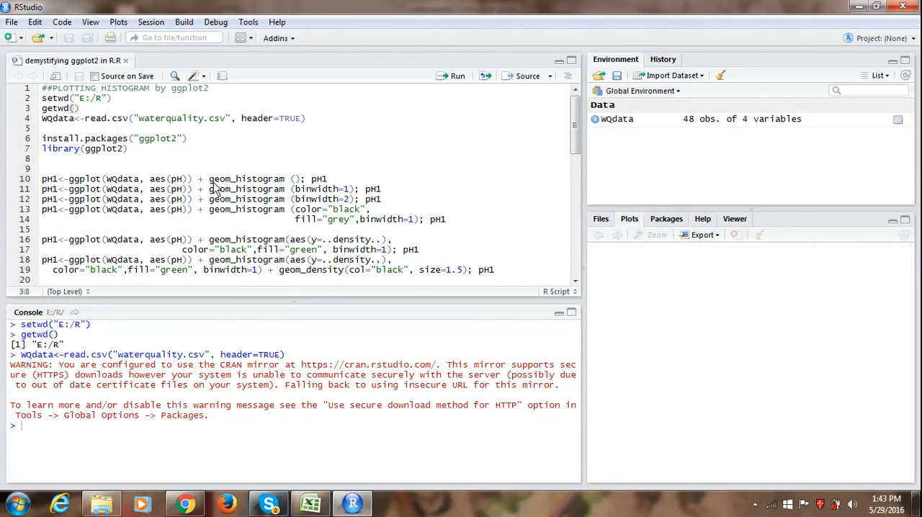
mouse_move(285, 187)
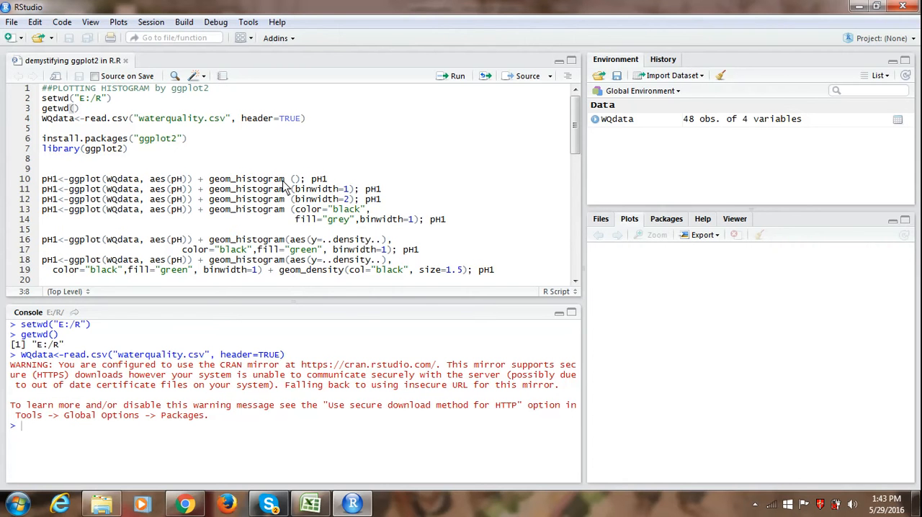
mouse_move(302, 186)
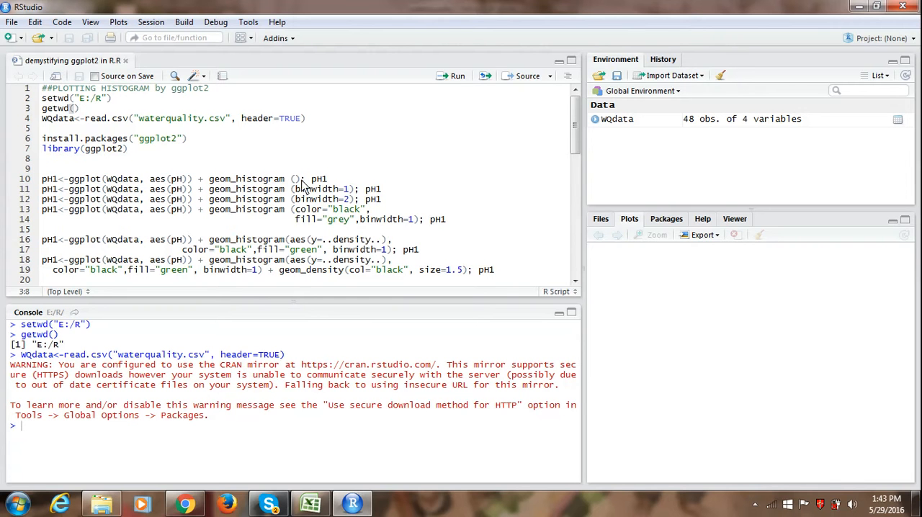
Step: Try the first histogram line, then run library(ggplot2) after the 'ggplot not found' error
click(298, 179)
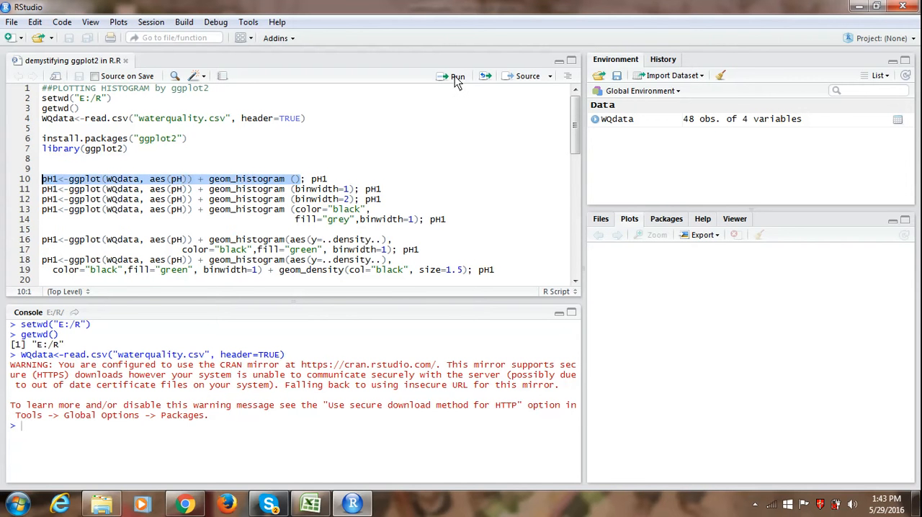
click(457, 76)
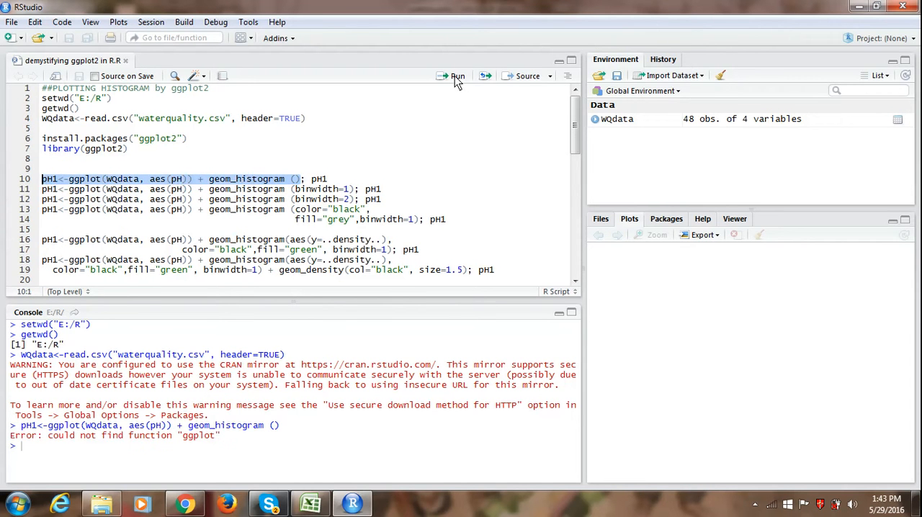
mouse_move(137, 160)
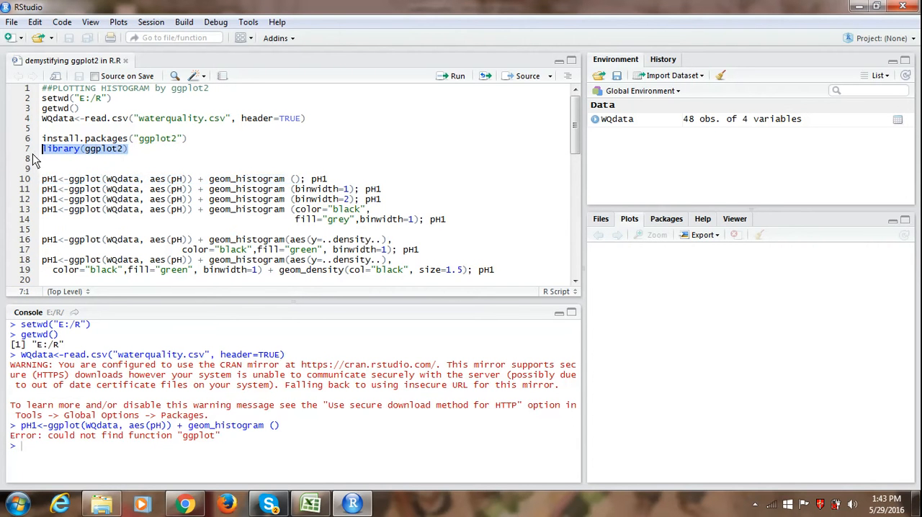
mouse_move(458, 77)
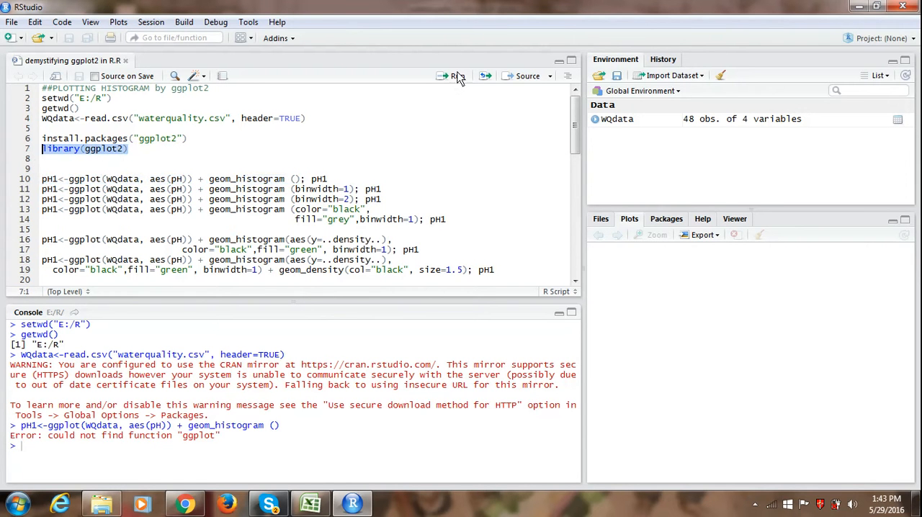
click(453, 76)
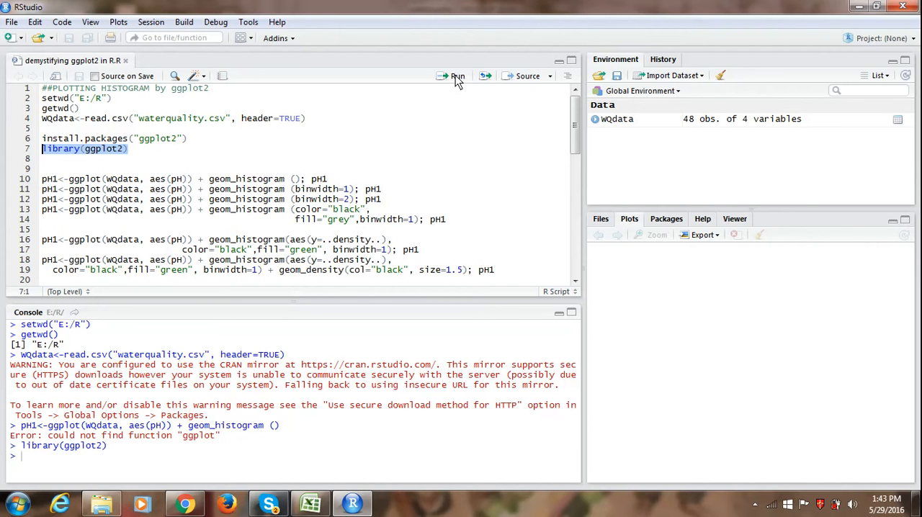
mouse_move(209, 308)
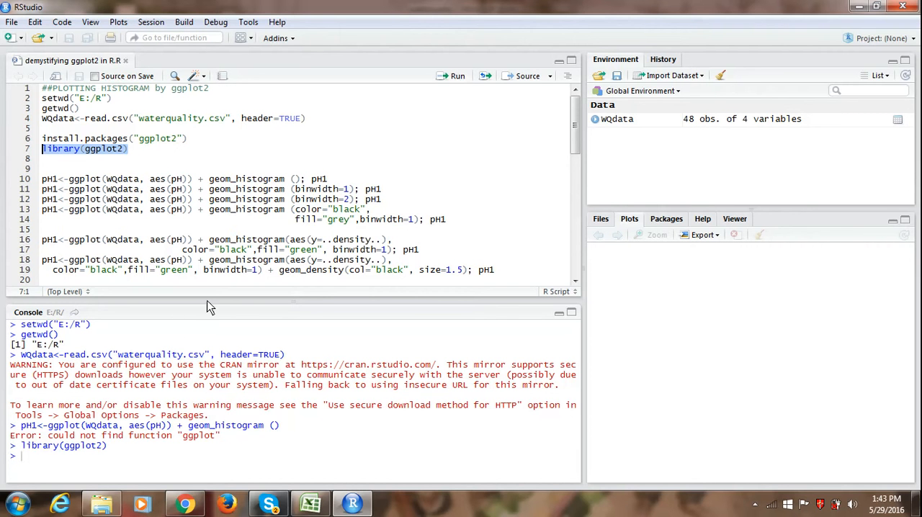
mouse_move(301, 184)
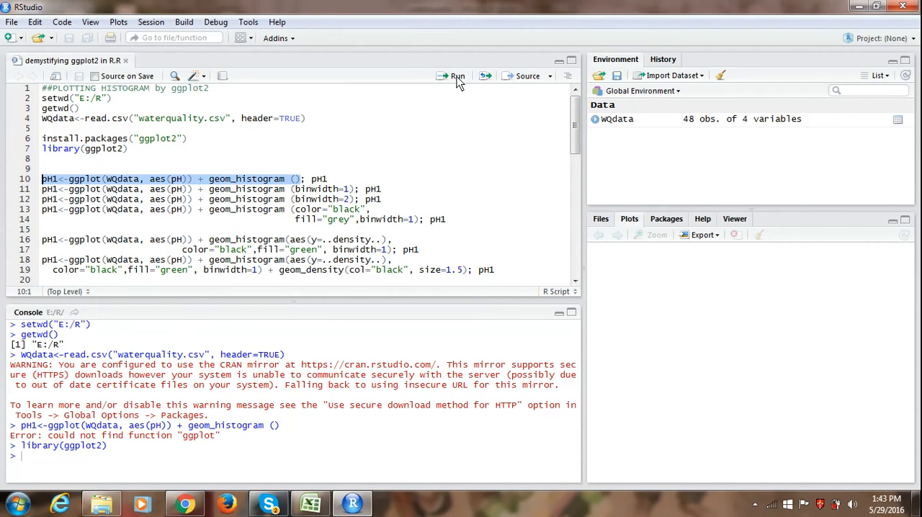
Step: Create pH1 with ggplot(WQdata) + geom_histogram() and print the default 30-bin histogram
click(457, 75)
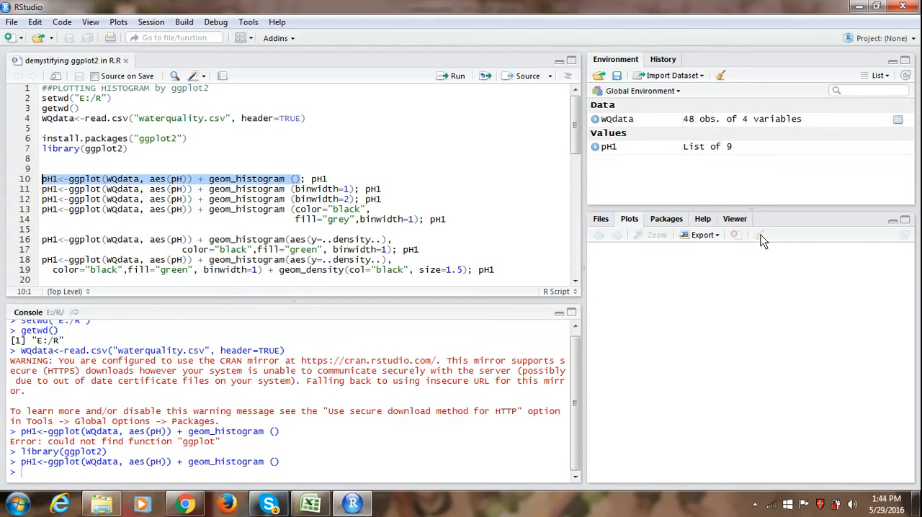
mouse_move(873, 333)
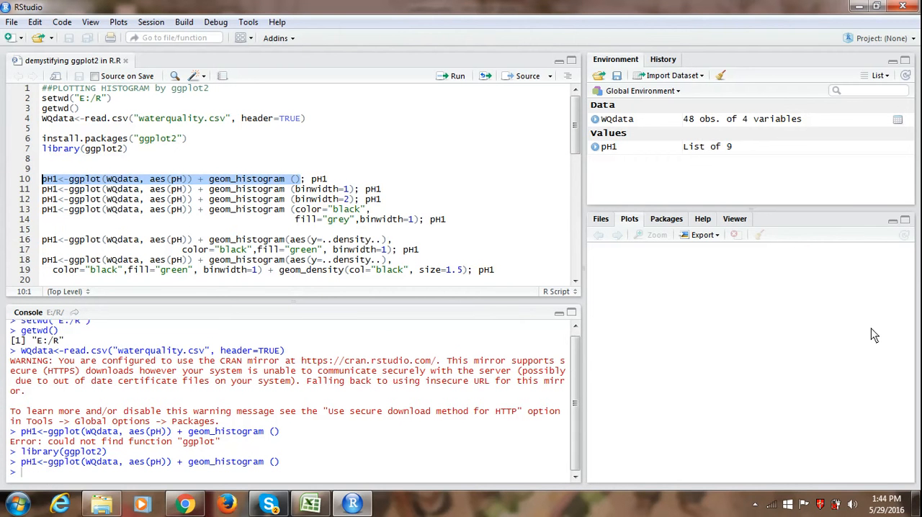
mouse_move(332, 178)
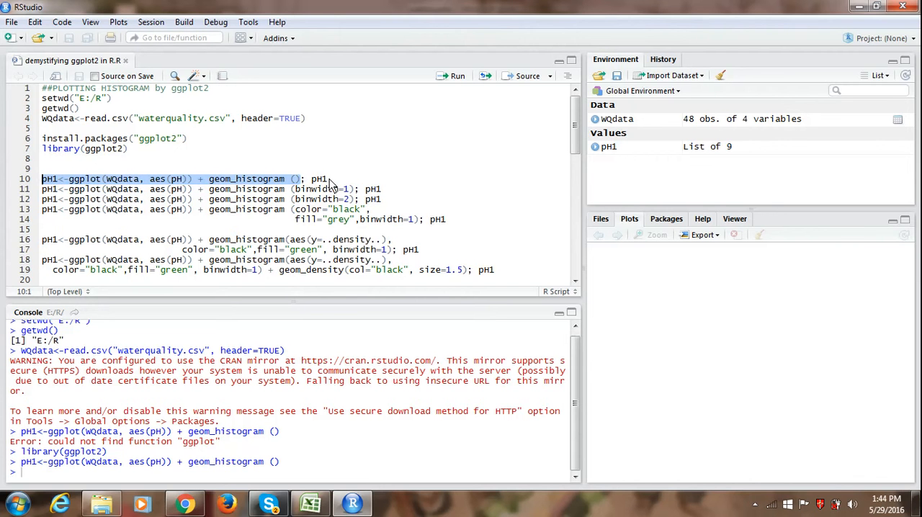
mouse_move(227, 192)
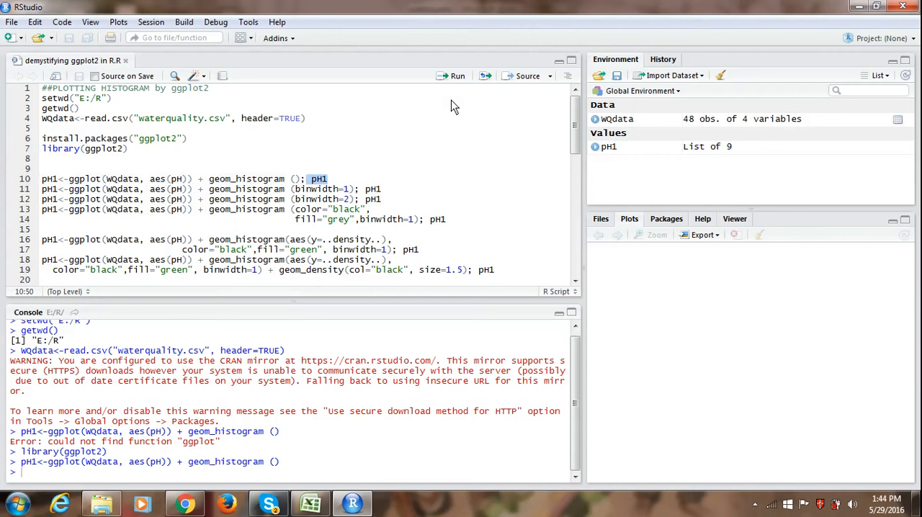
mouse_move(456, 76)
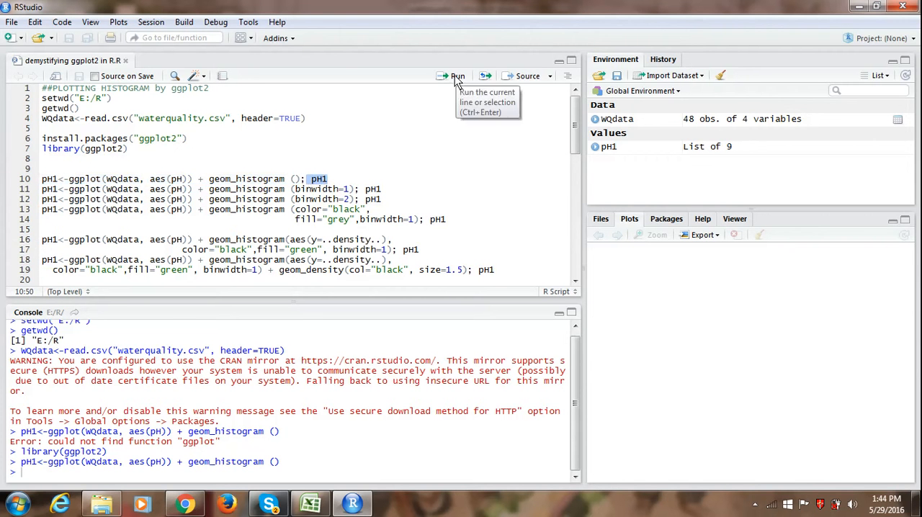
click(456, 75)
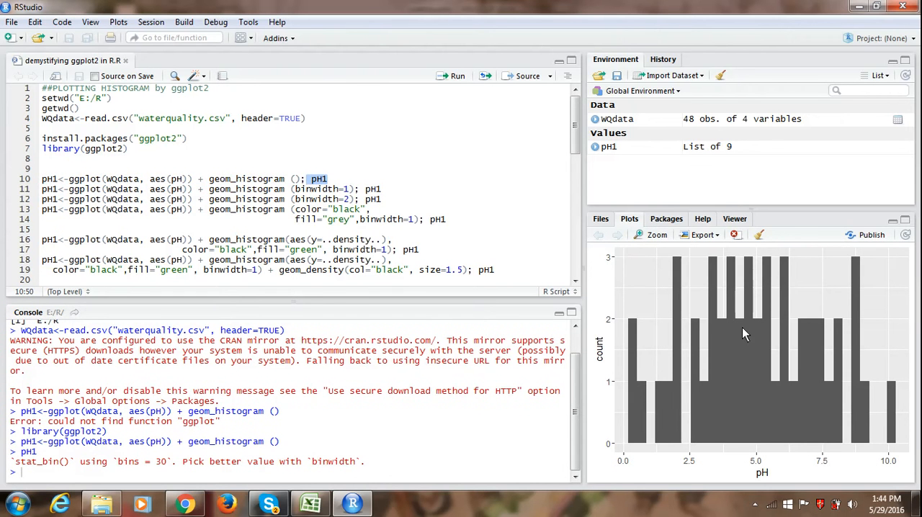
mouse_move(664, 301)
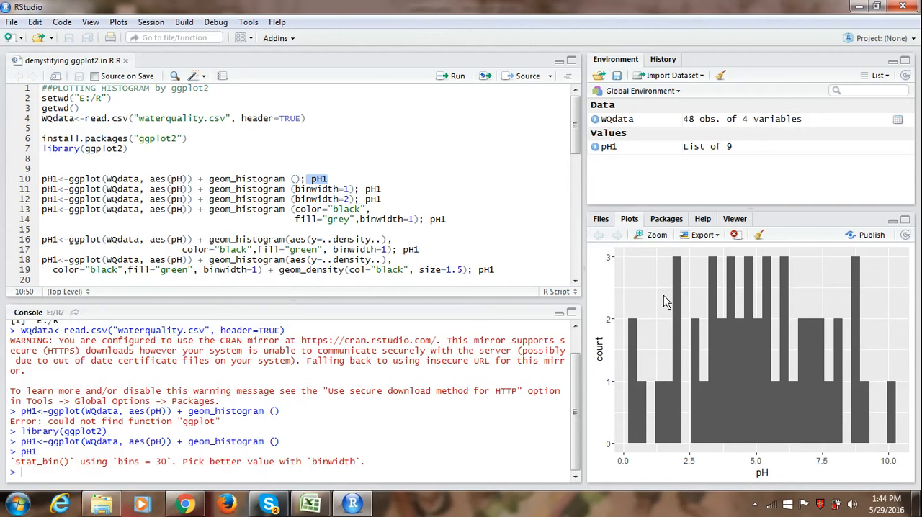
mouse_move(704, 315)
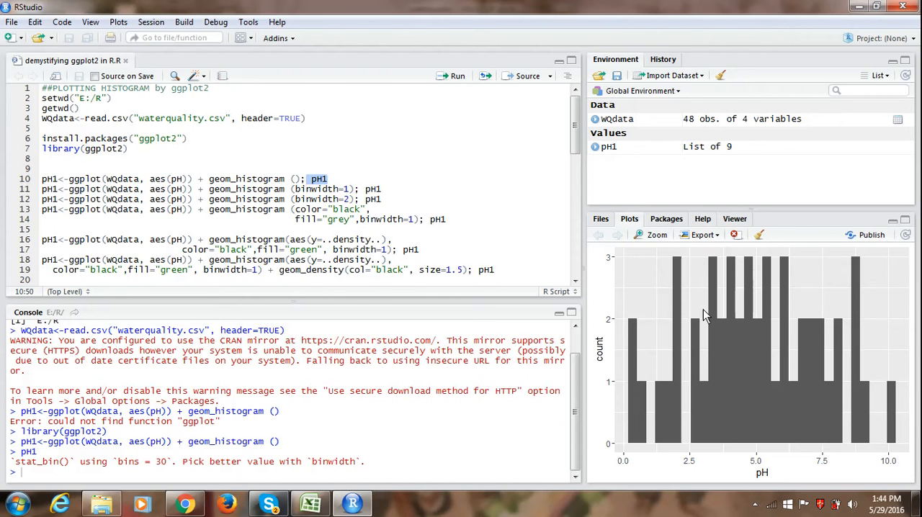
mouse_move(735, 392)
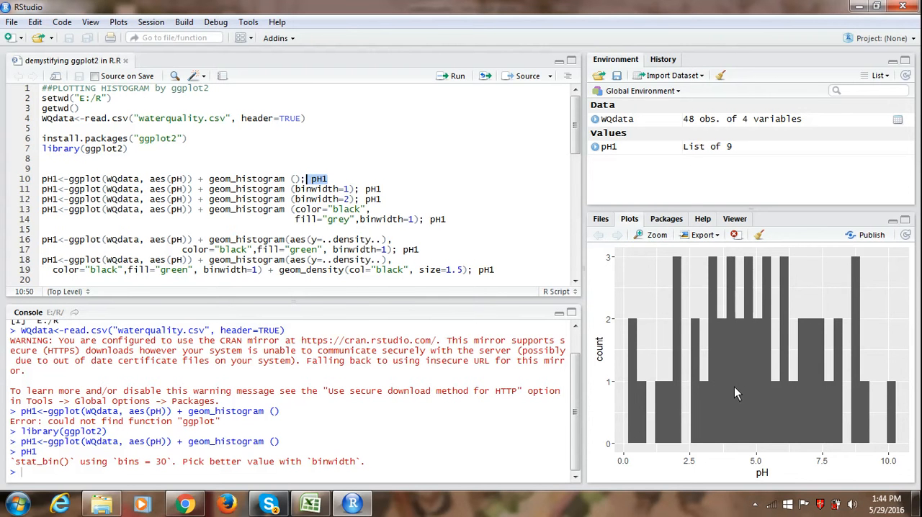
mouse_move(685, 405)
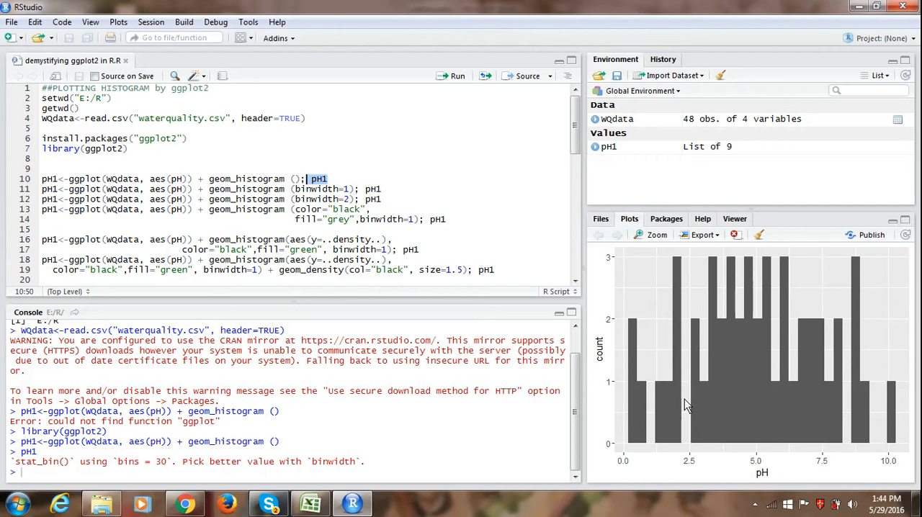
mouse_move(663, 425)
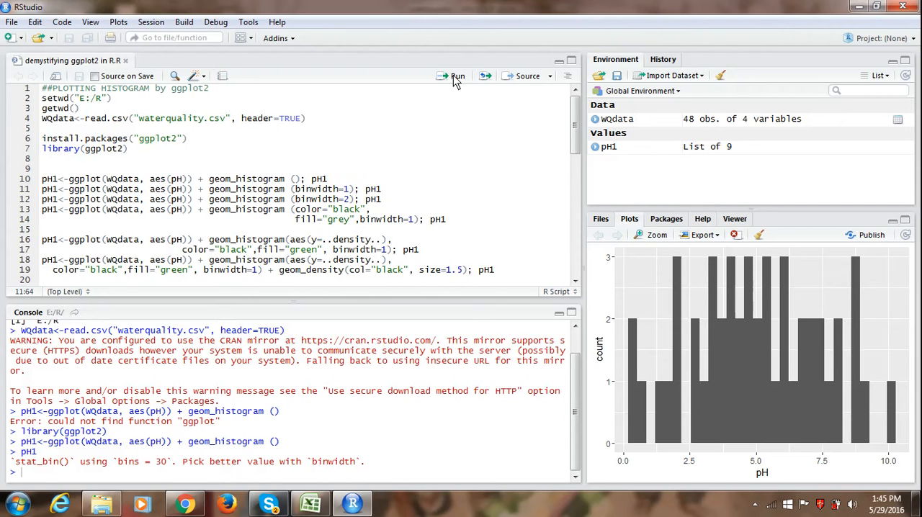
Step: Run line 11 to redraw pH1 with geom_histogram(binwidth=1)
click(457, 76)
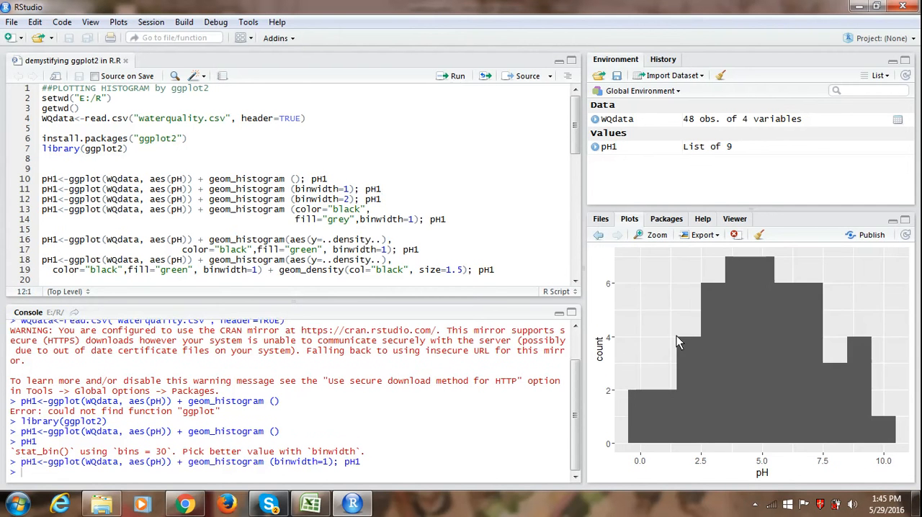
mouse_move(684, 353)
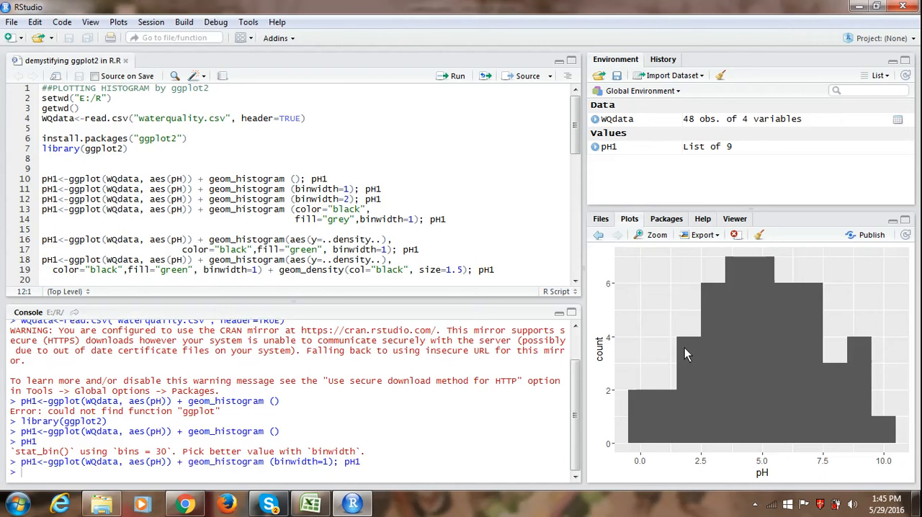
mouse_move(690, 348)
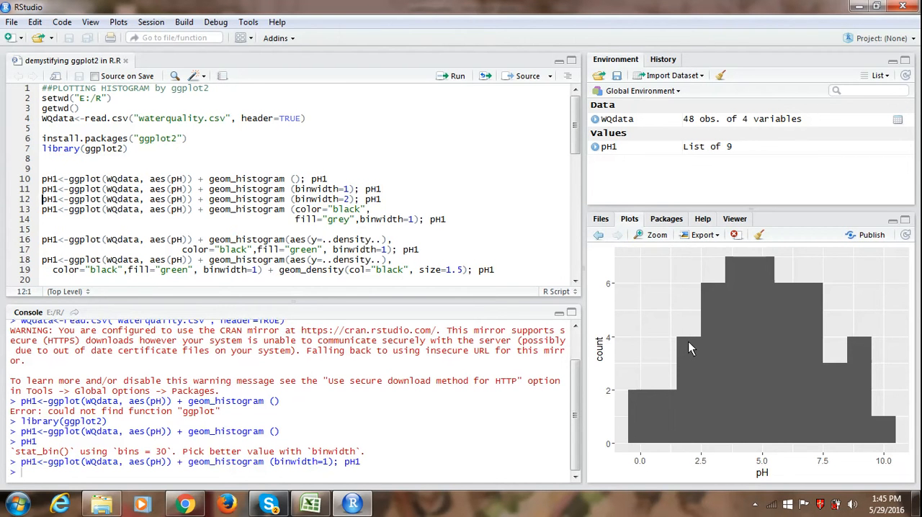
mouse_move(581, 322)
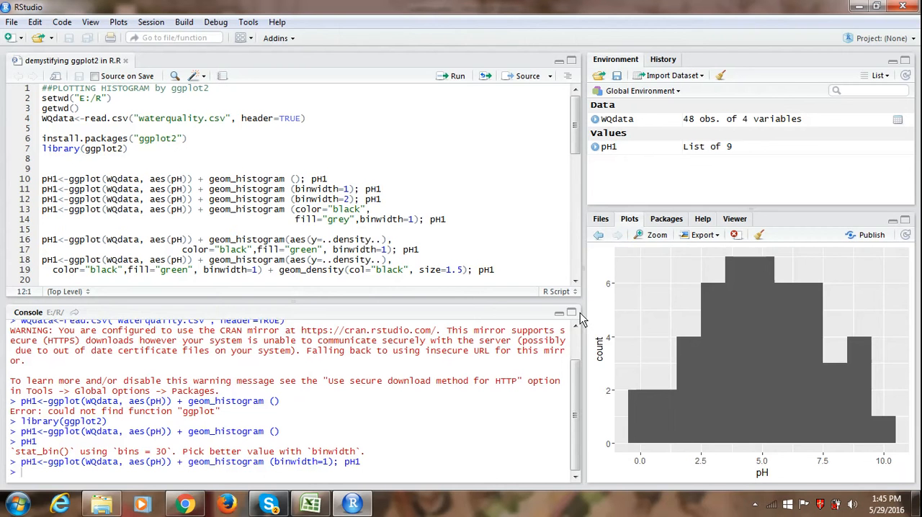
mouse_move(634, 490)
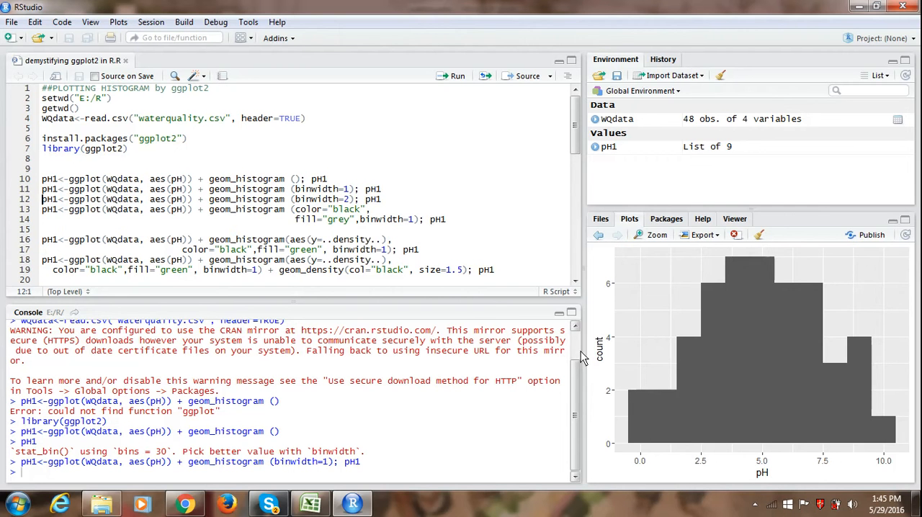
mouse_move(360, 230)
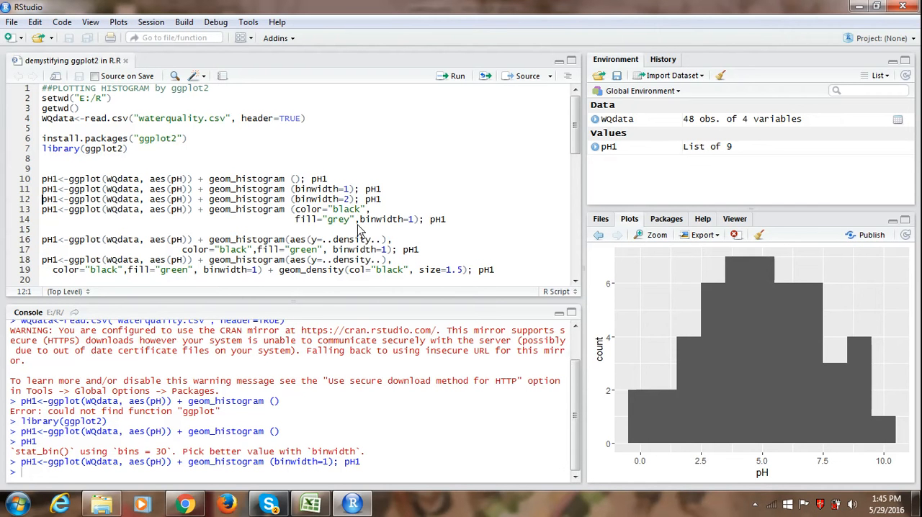
mouse_move(760, 351)
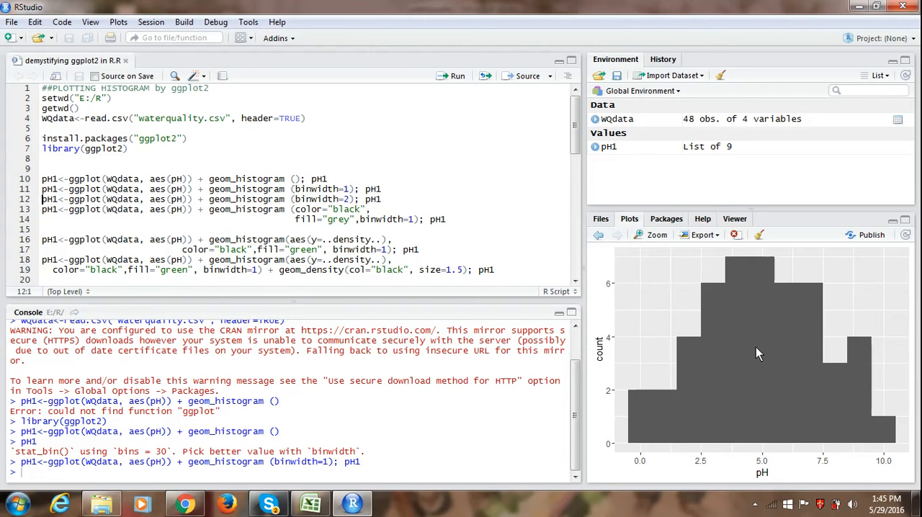
mouse_move(313, 269)
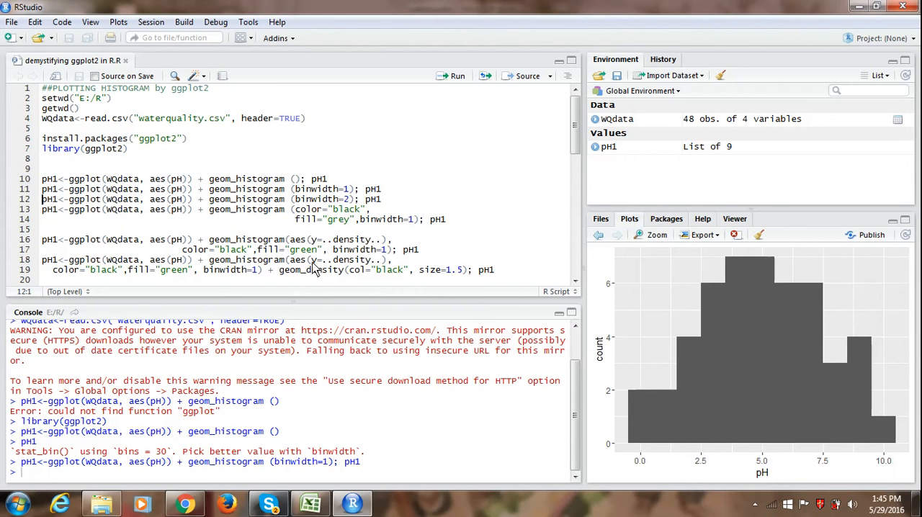
mouse_move(207, 222)
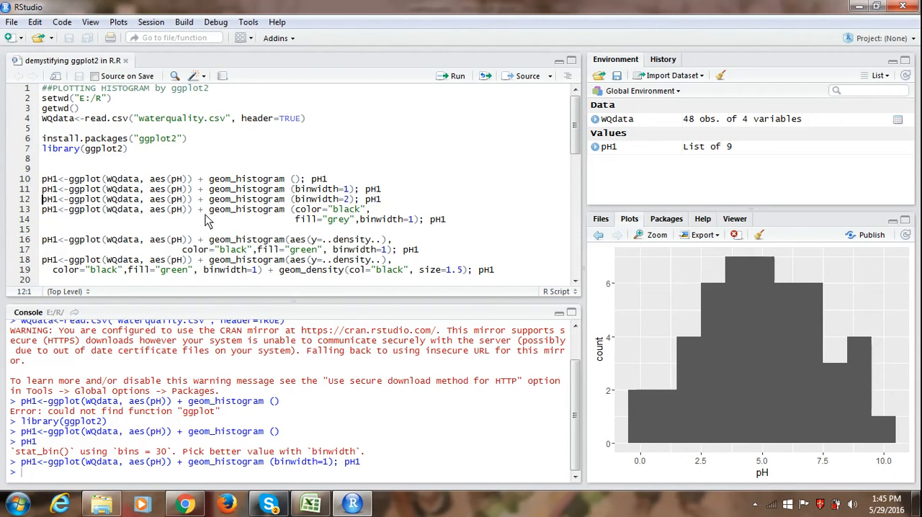
mouse_move(309, 215)
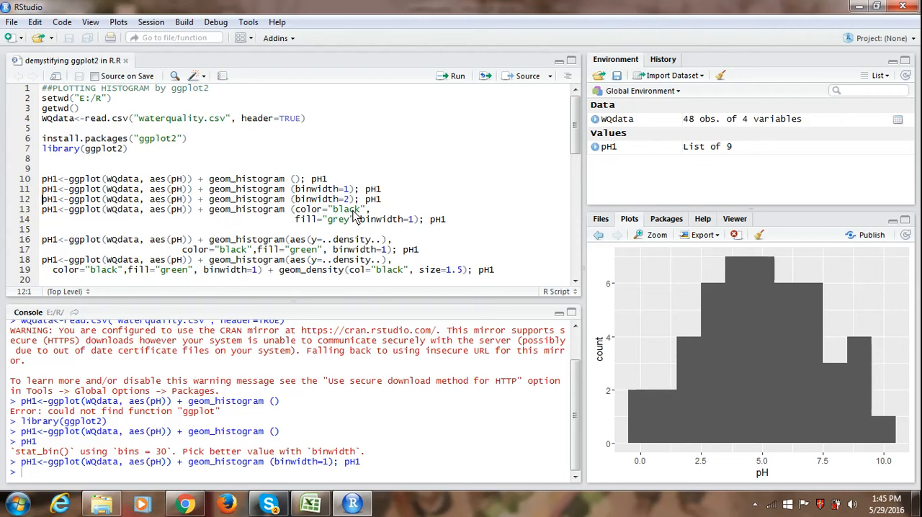
mouse_move(332, 227)
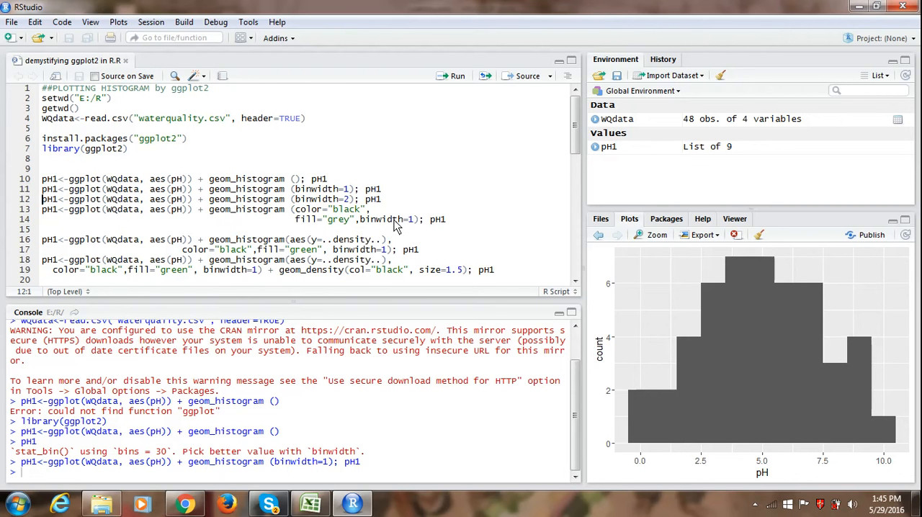
mouse_move(452, 221)
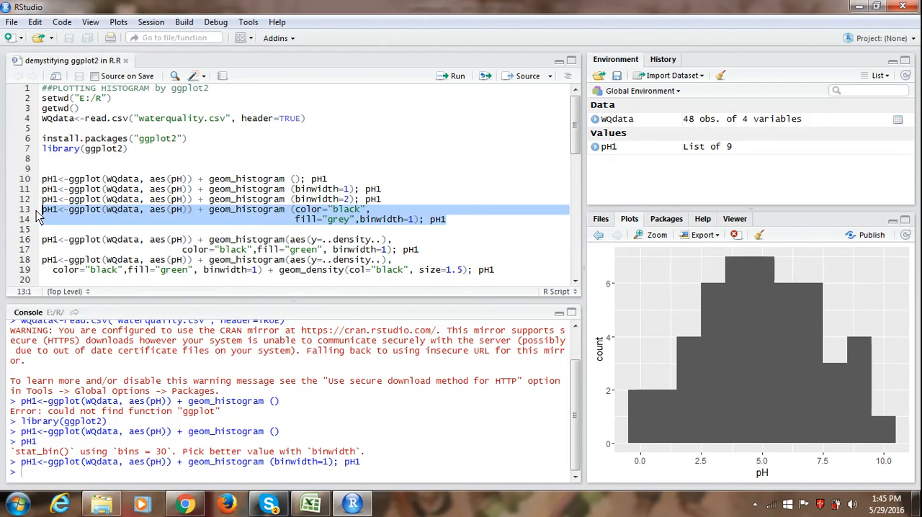
click(456, 76)
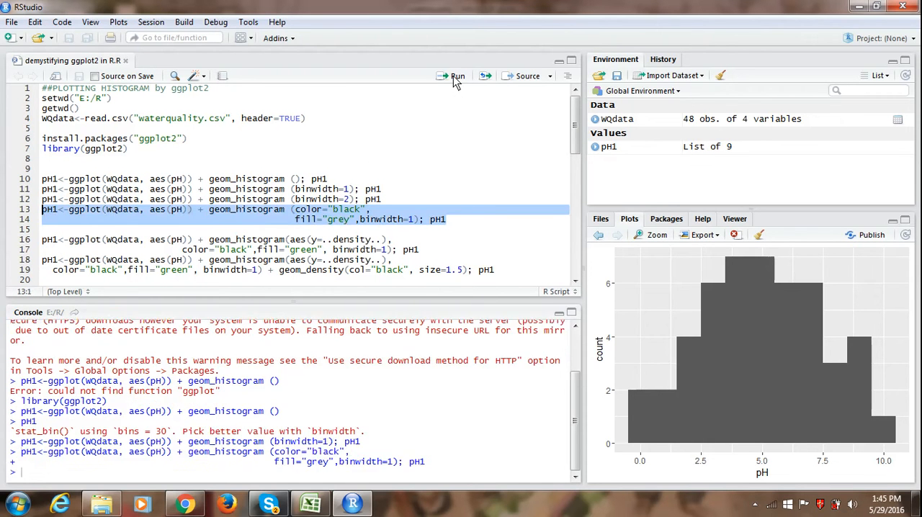
click(457, 76)
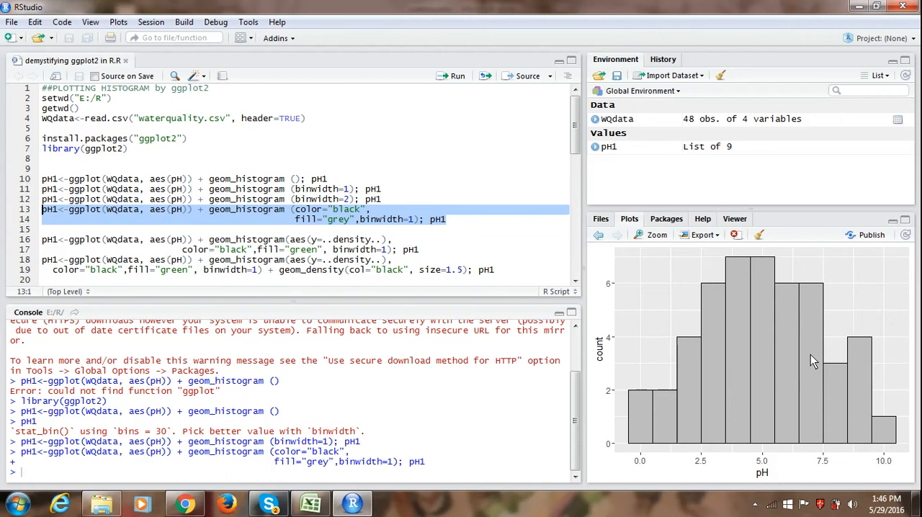
mouse_move(623, 410)
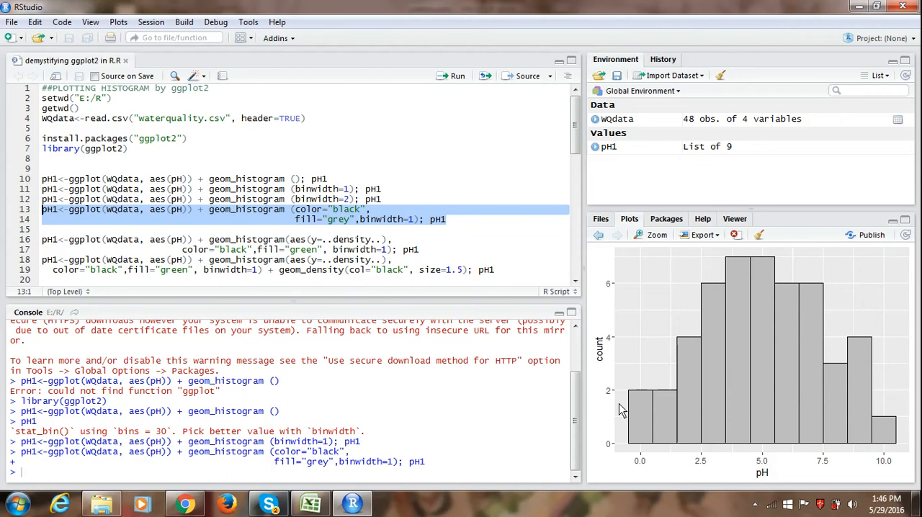
mouse_move(656, 450)
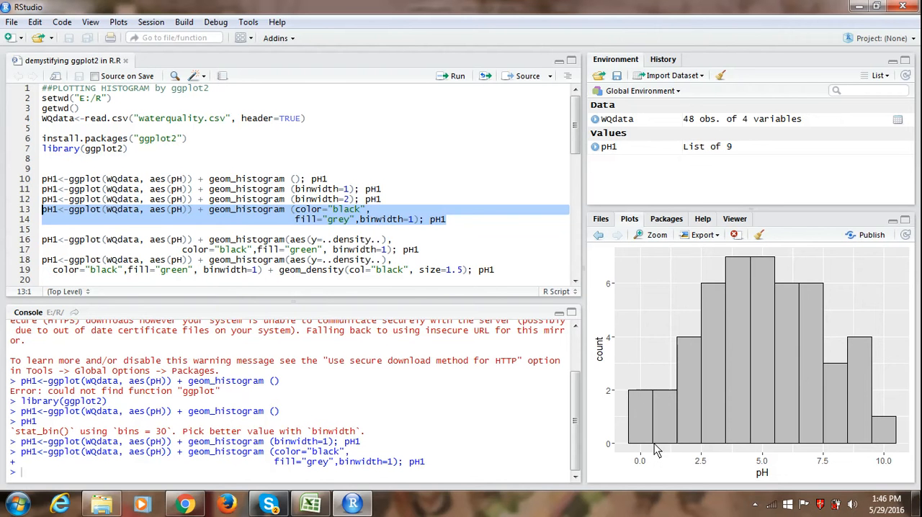
mouse_move(696, 403)
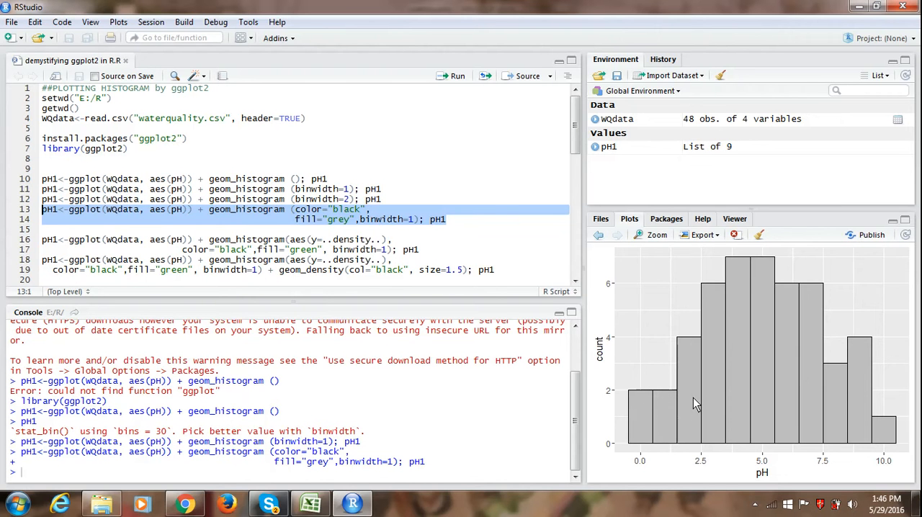
mouse_move(722, 393)
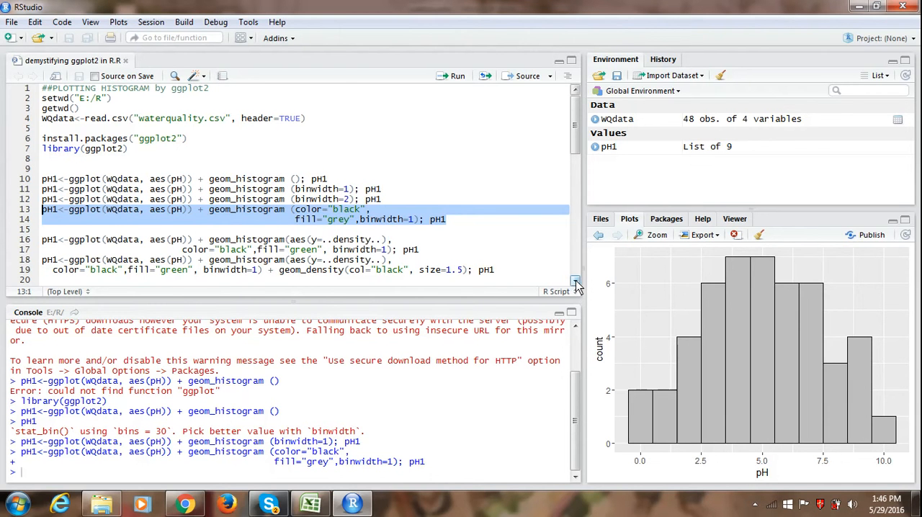
scroll(down, 3)
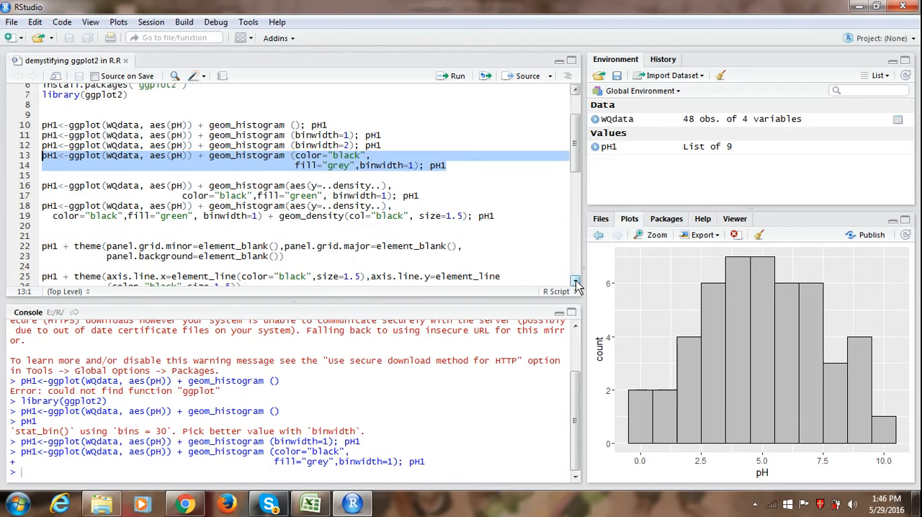
scroll(down, 3)
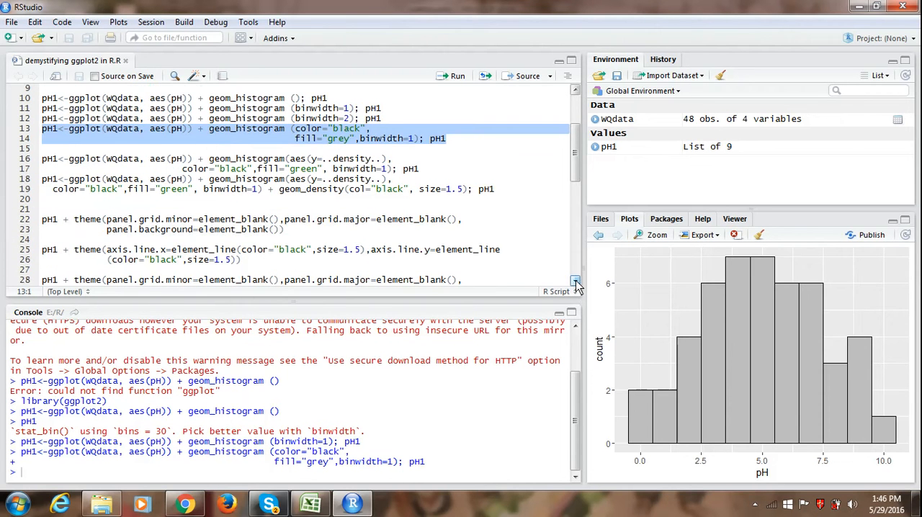
mouse_move(632, 434)
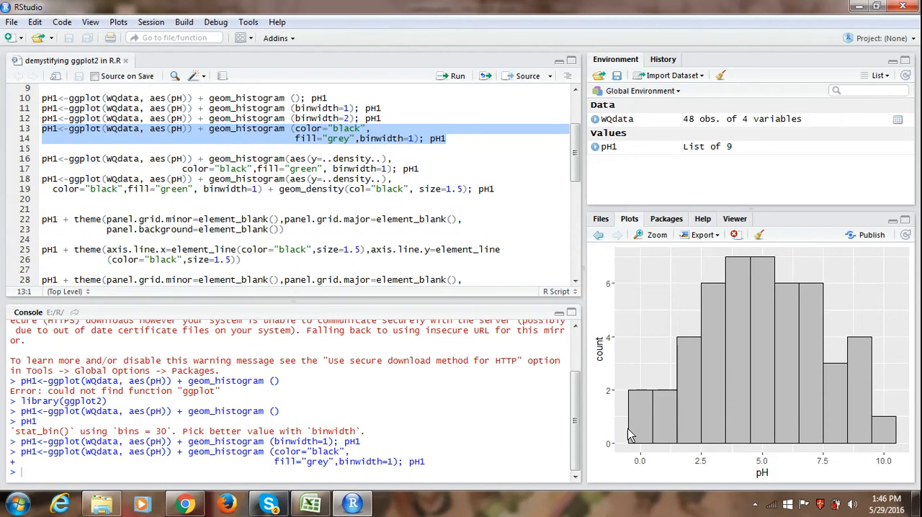
mouse_move(601, 373)
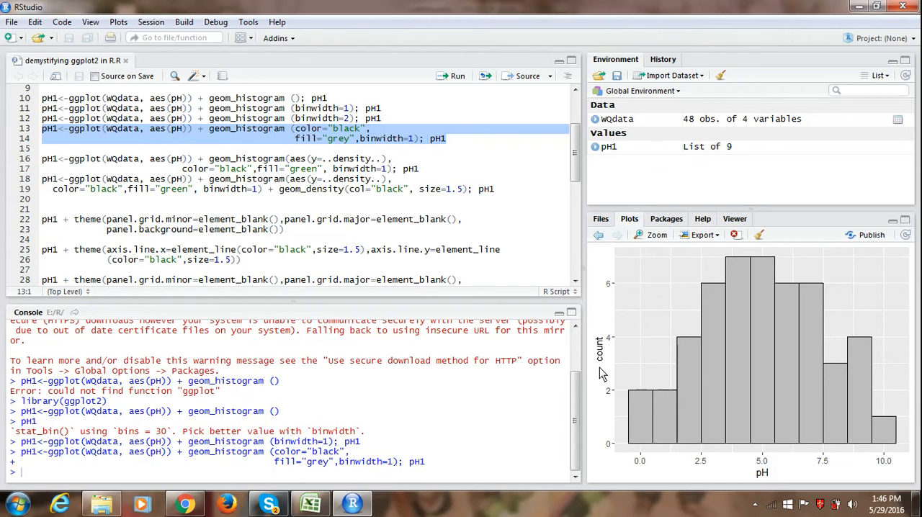
mouse_move(602, 352)
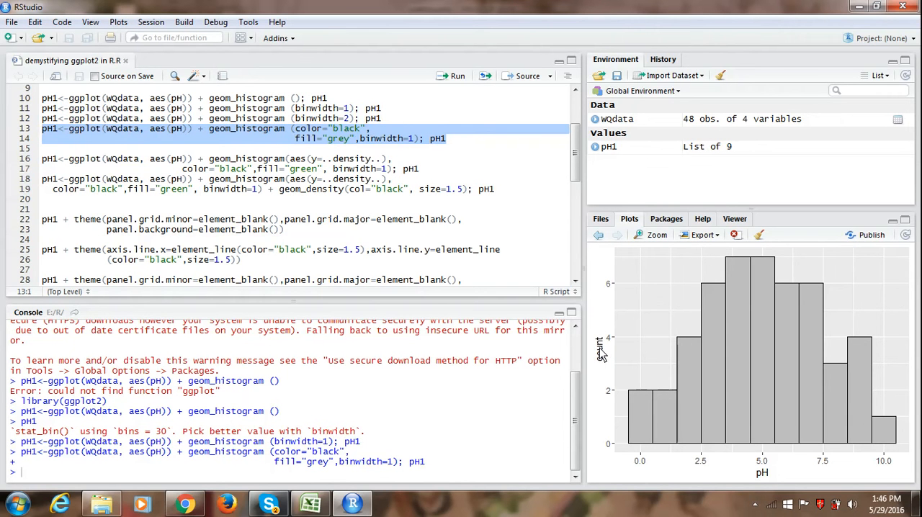
mouse_move(629, 452)
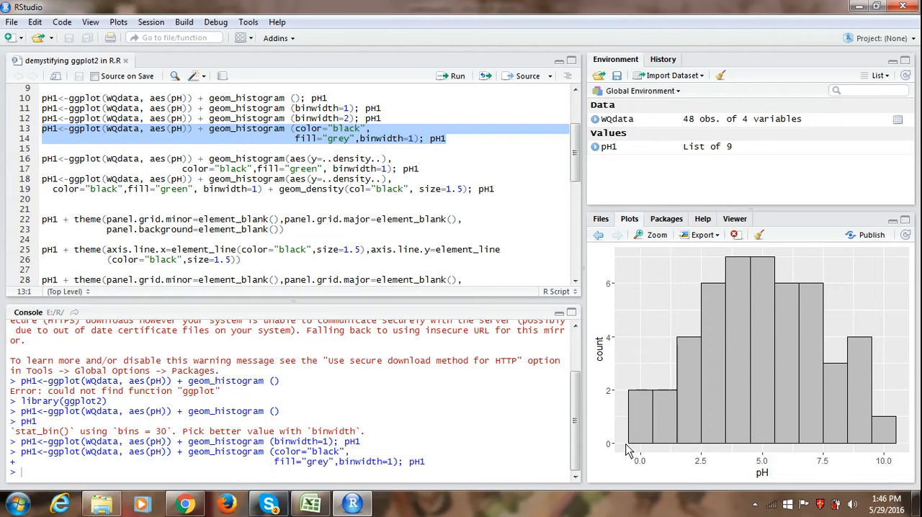
mouse_move(655, 450)
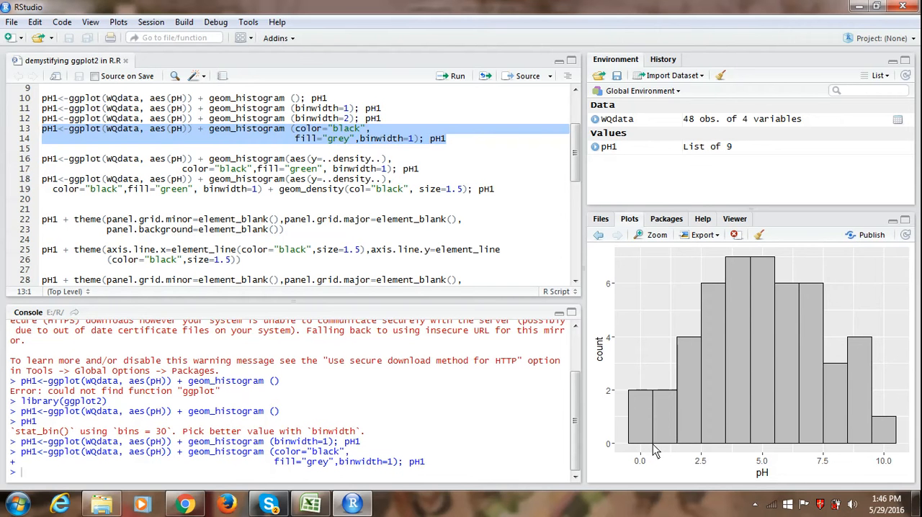
mouse_move(603, 359)
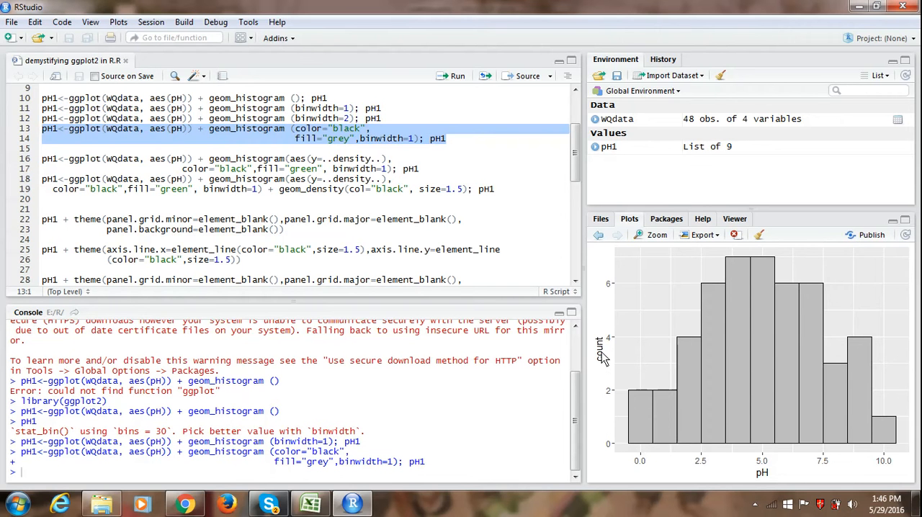
mouse_move(610, 373)
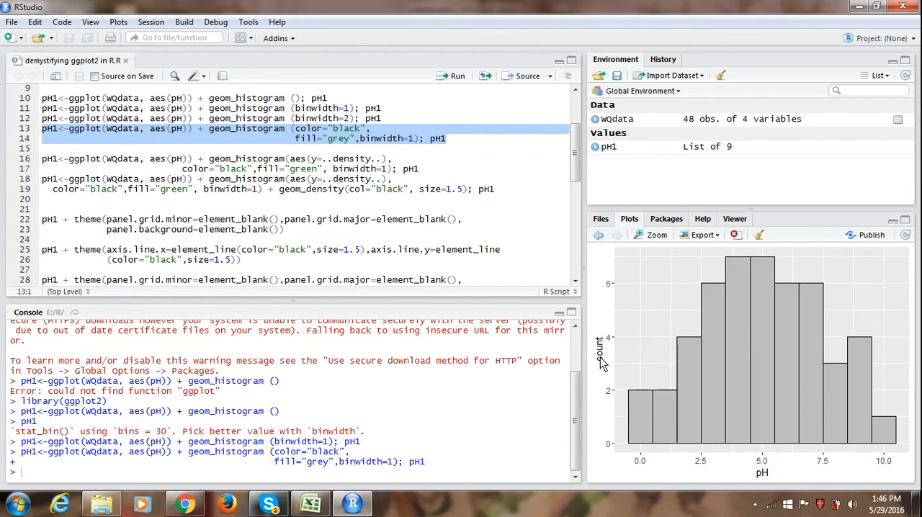
mouse_move(359, 195)
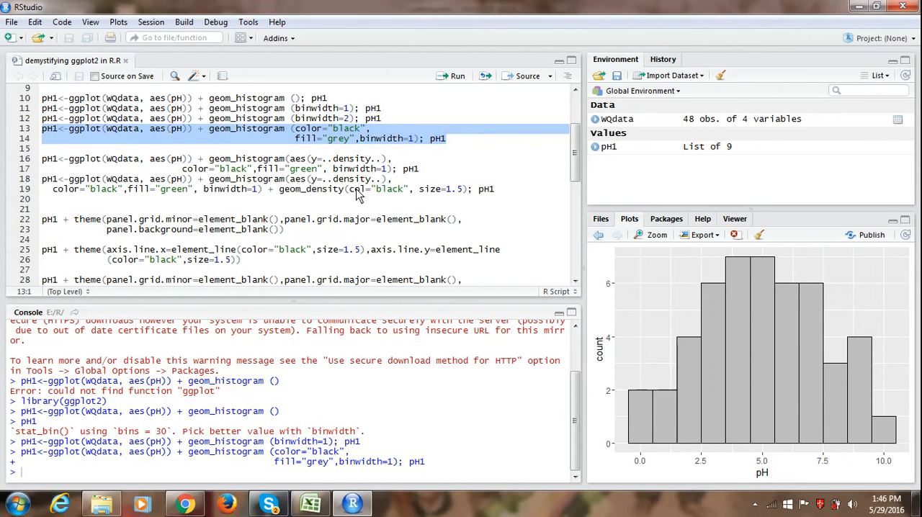
Step: Select and run the green, black-outlined density histogram code with binwidth=1, then select pH1
click(495, 189)
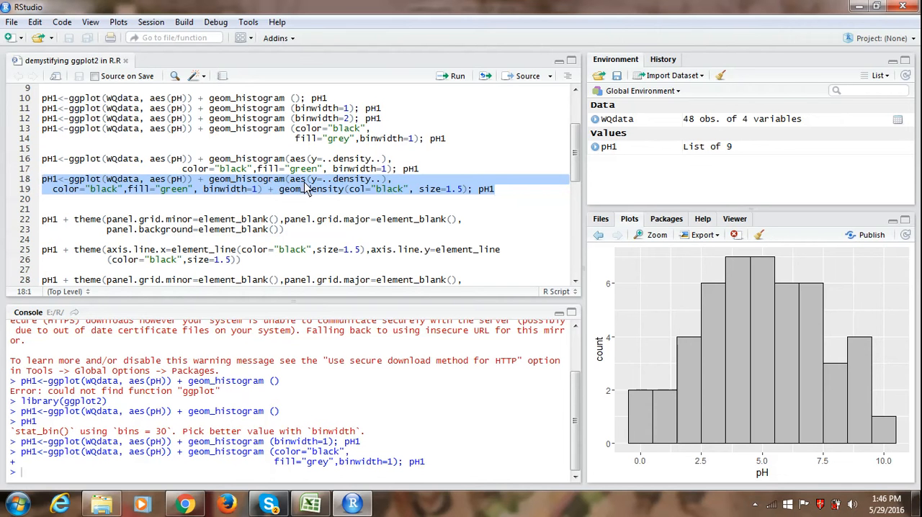
mouse_move(299, 189)
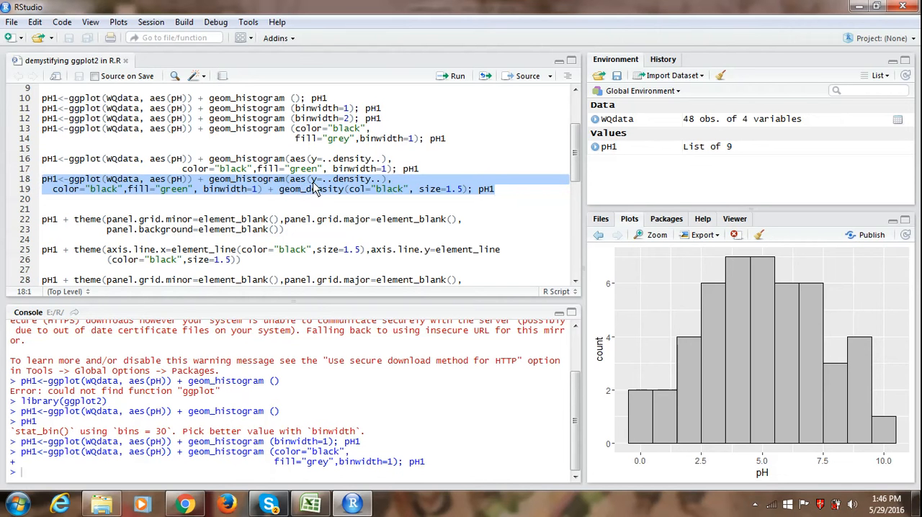
mouse_move(355, 191)
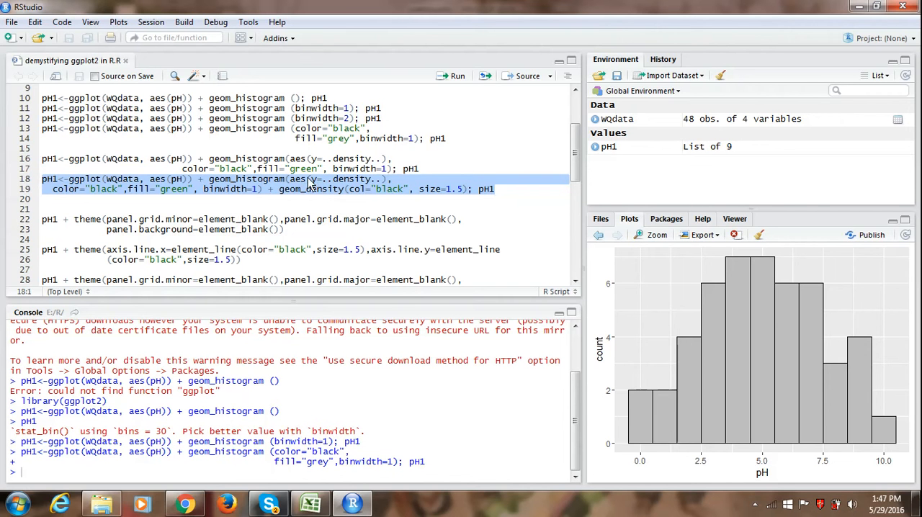
mouse_move(322, 198)
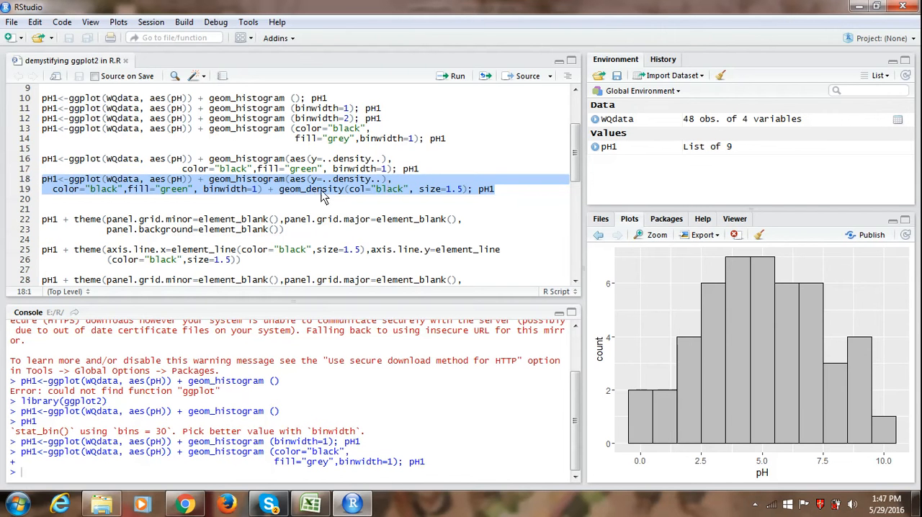
mouse_move(259, 200)
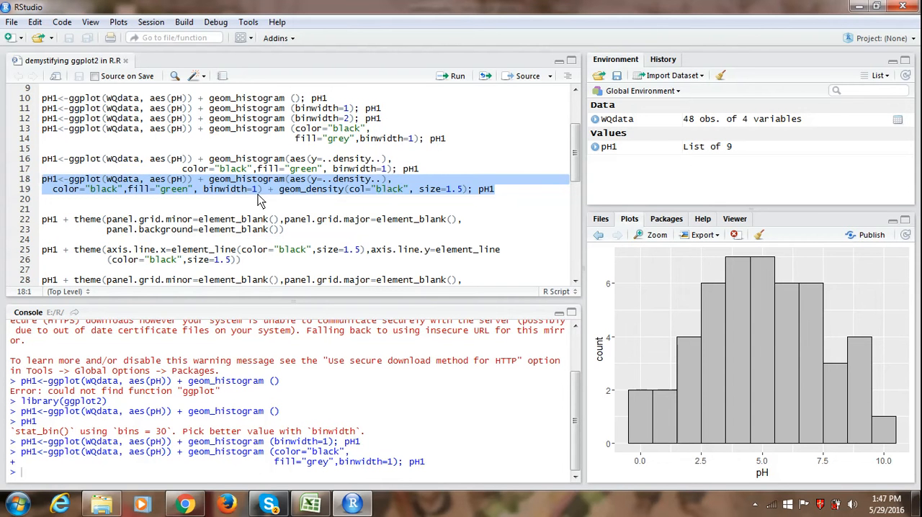
mouse_move(333, 200)
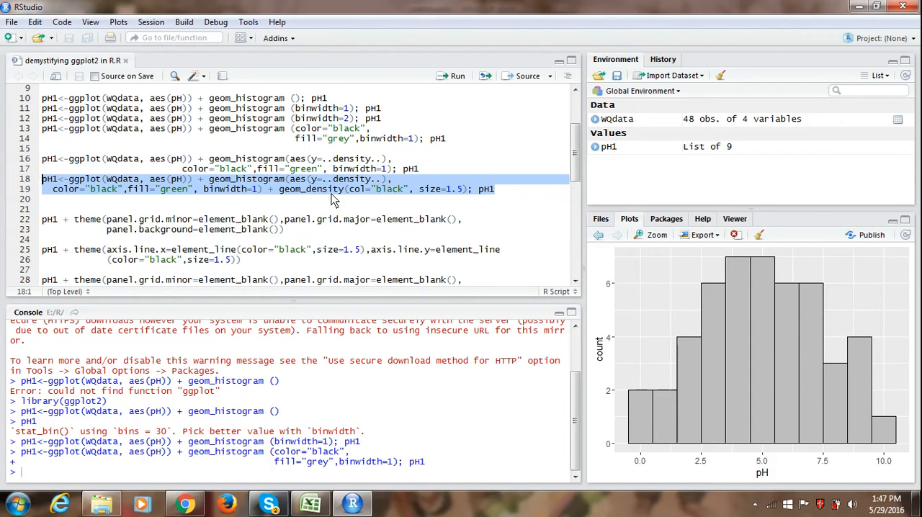
mouse_move(349, 213)
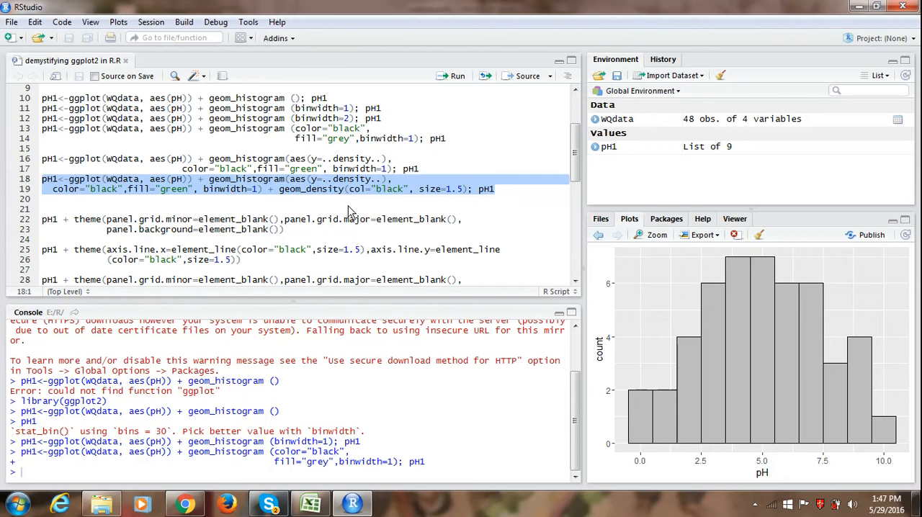
mouse_move(266, 202)
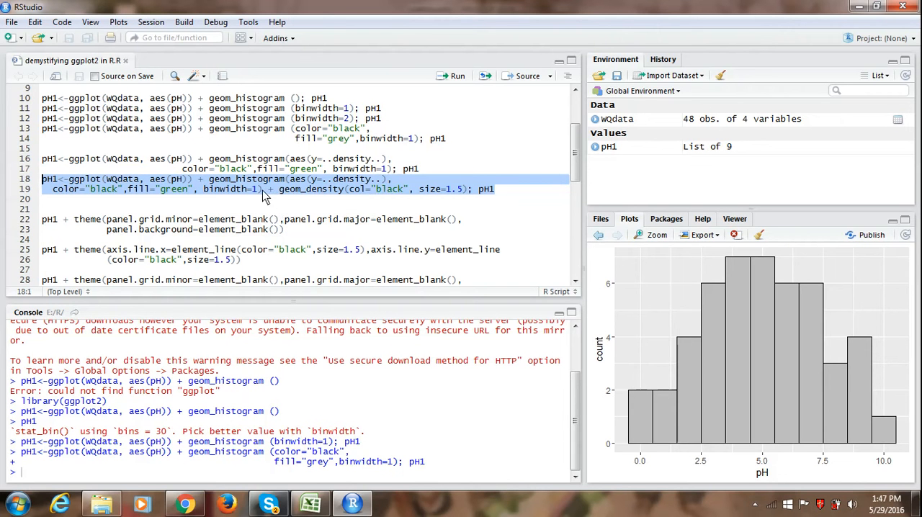
click(259, 189)
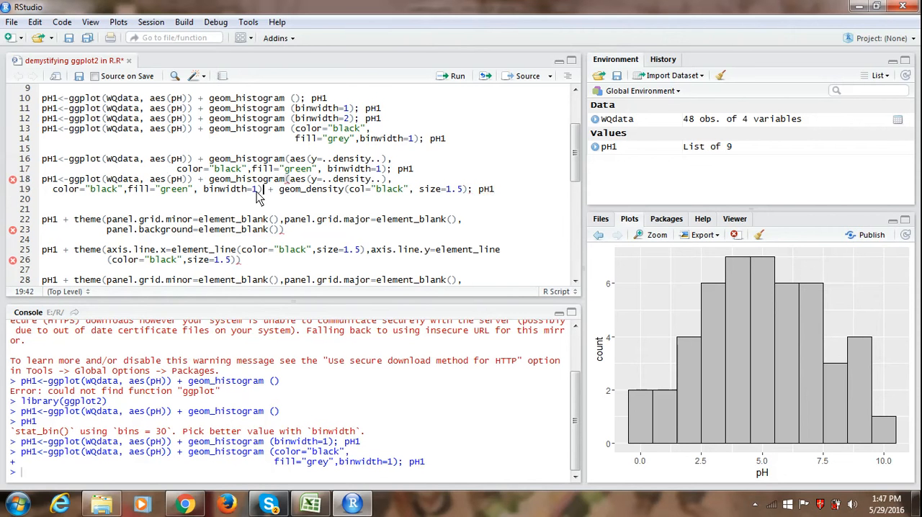
double_click(231, 189)
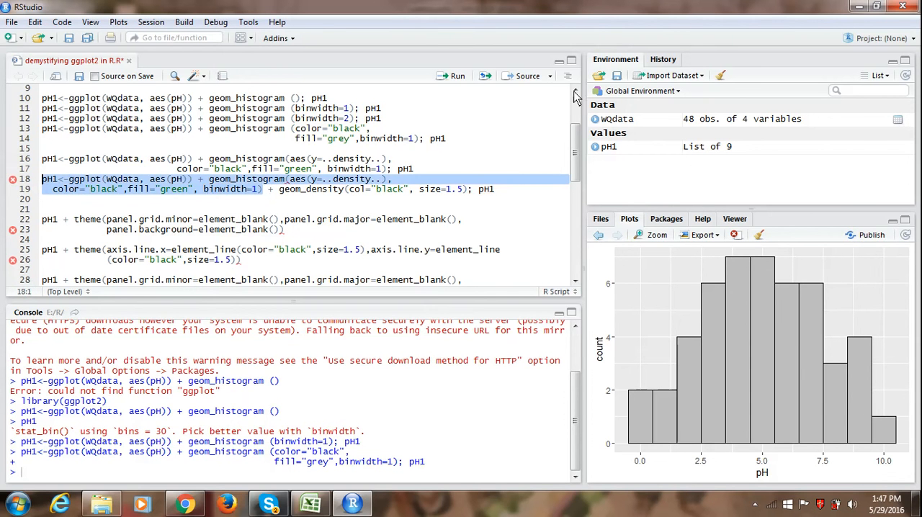
click(458, 75)
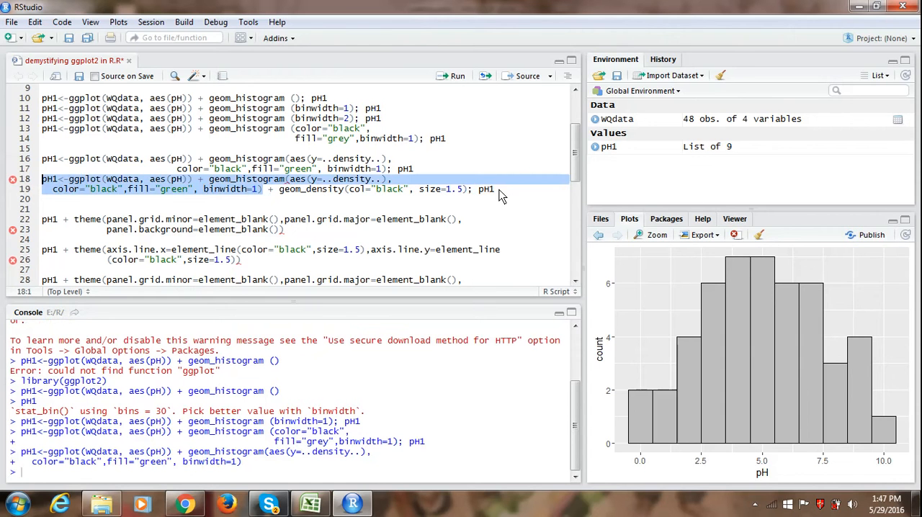
click(494, 188)
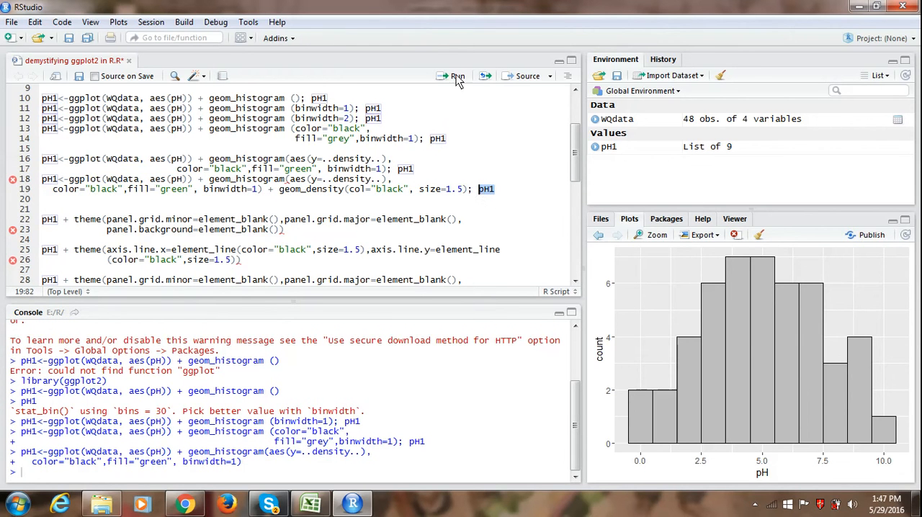
click(454, 76)
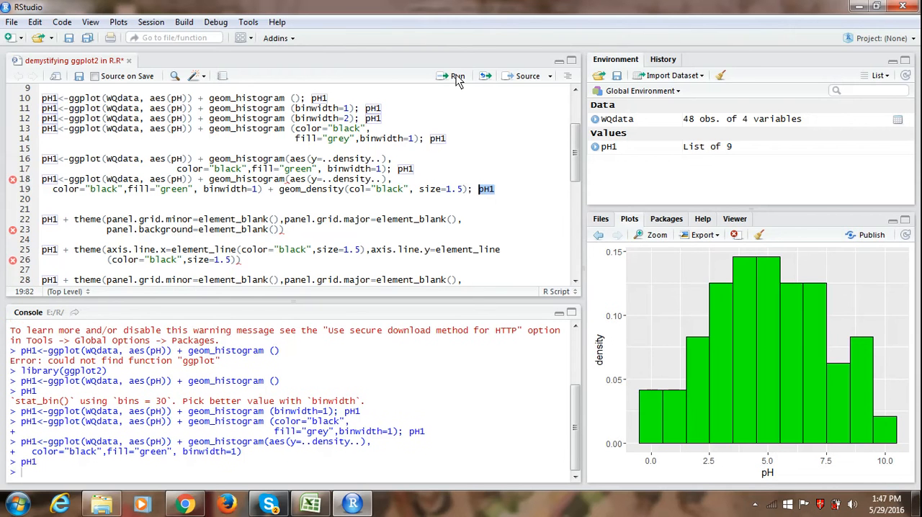
mouse_move(607, 381)
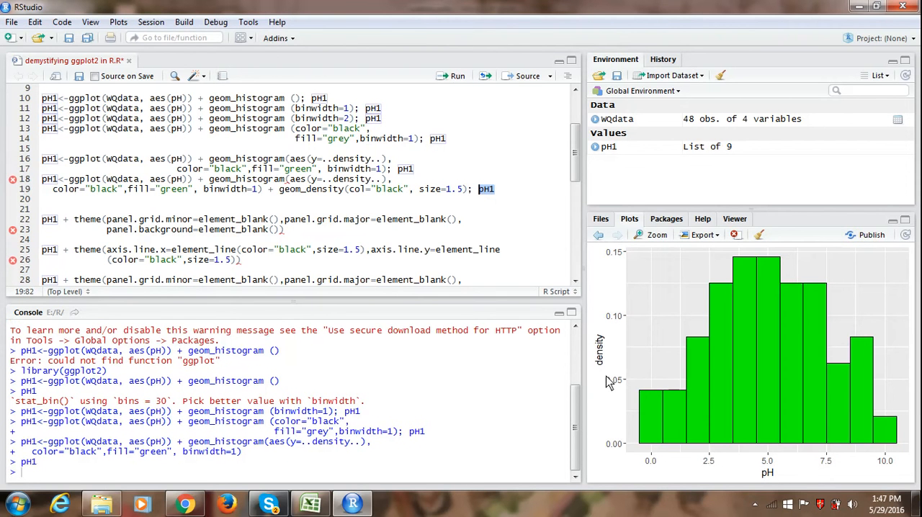
mouse_move(604, 359)
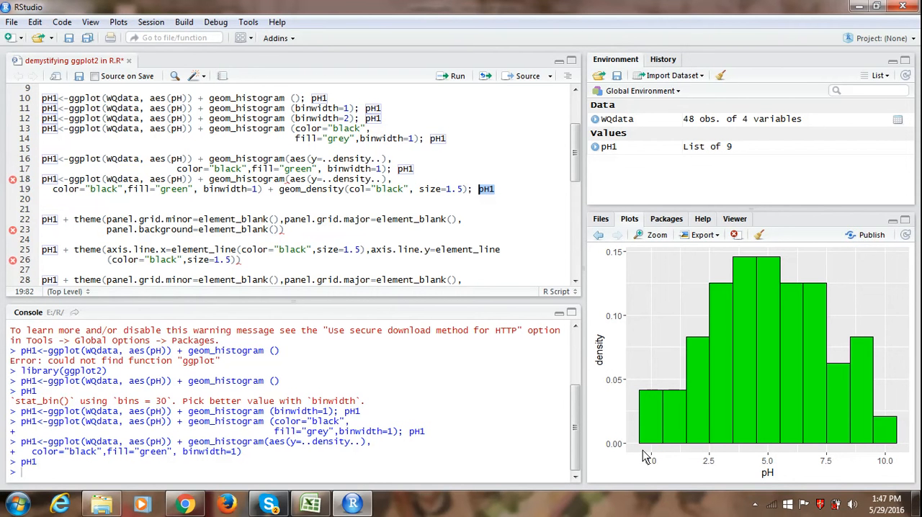
mouse_move(668, 451)
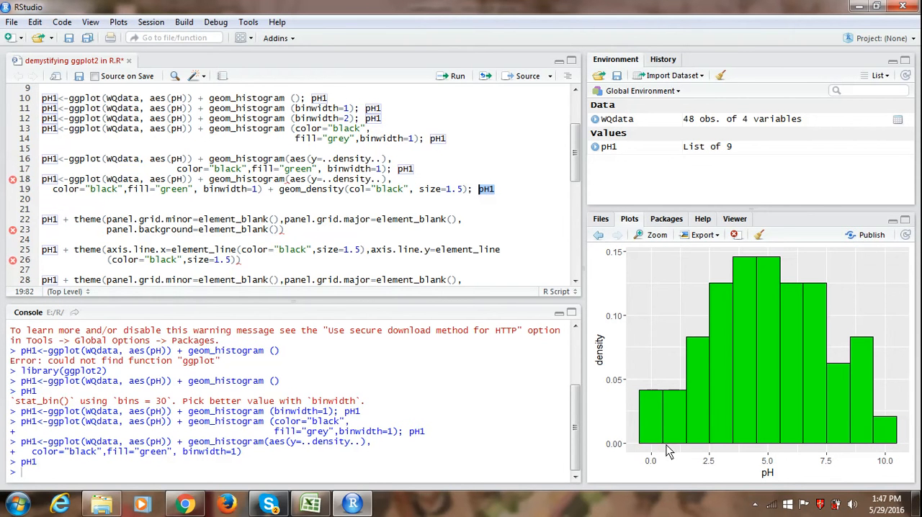
mouse_move(618, 450)
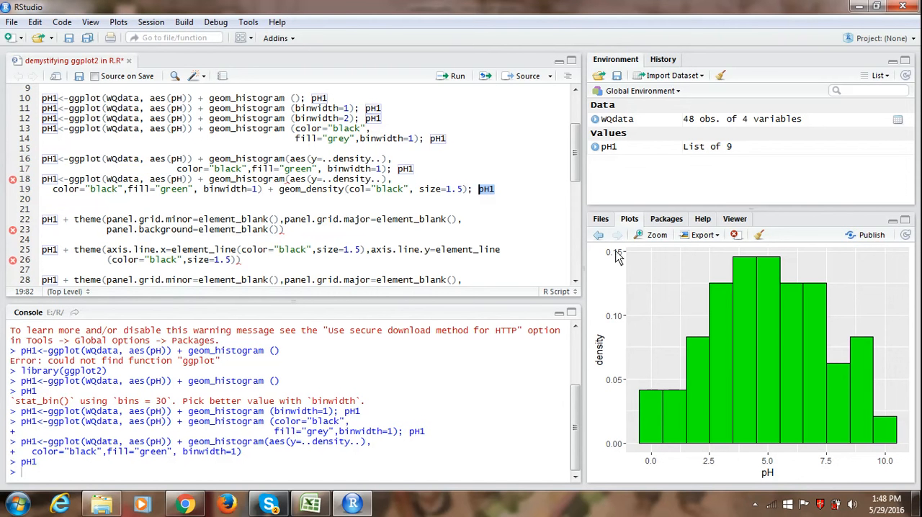
mouse_move(610, 325)
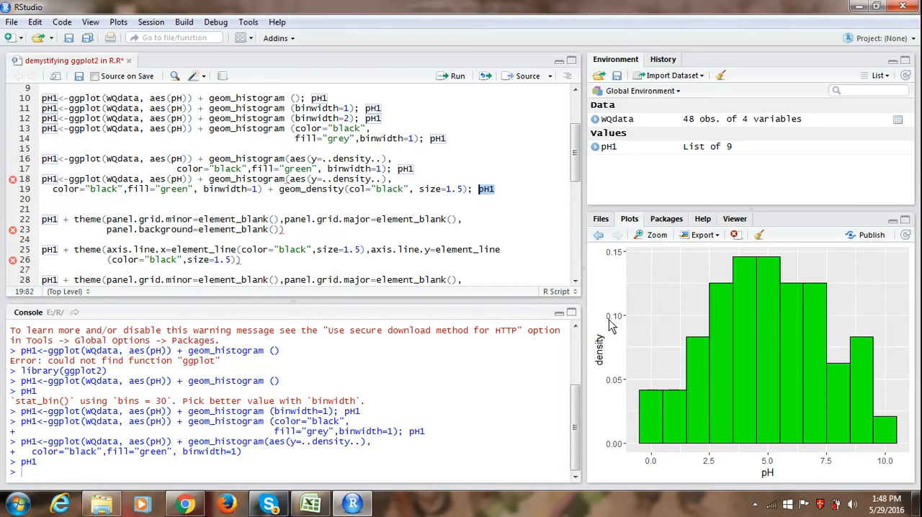
mouse_move(602, 368)
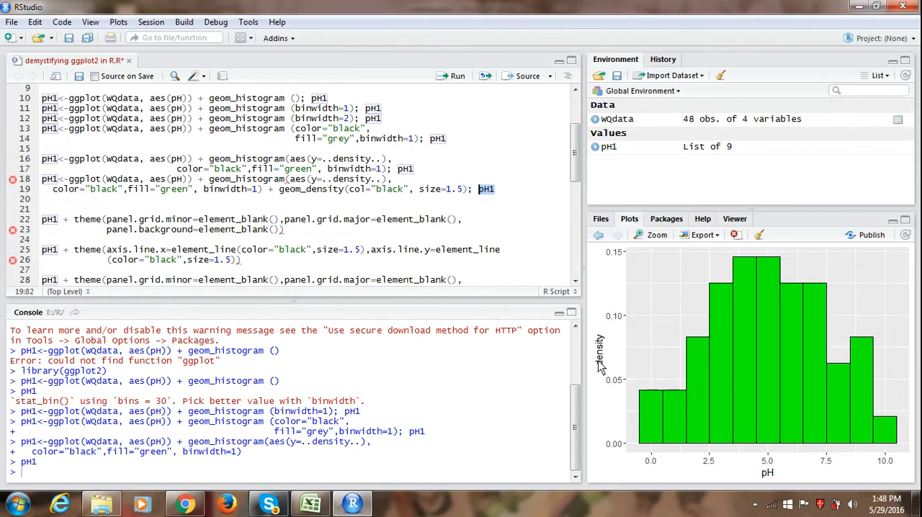
mouse_move(602, 374)
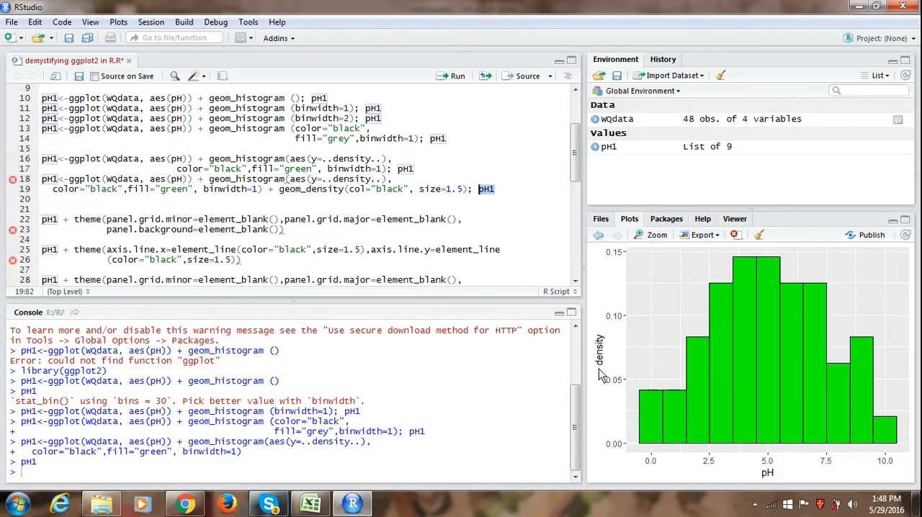
mouse_move(630, 426)
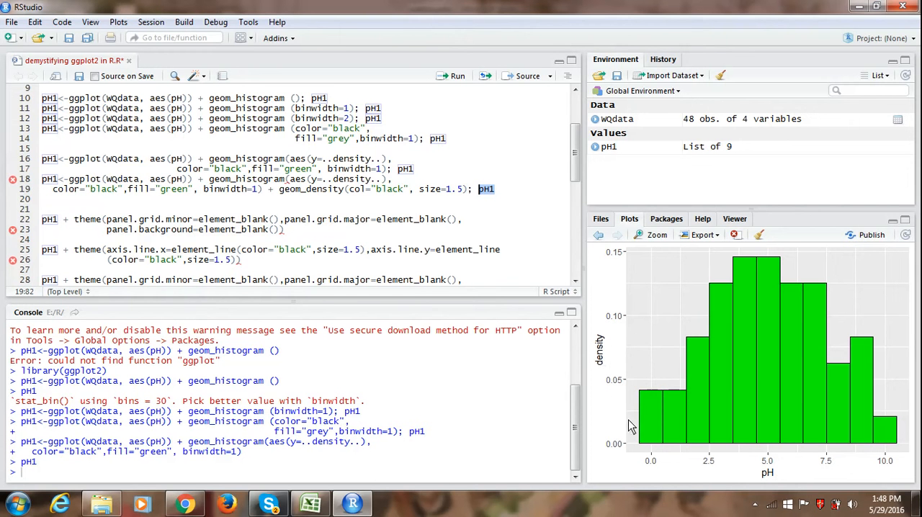
mouse_move(663, 452)
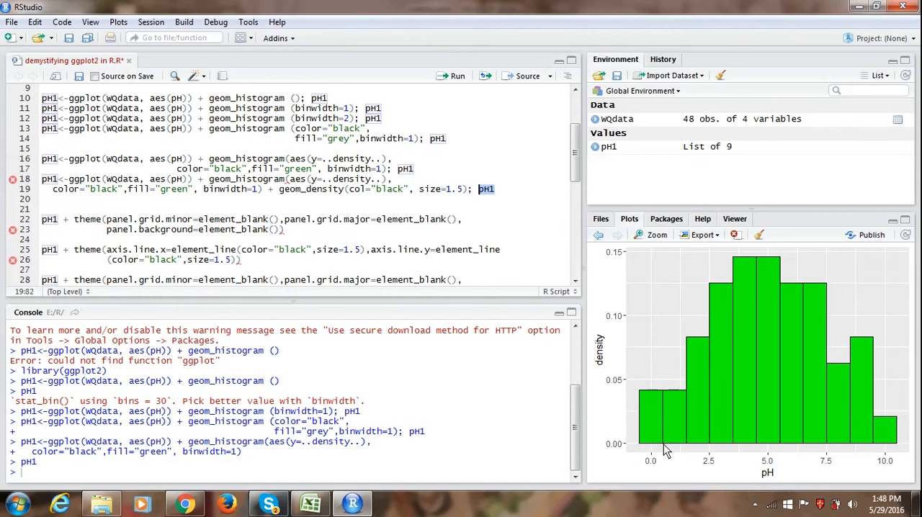
mouse_move(593, 369)
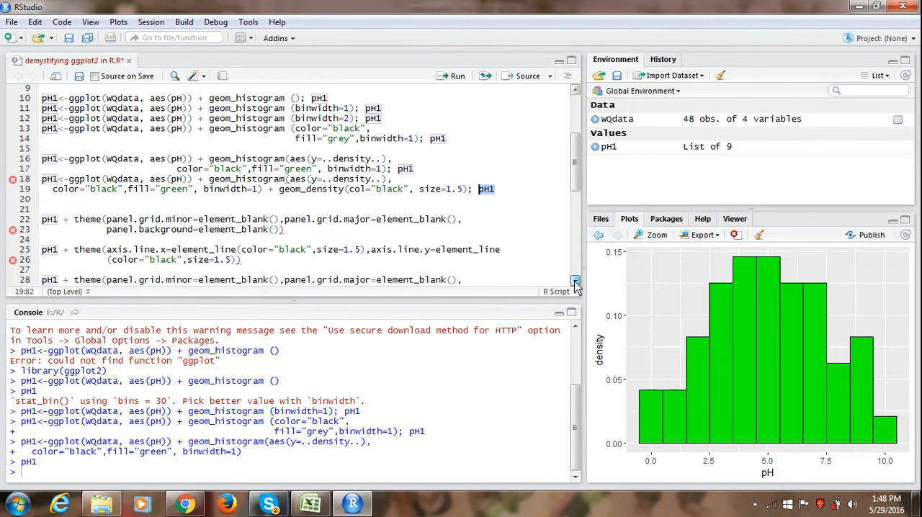
scroll(down, 3)
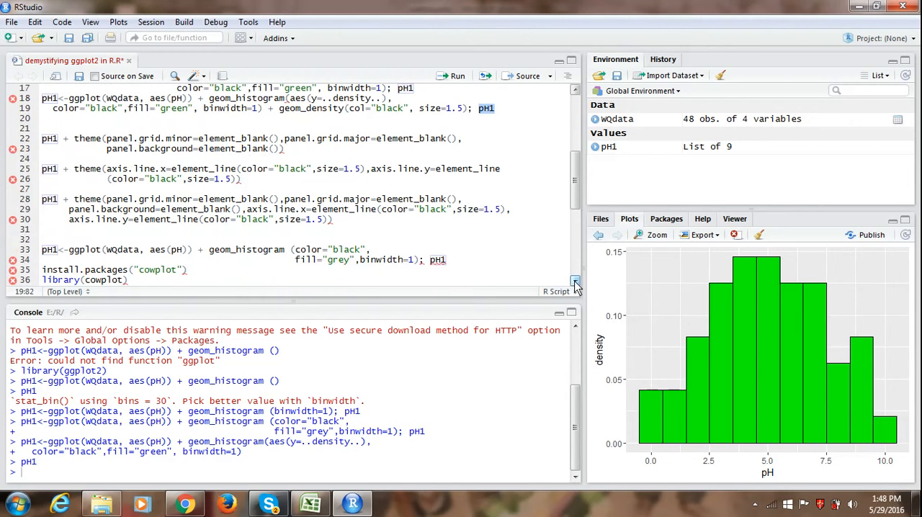
mouse_move(521, 139)
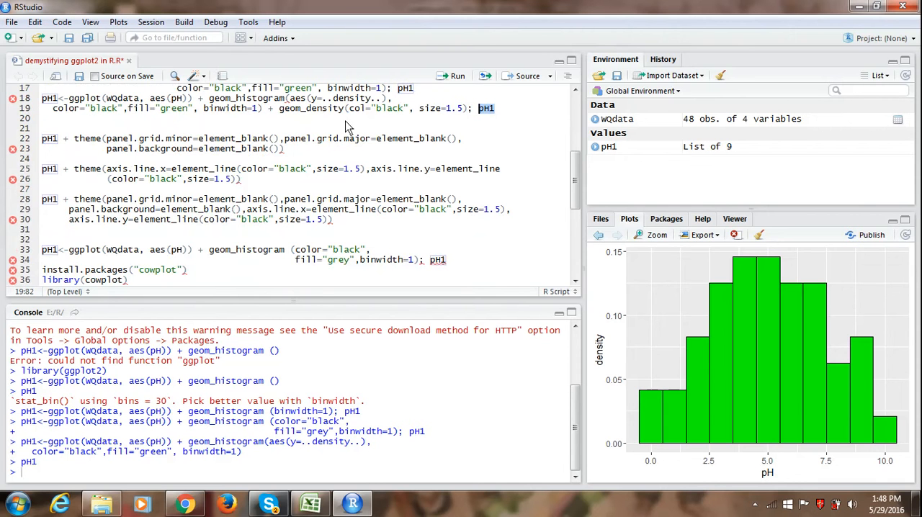
mouse_move(344, 116)
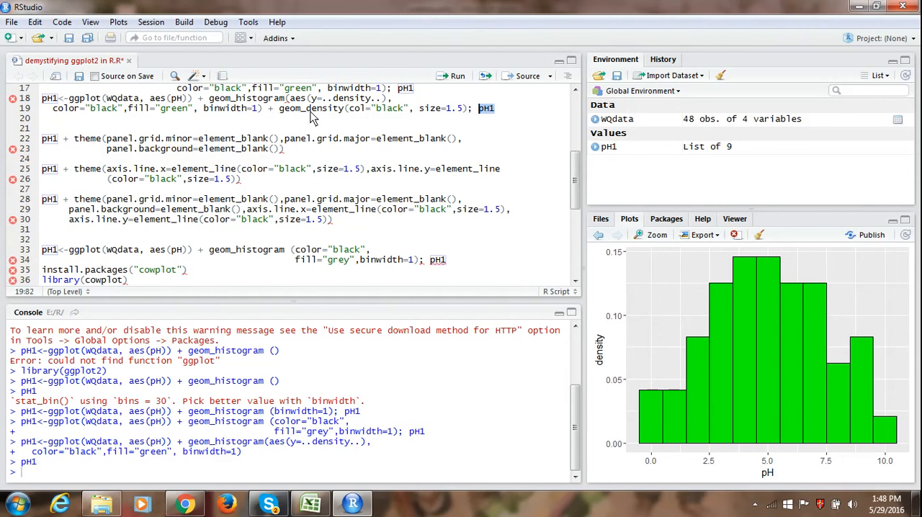
mouse_move(351, 119)
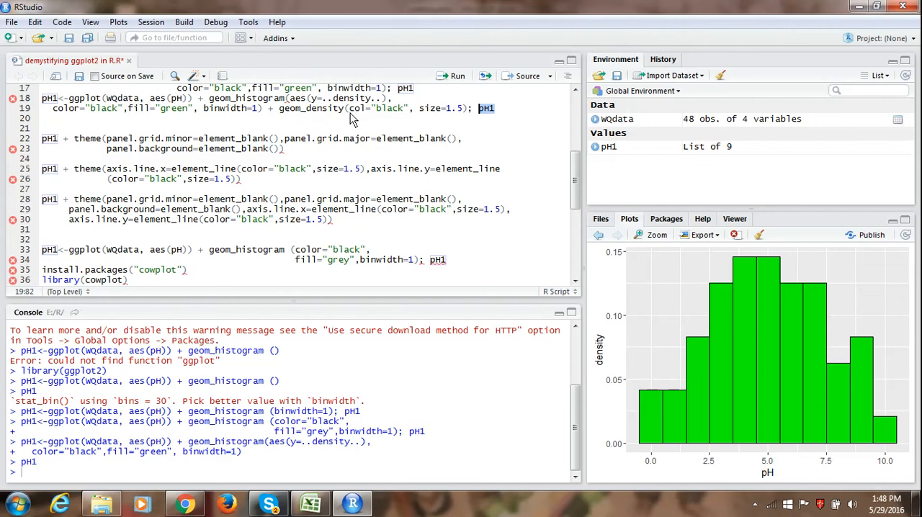
mouse_move(401, 119)
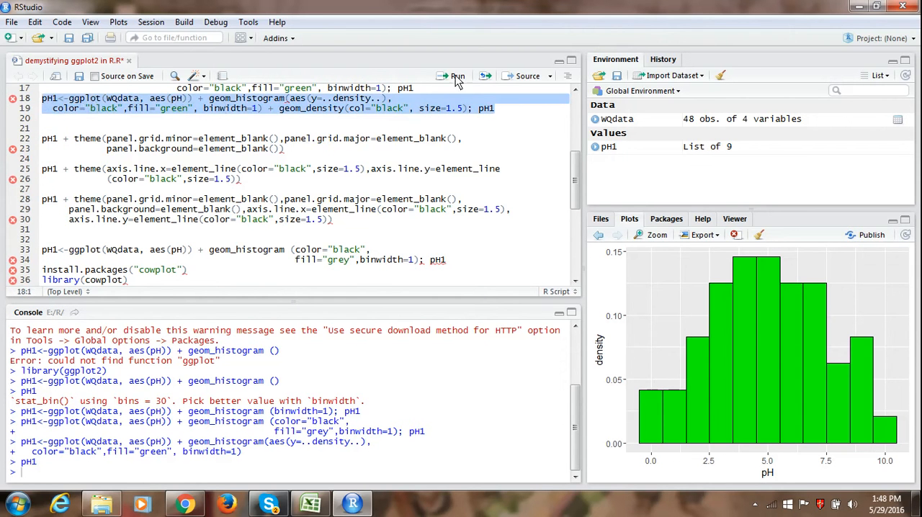
Step: Run lines 18–19 to overlay geom_density(col="black", size=1.5) on the histogram
click(454, 76)
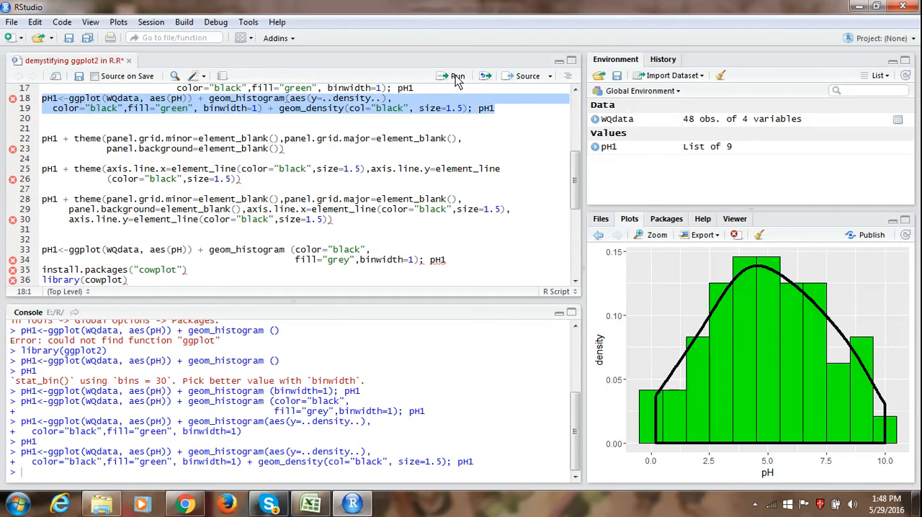
mouse_move(752, 411)
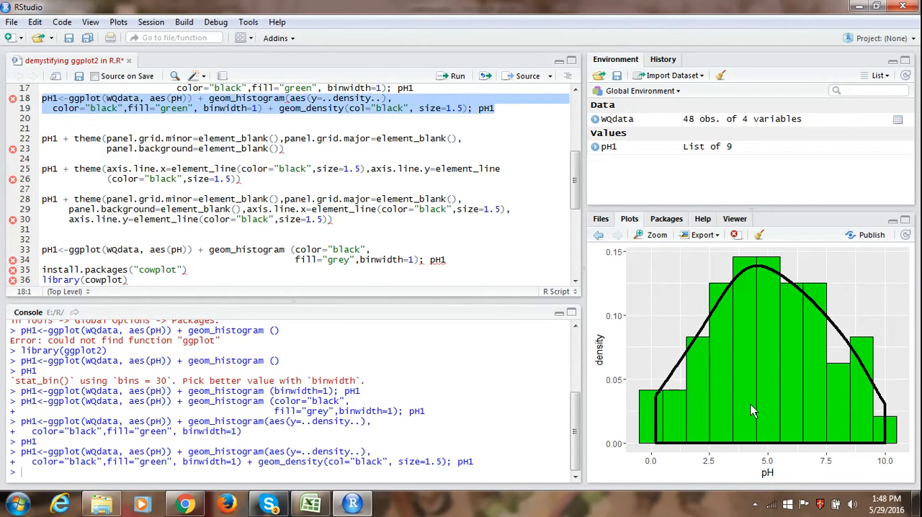
mouse_move(677, 370)
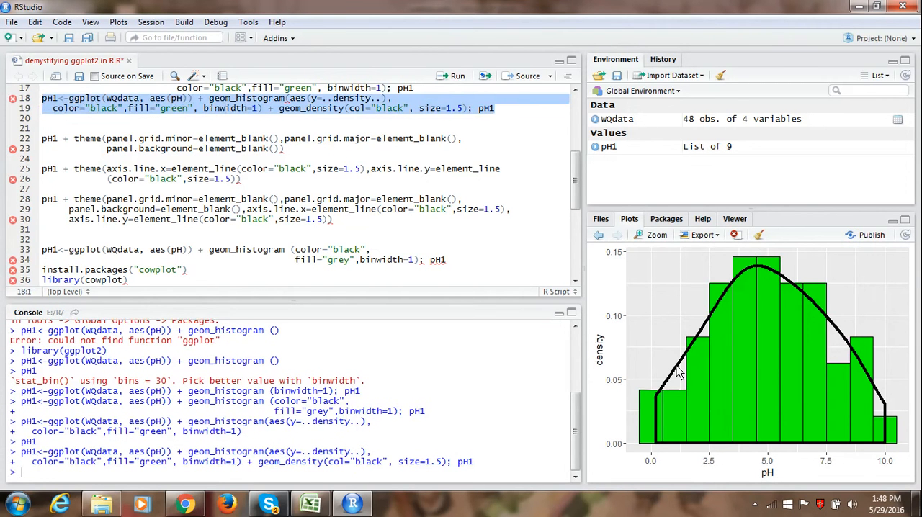
mouse_move(717, 324)
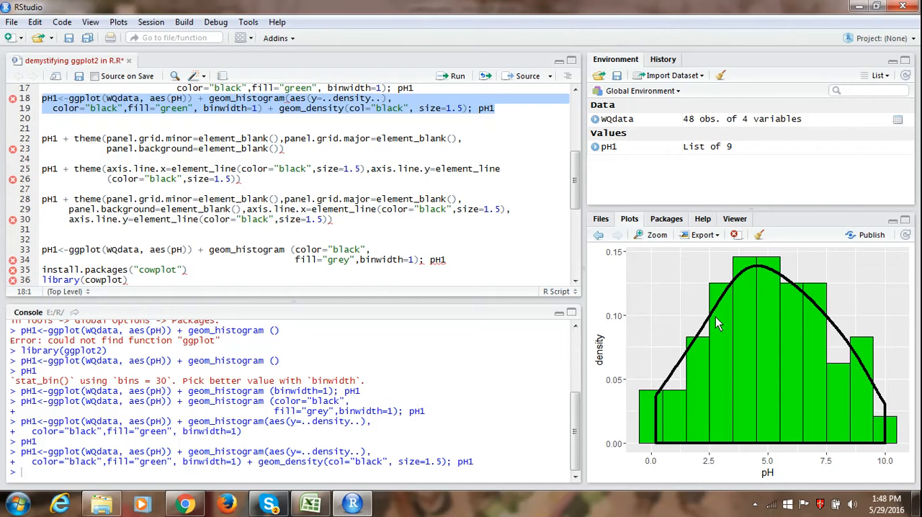
mouse_move(386, 113)
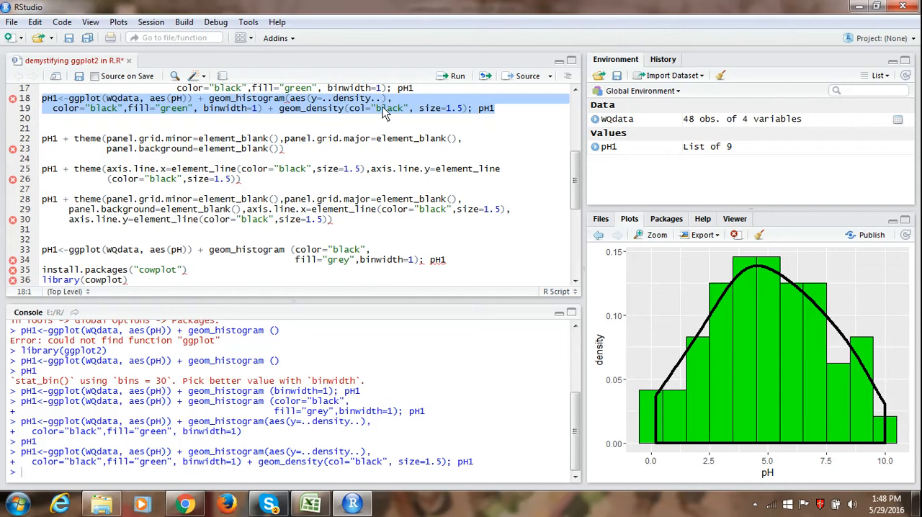
mouse_move(445, 117)
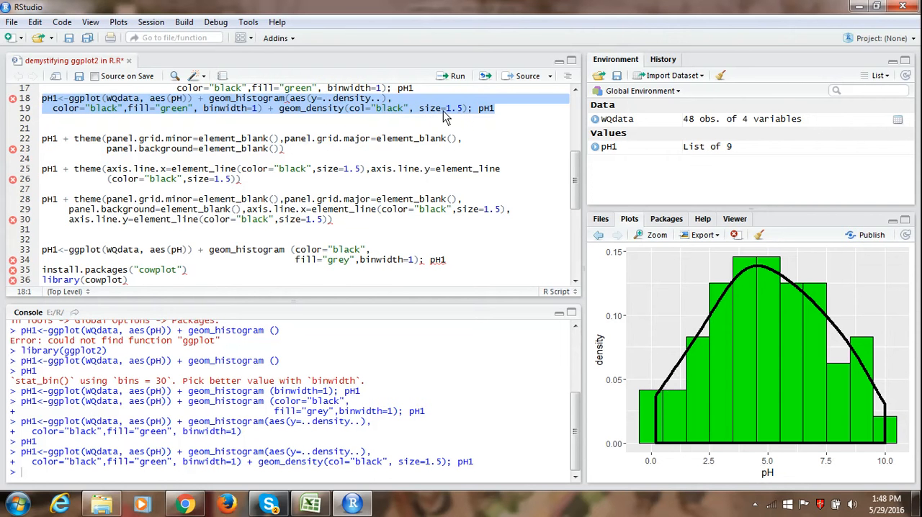
click(411, 108)
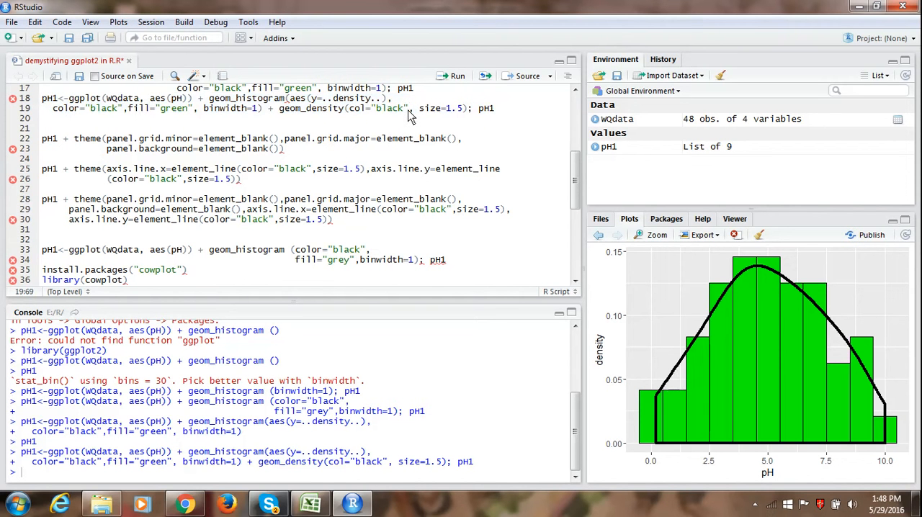
mouse_move(562, 173)
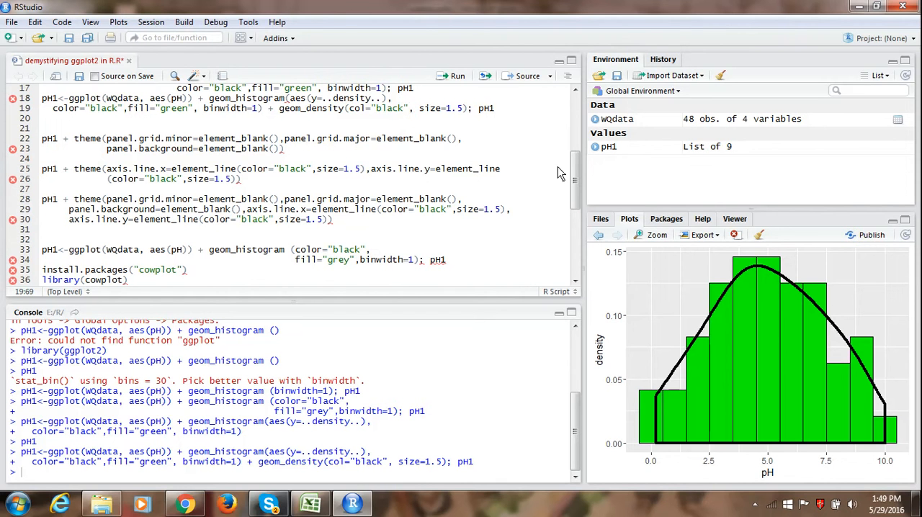
mouse_move(663, 301)
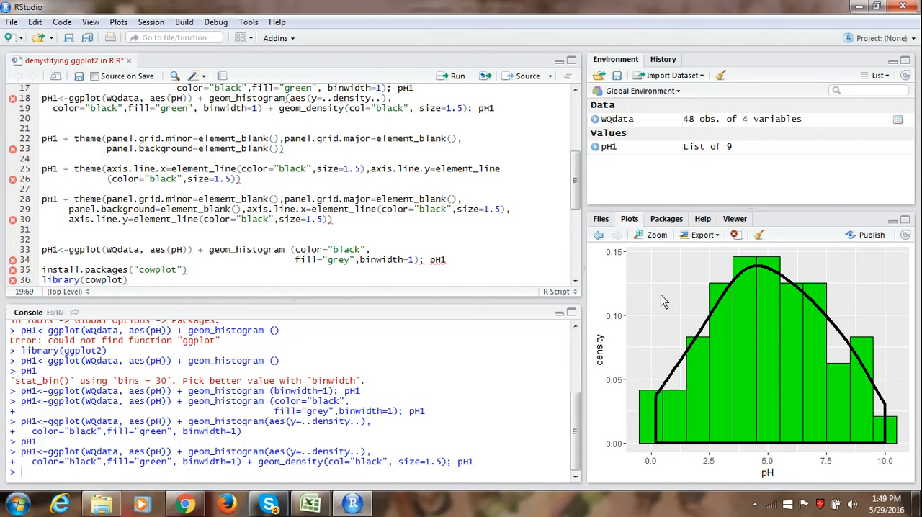
mouse_move(641, 300)
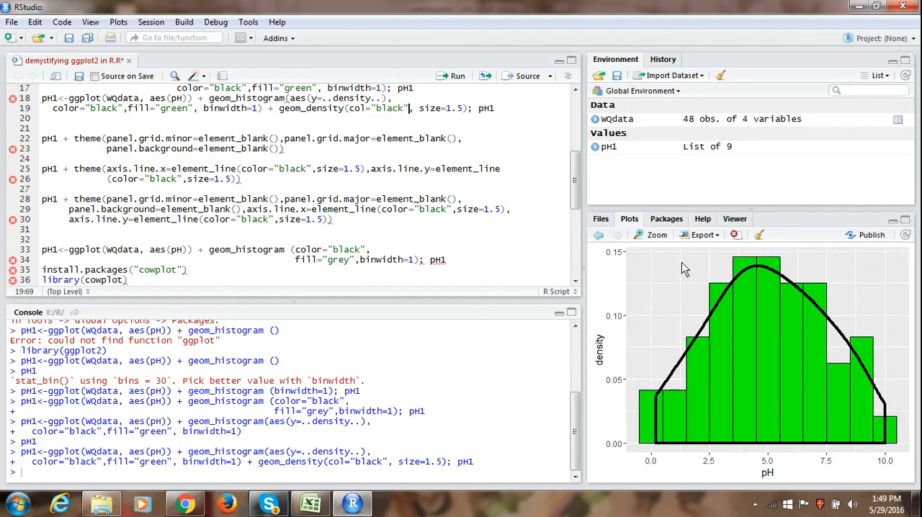
mouse_move(681, 281)
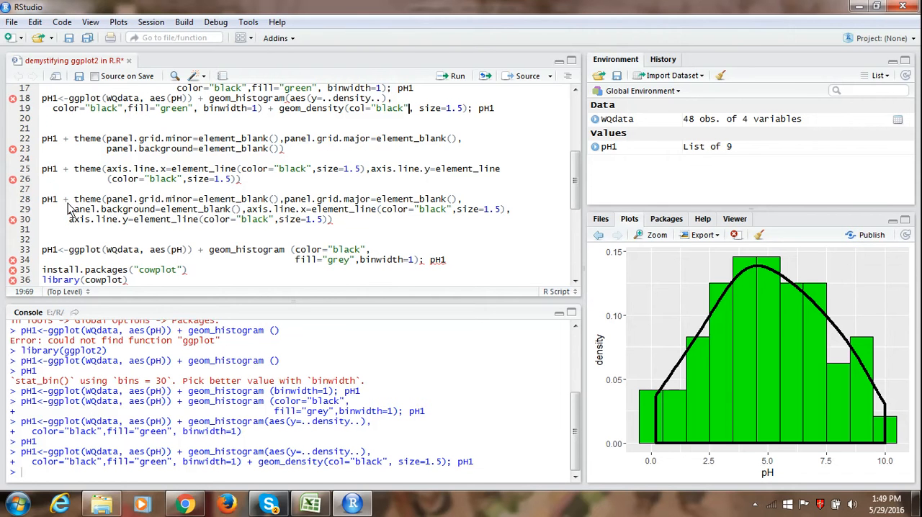
mouse_move(65, 167)
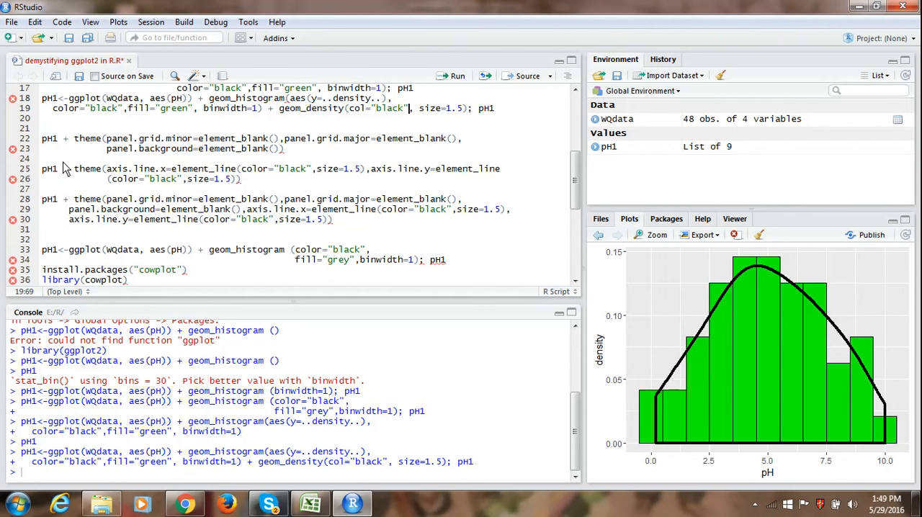
mouse_move(107, 148)
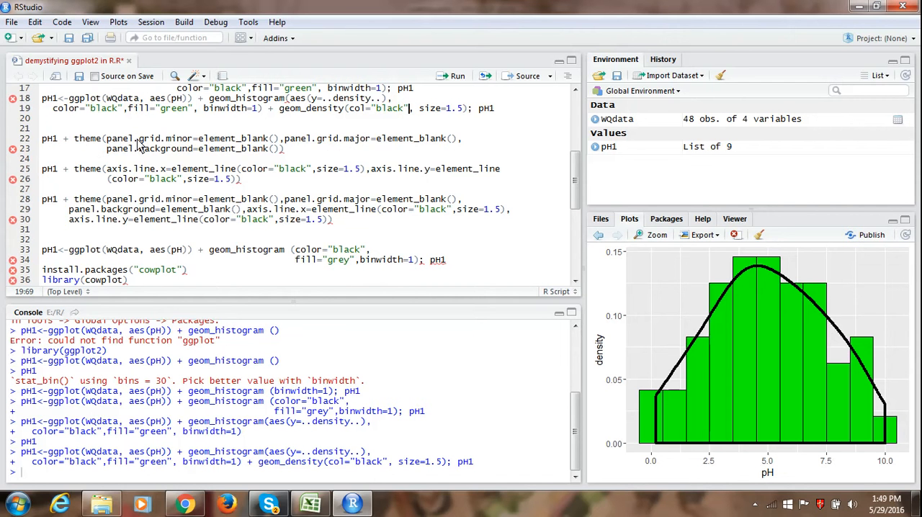
mouse_move(189, 147)
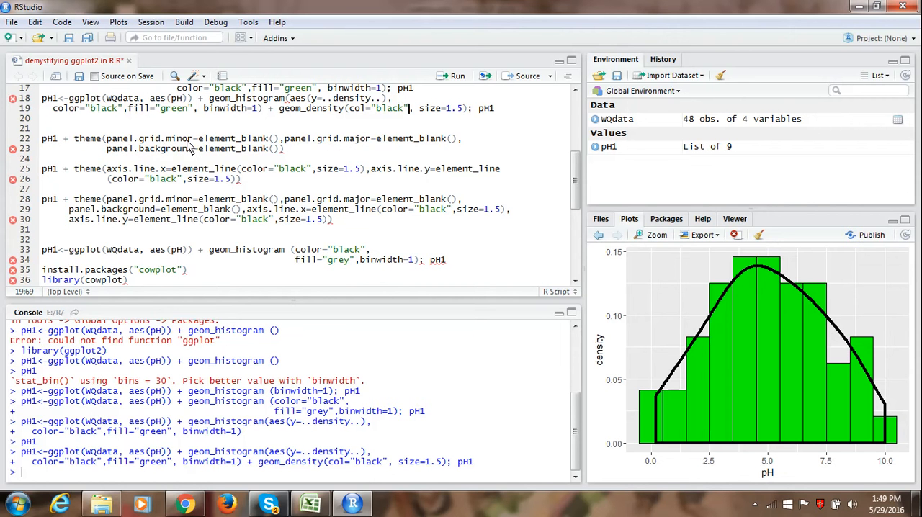
mouse_move(329, 150)
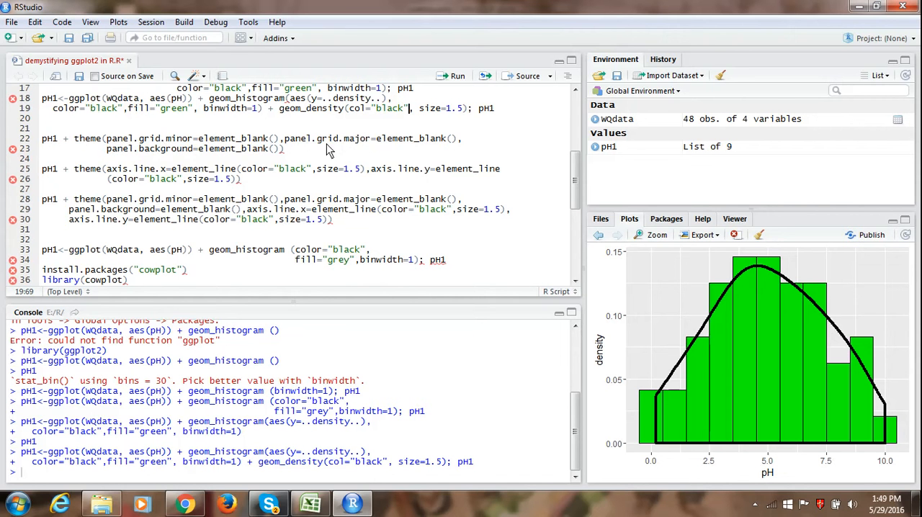
mouse_move(139, 159)
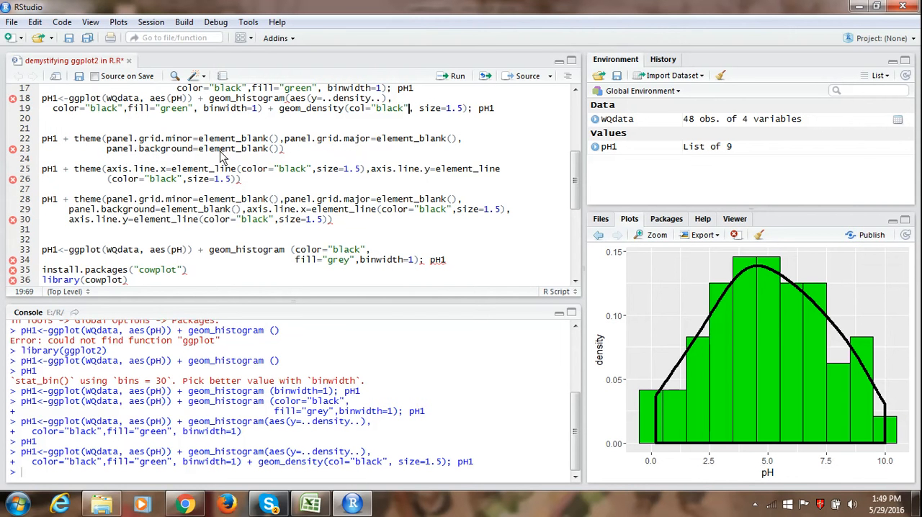
mouse_move(274, 141)
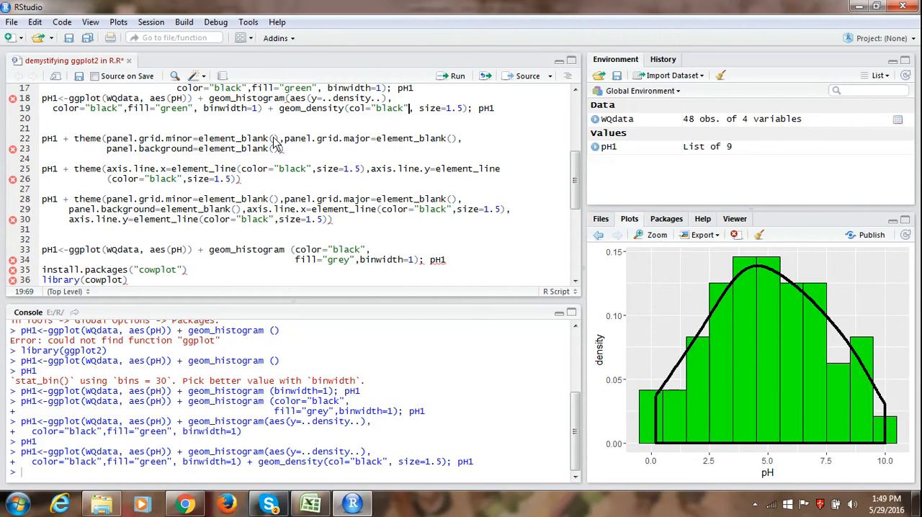
mouse_move(279, 145)
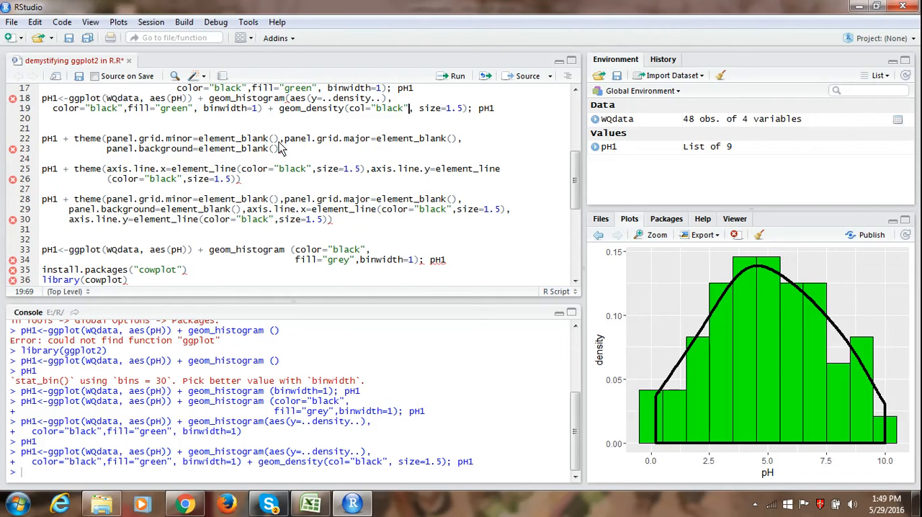
mouse_move(283, 147)
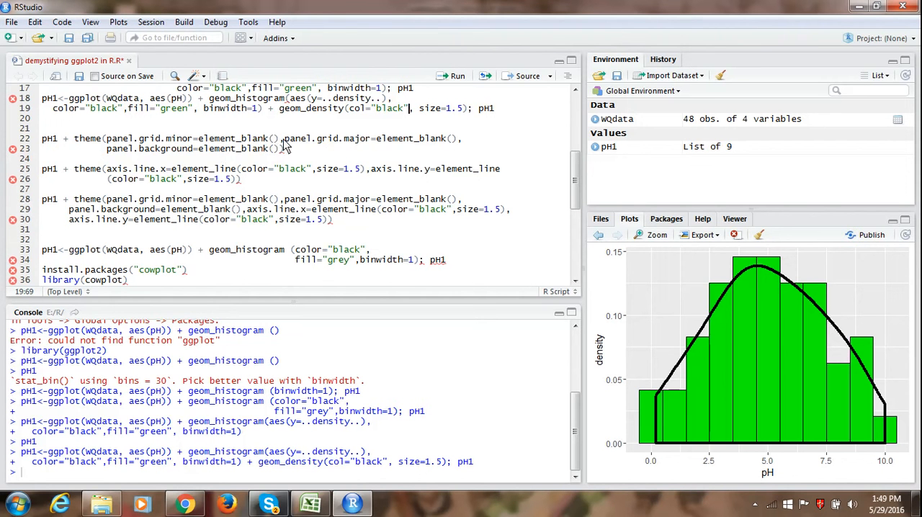
mouse_move(274, 155)
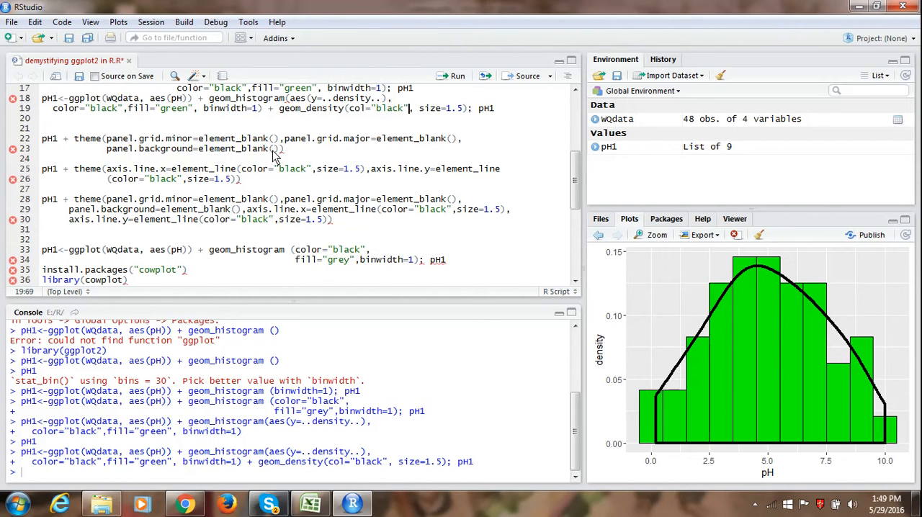
Step: Place the cursor at the end of the panel.background theme line
click(285, 149)
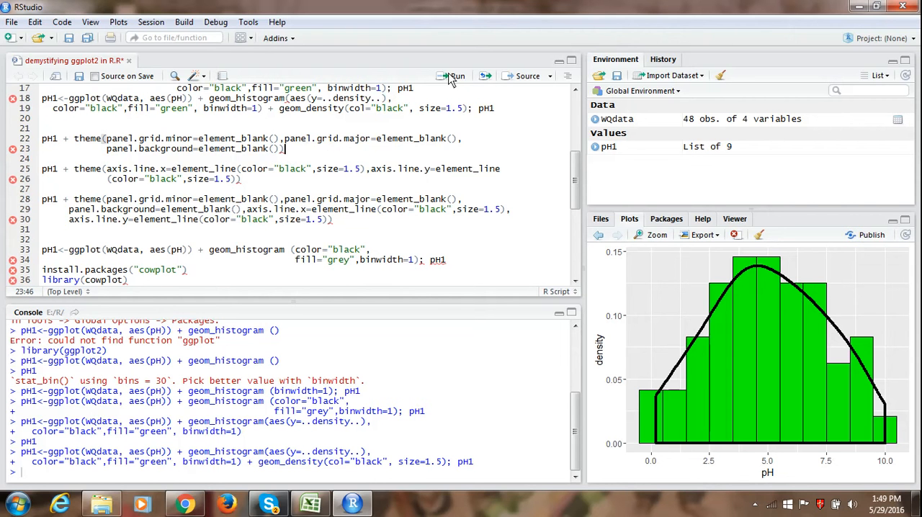
Step: Run the full theme command blanking panel.grid.minor, panel.grid.major and panel.background
click(453, 75)
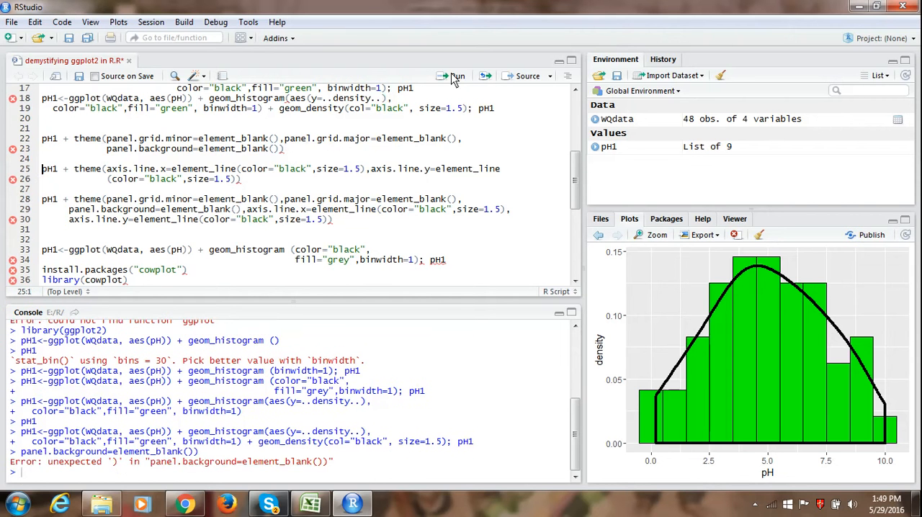
mouse_move(342, 140)
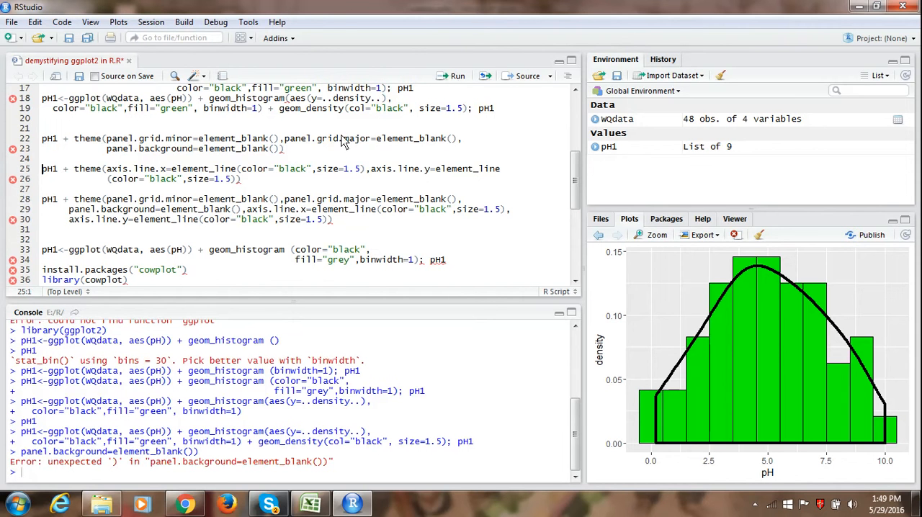
mouse_move(311, 154)
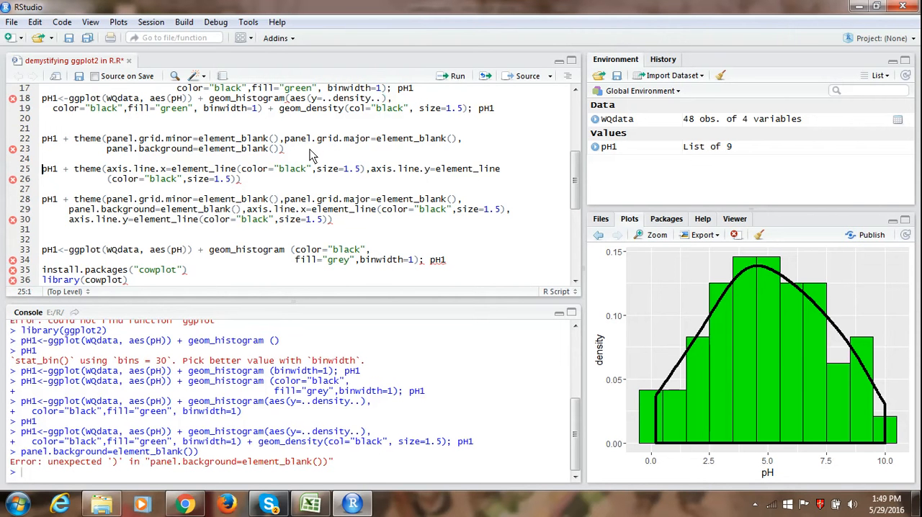
mouse_move(288, 144)
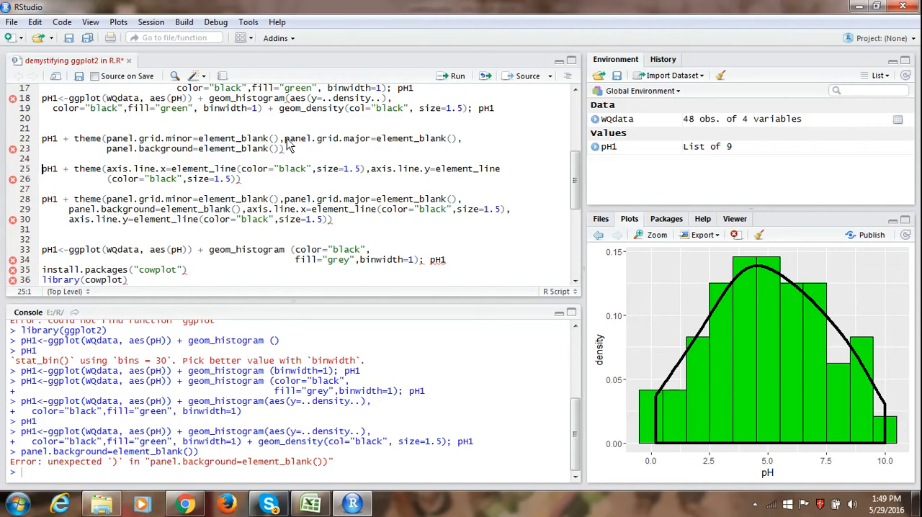
click(281, 148)
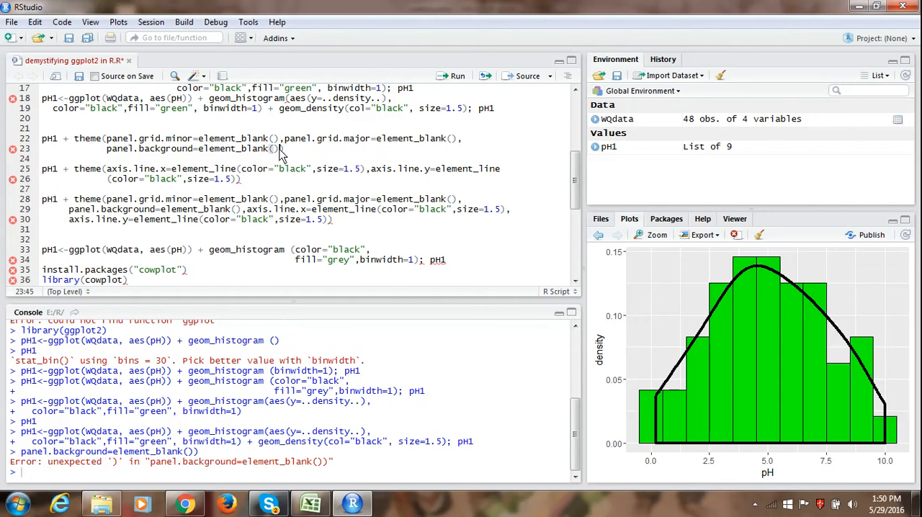
mouse_move(284, 149)
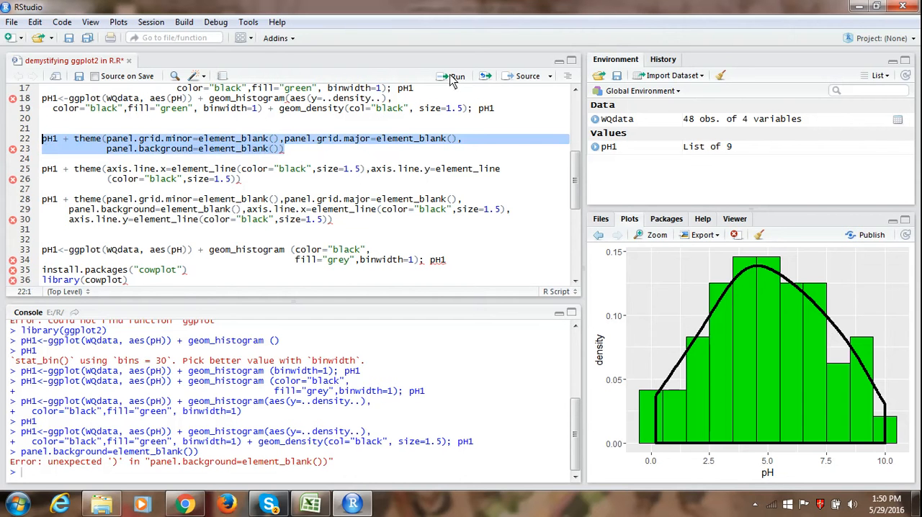
click(455, 76)
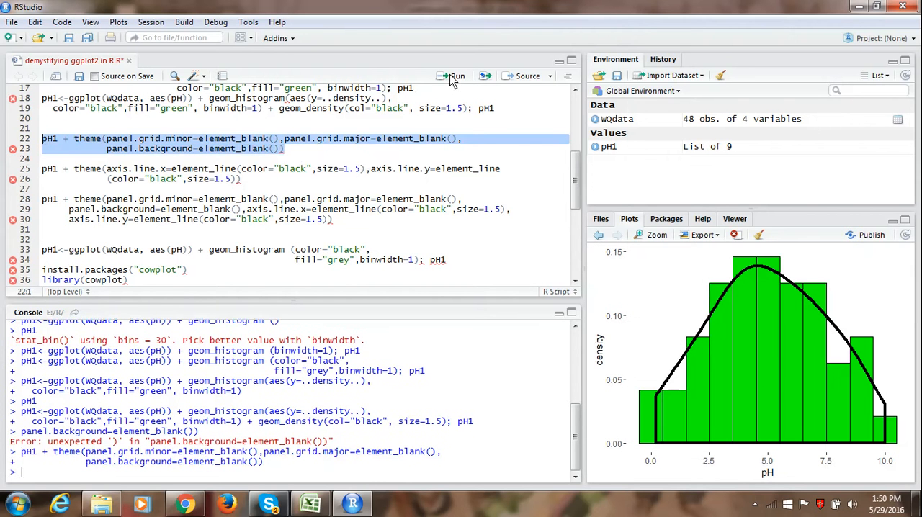
mouse_move(676, 300)
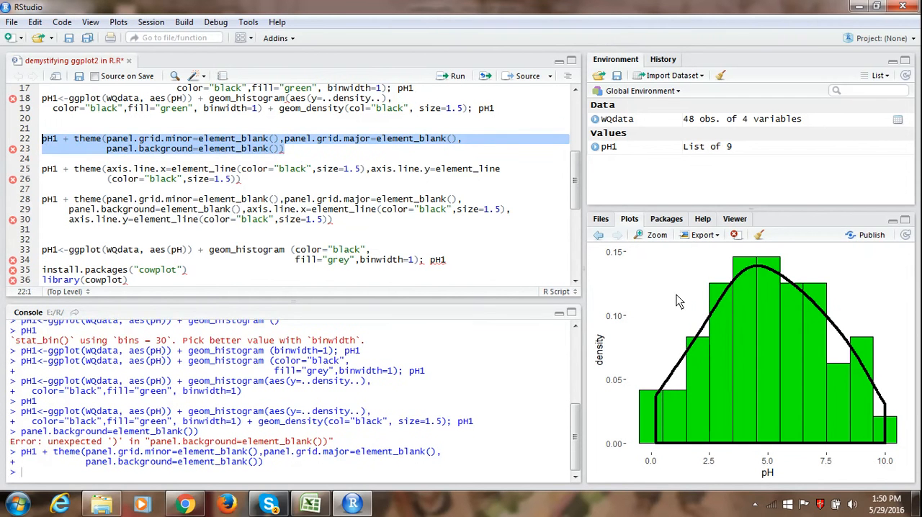
mouse_move(683, 296)
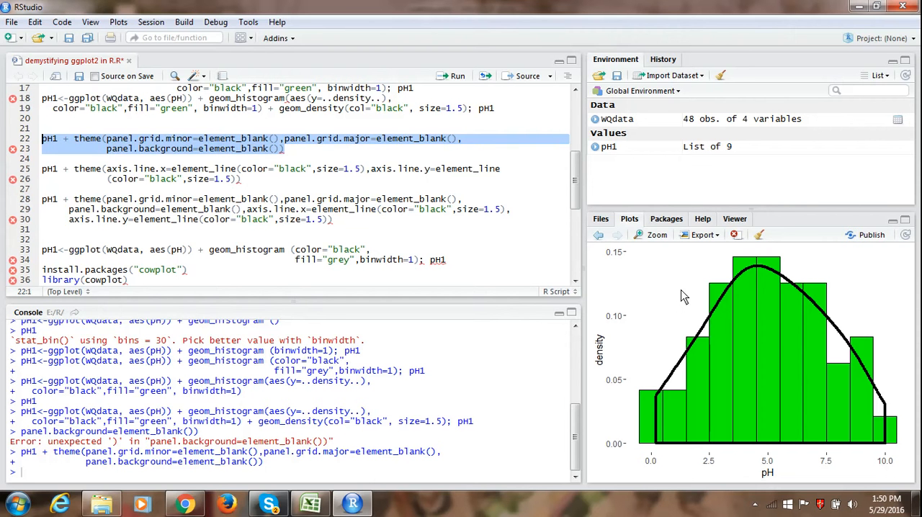
mouse_move(666, 278)
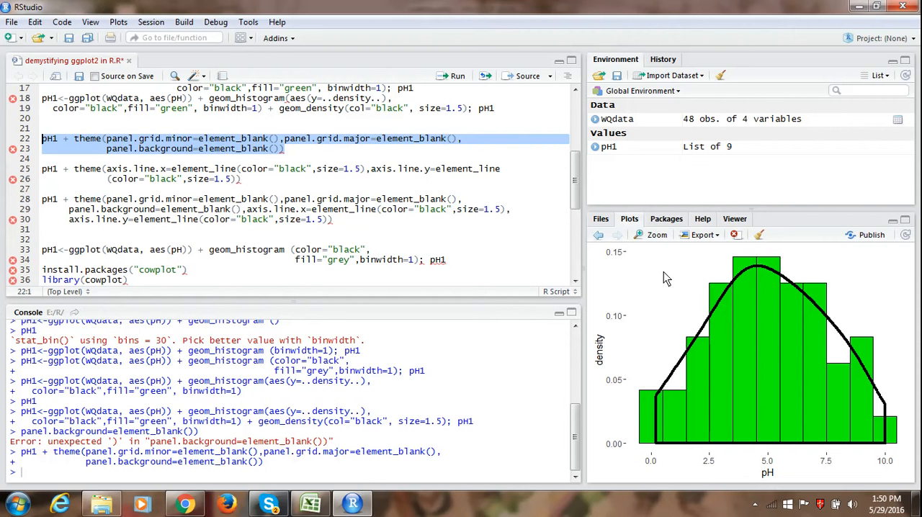
mouse_move(663, 460)
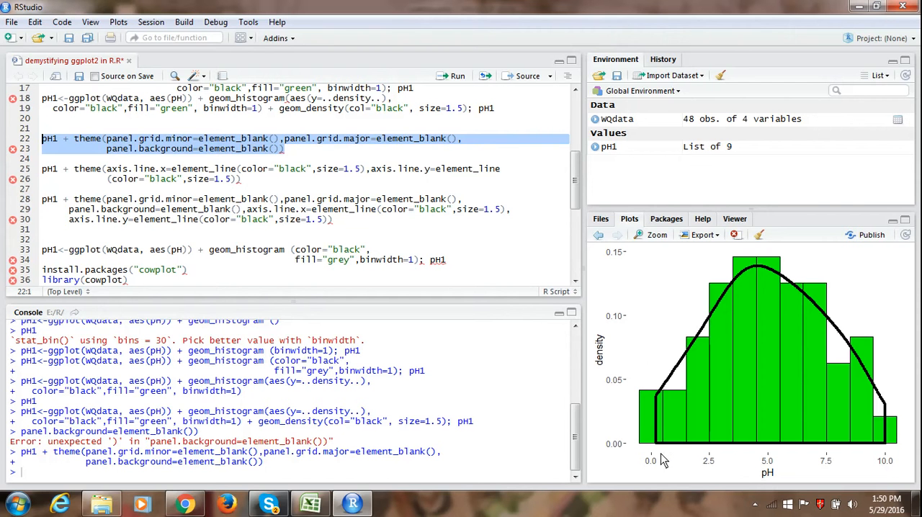
mouse_move(640, 388)
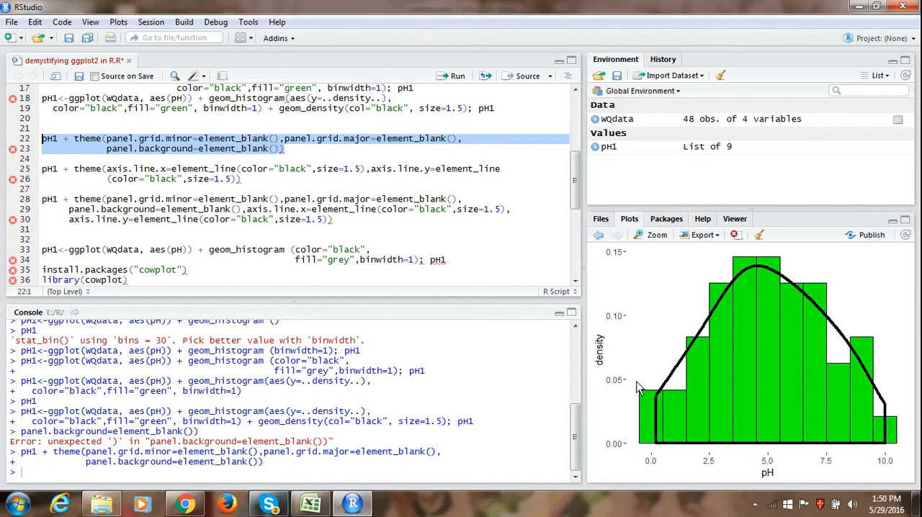
mouse_move(252, 190)
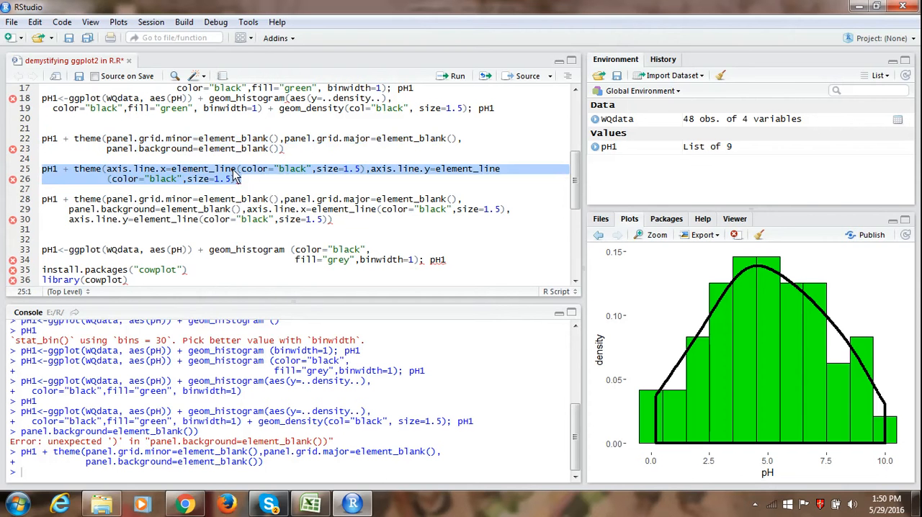
mouse_move(301, 180)
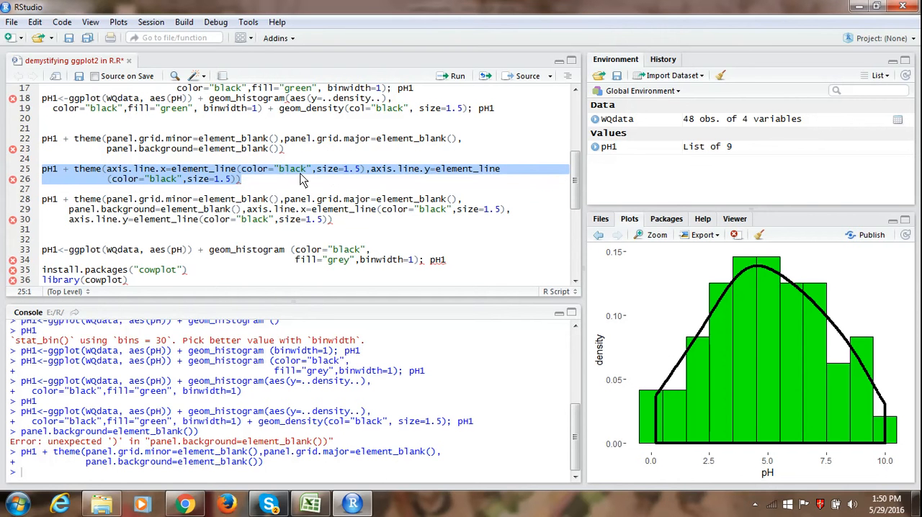
mouse_move(430, 183)
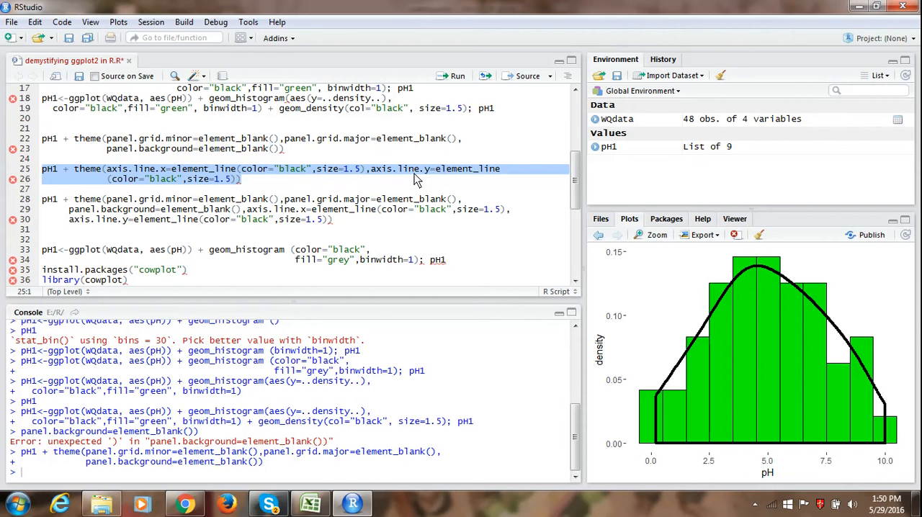
mouse_move(468, 180)
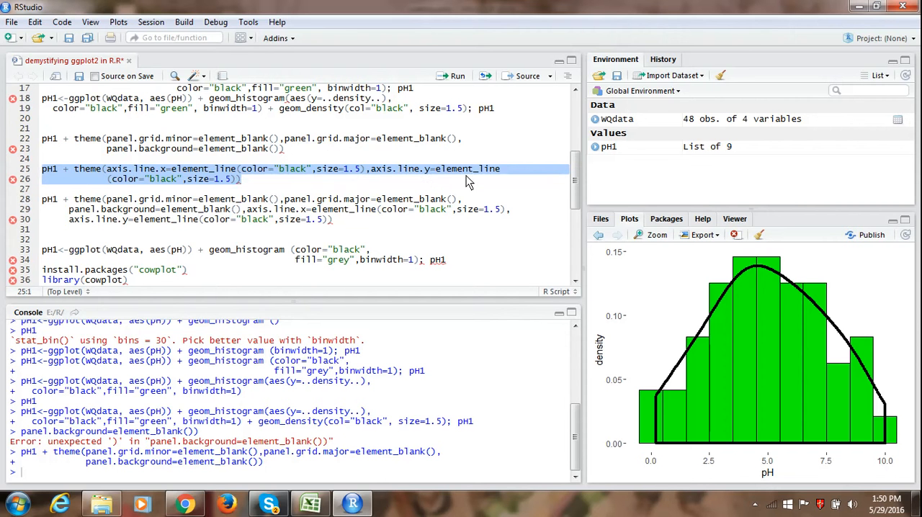
mouse_move(259, 194)
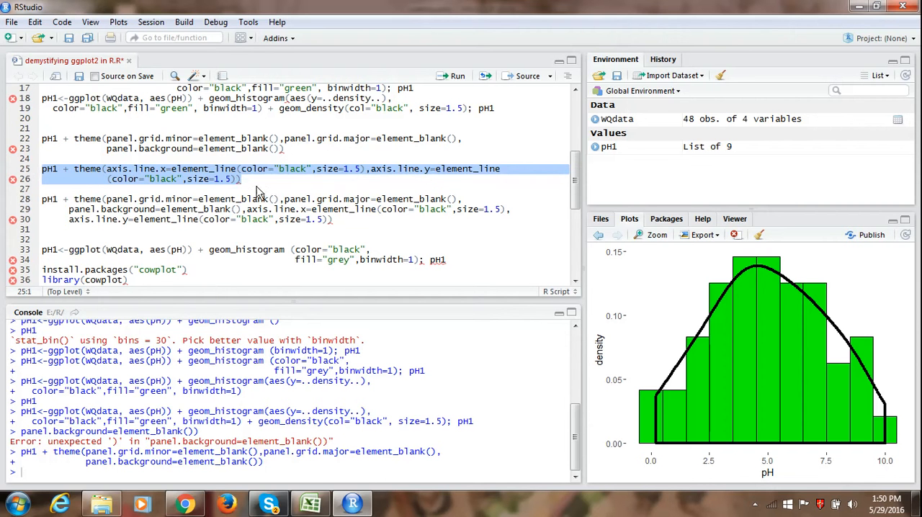
mouse_move(204, 190)
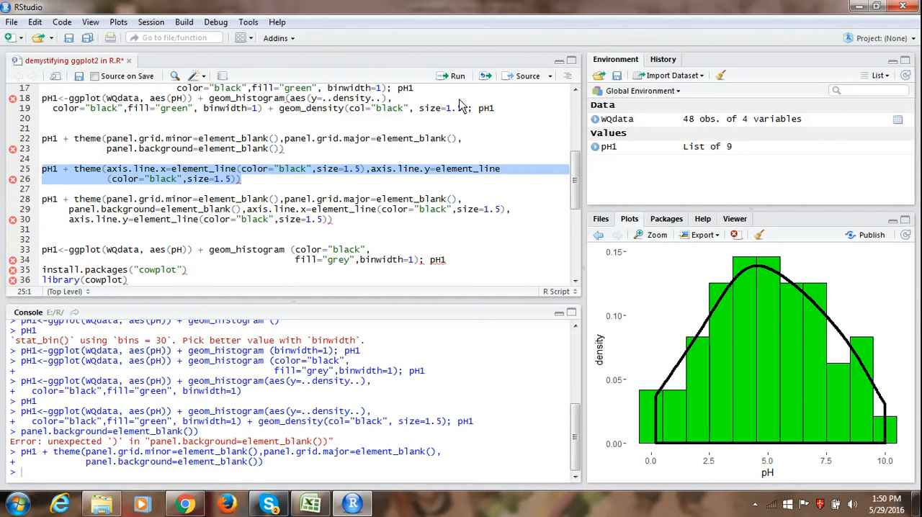
Step: Run the theme setting axis.line.x and axis.line.y to black, size 1.5
click(452, 75)
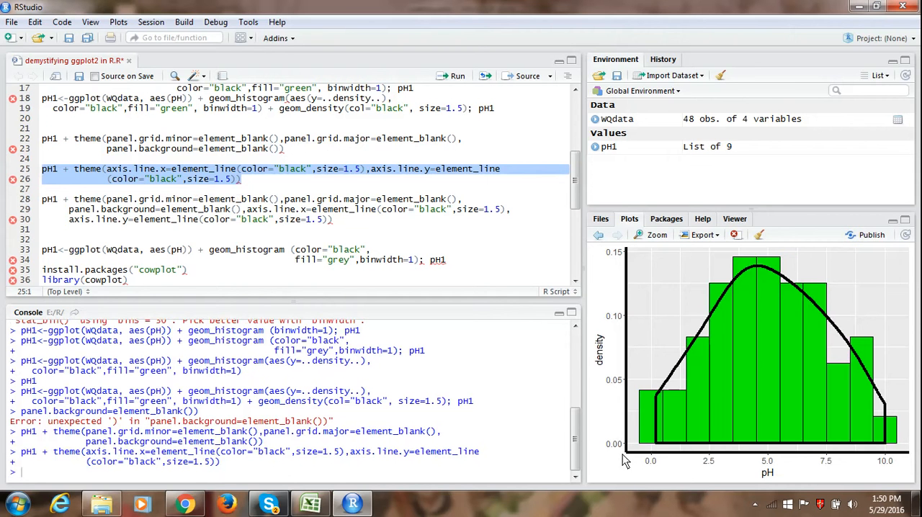
mouse_move(654, 464)
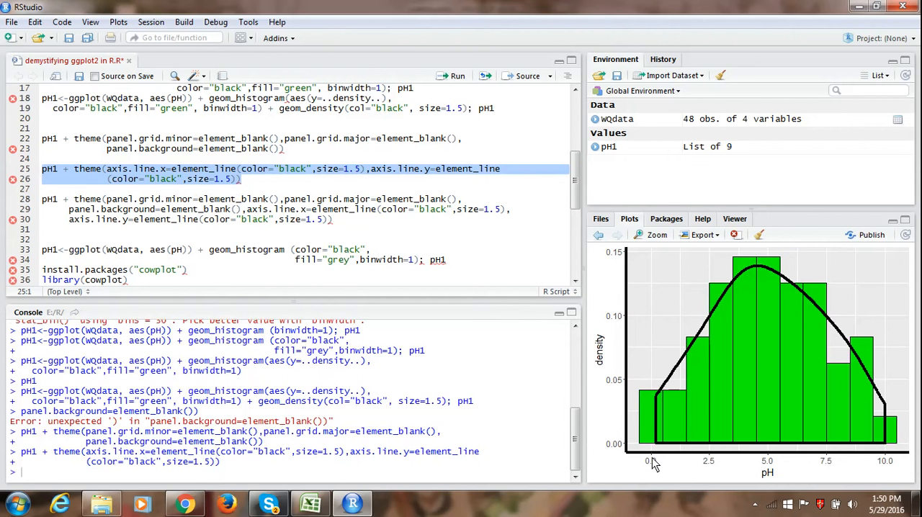
mouse_move(621, 318)
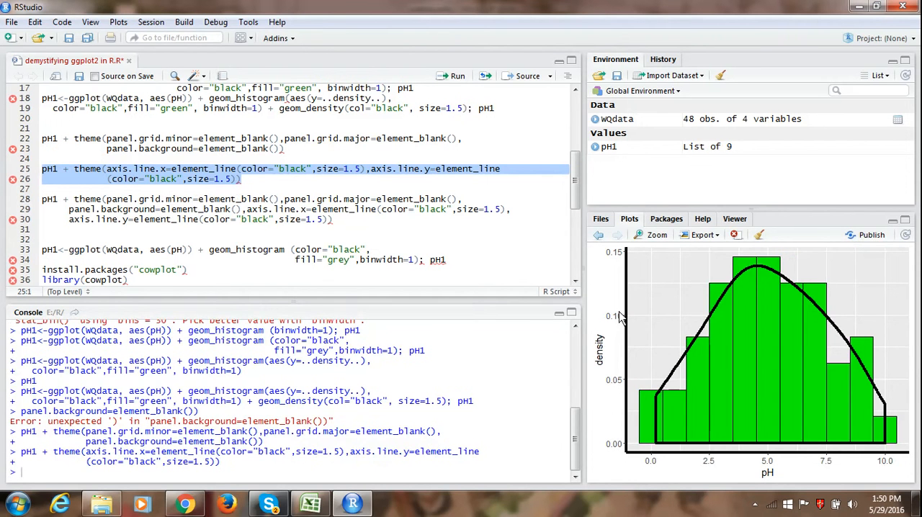
mouse_move(627, 289)
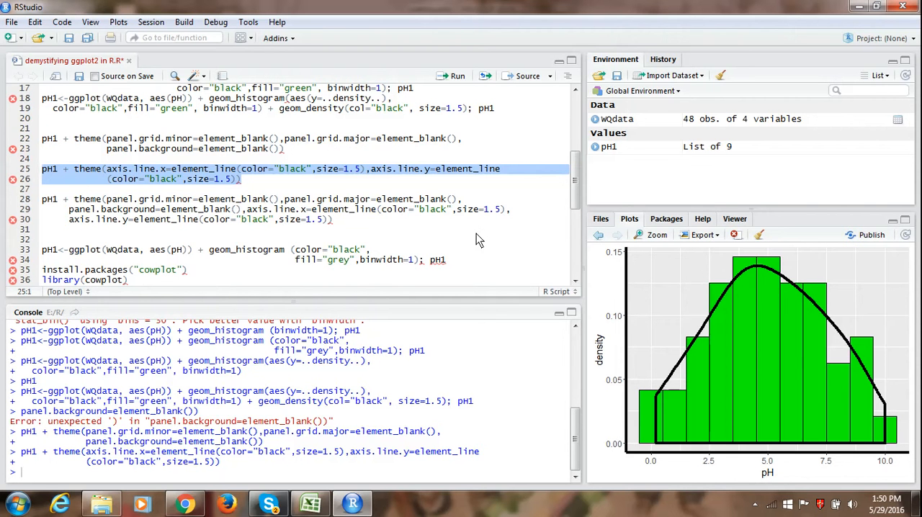
mouse_move(274, 205)
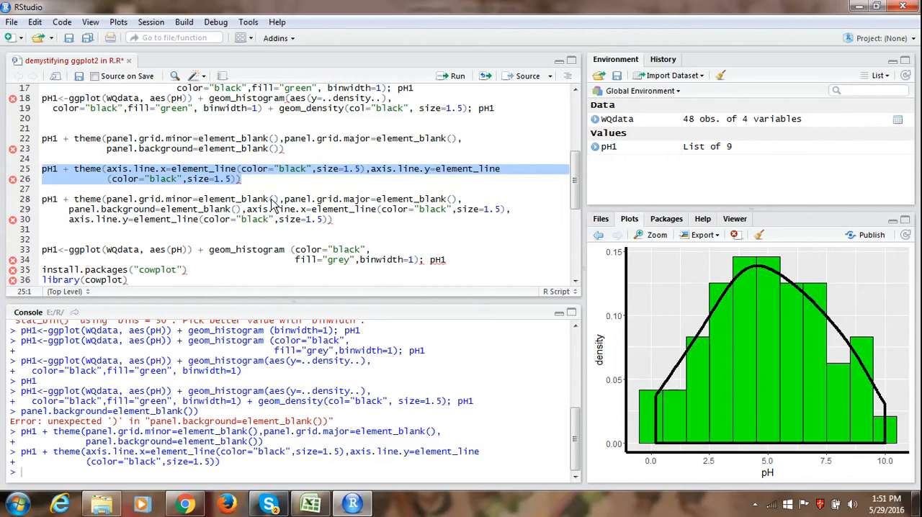
mouse_move(347, 228)
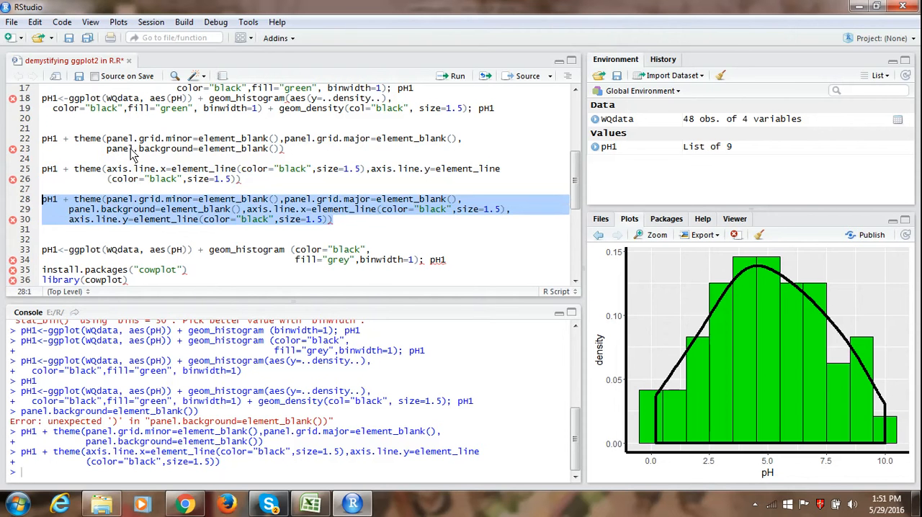
mouse_move(227, 205)
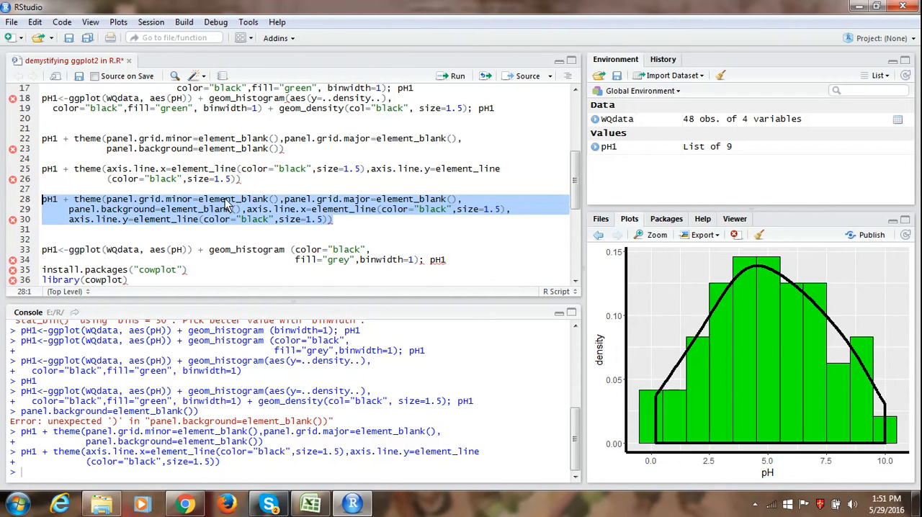
mouse_move(374, 229)
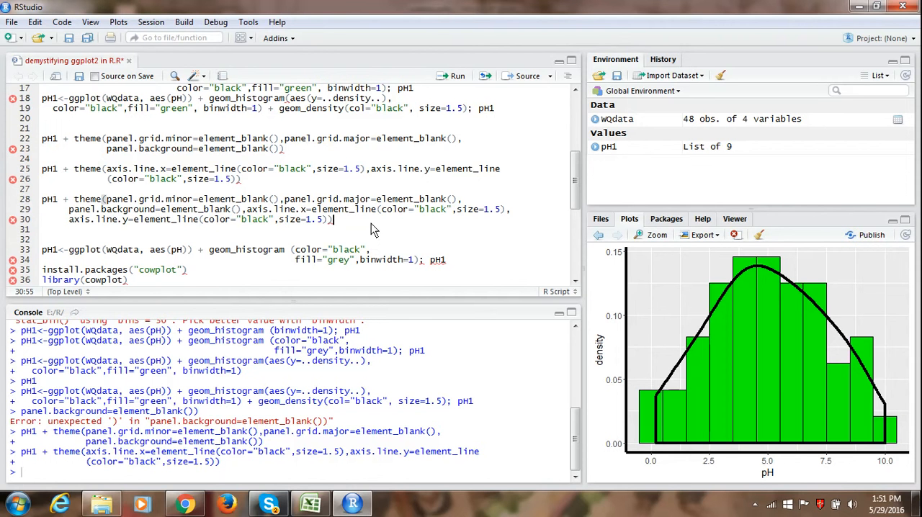
mouse_move(459, 268)
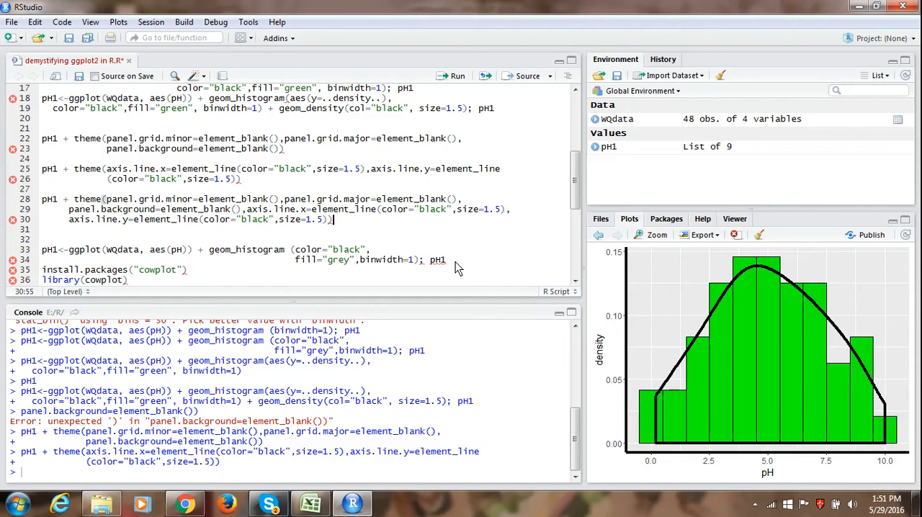
Step: Run the geom_histogram command with black outlines, grey fill and binwidth 1
click(446, 260)
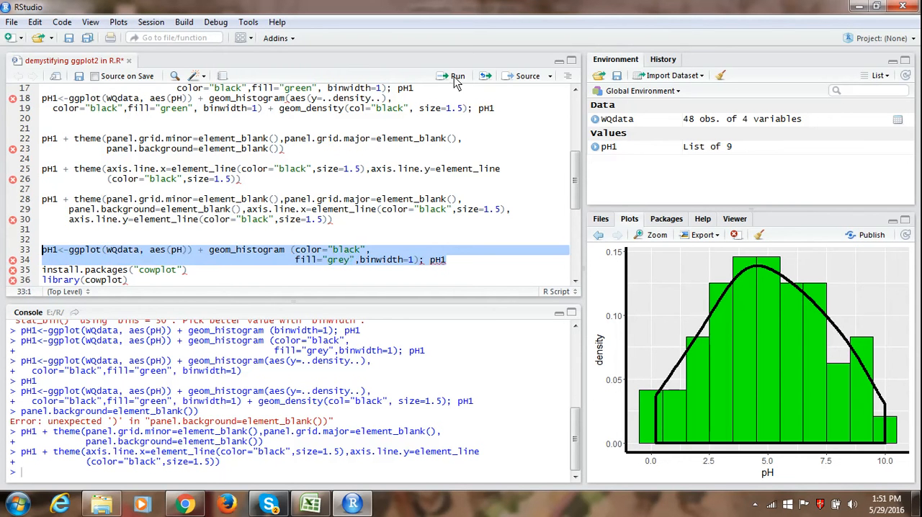
click(453, 76)
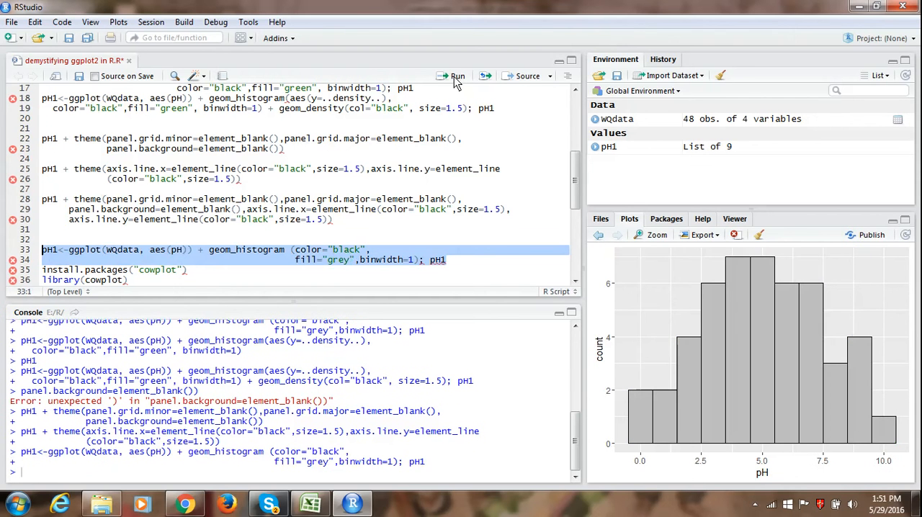
mouse_move(679, 281)
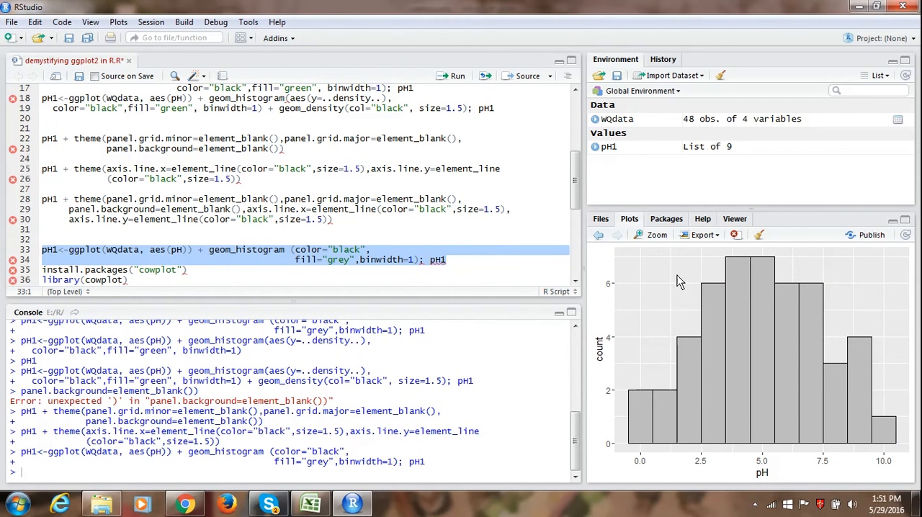
mouse_move(644, 292)
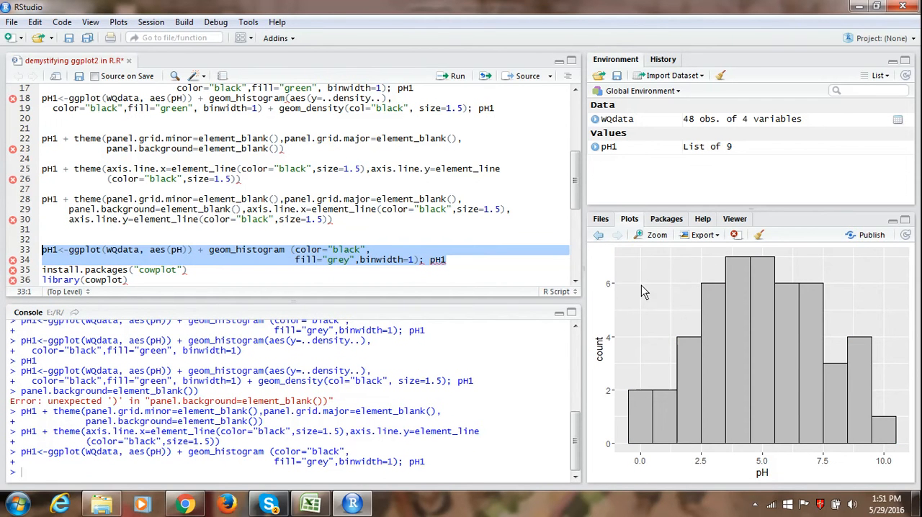
mouse_move(616, 405)
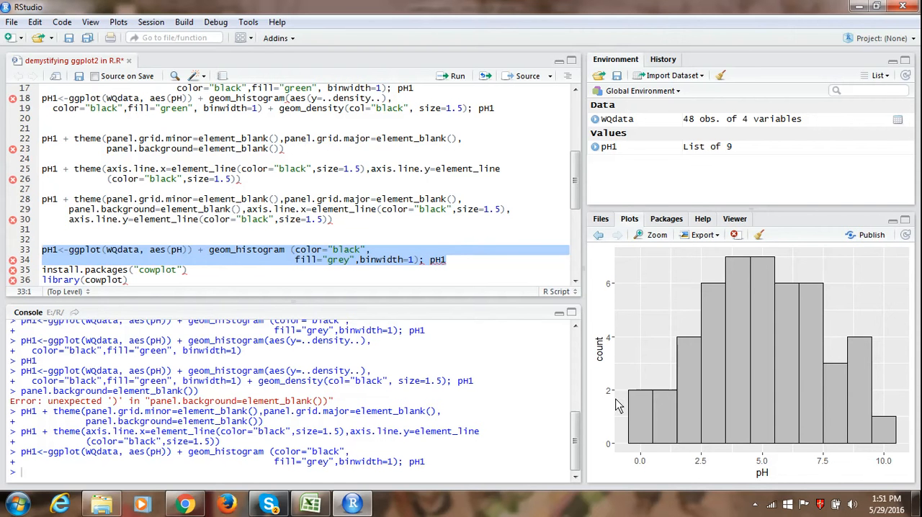
mouse_move(624, 356)
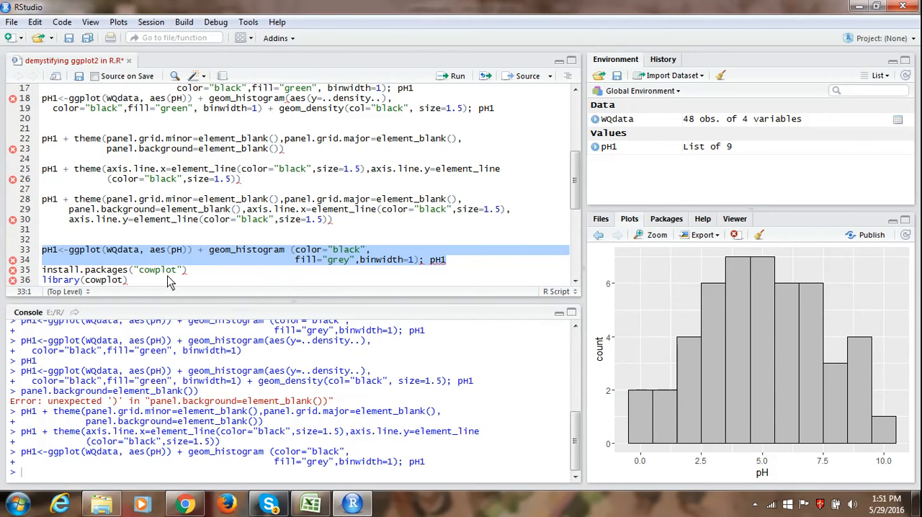
mouse_move(468, 280)
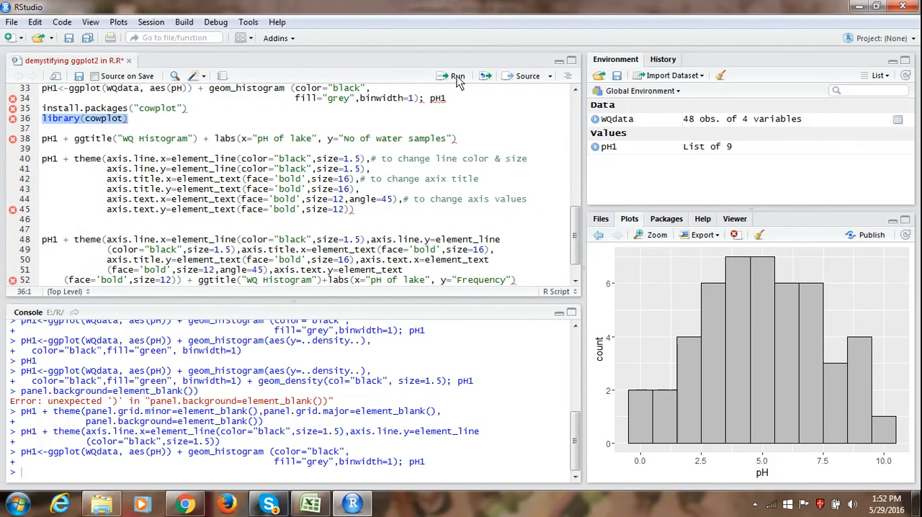
Step: Load cowplot and redraw pH1 with cowplot's white, gridless styling
click(454, 75)
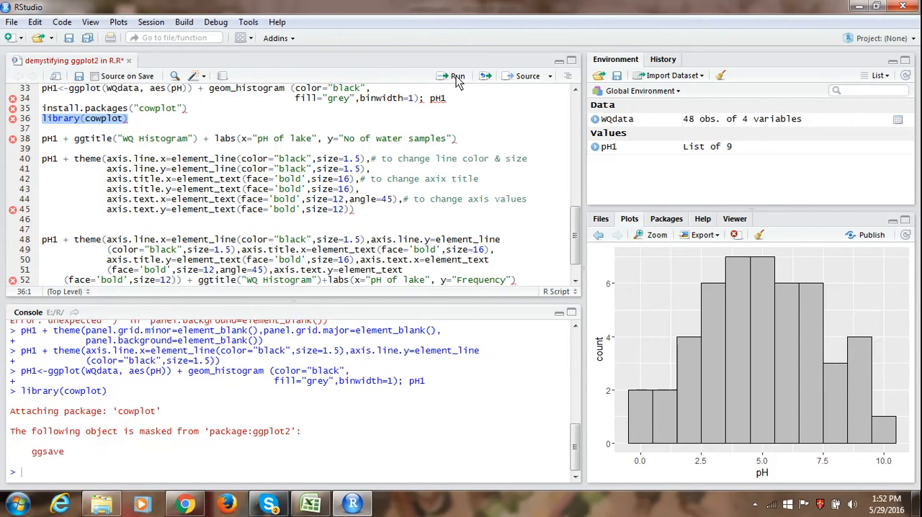
mouse_move(463, 110)
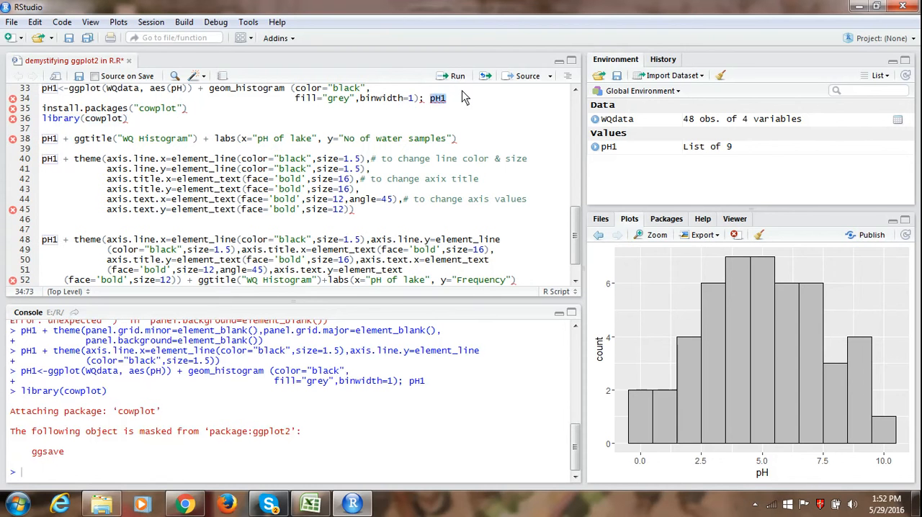
click(454, 75)
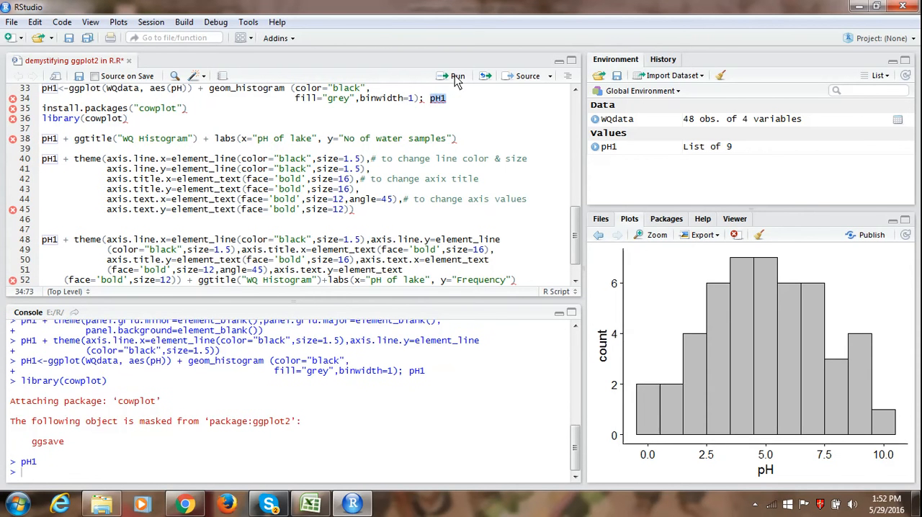
mouse_move(624, 315)
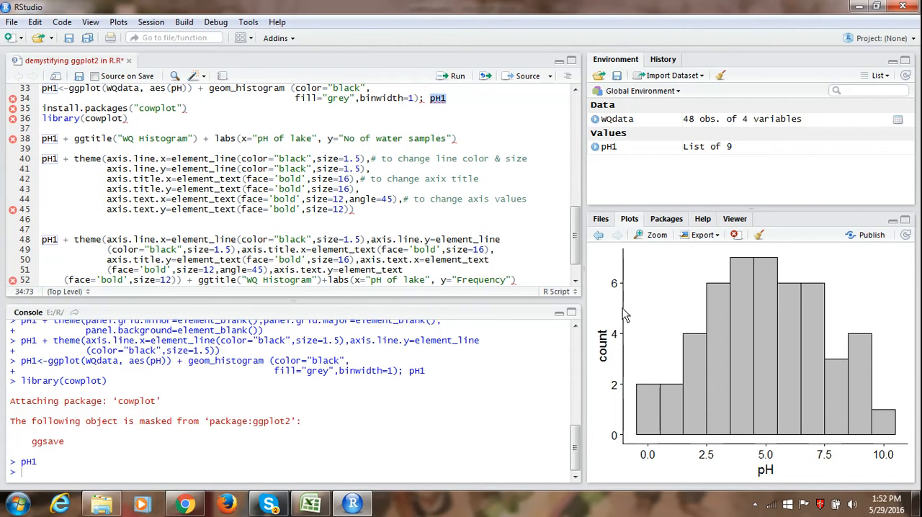
mouse_move(641, 334)
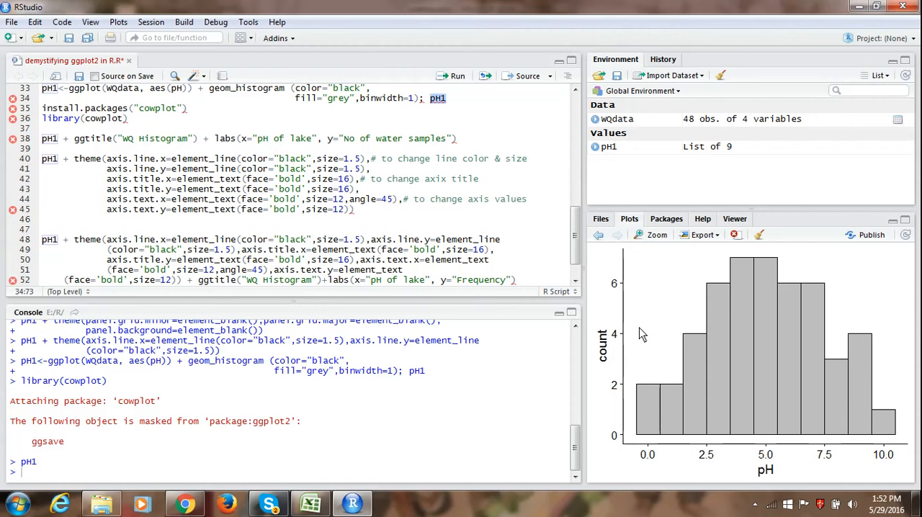
mouse_move(624, 306)
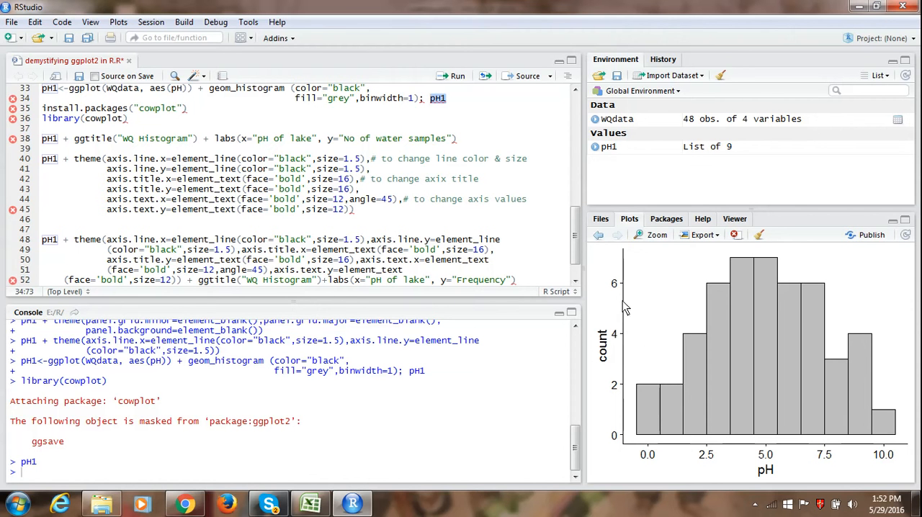
mouse_move(628, 364)
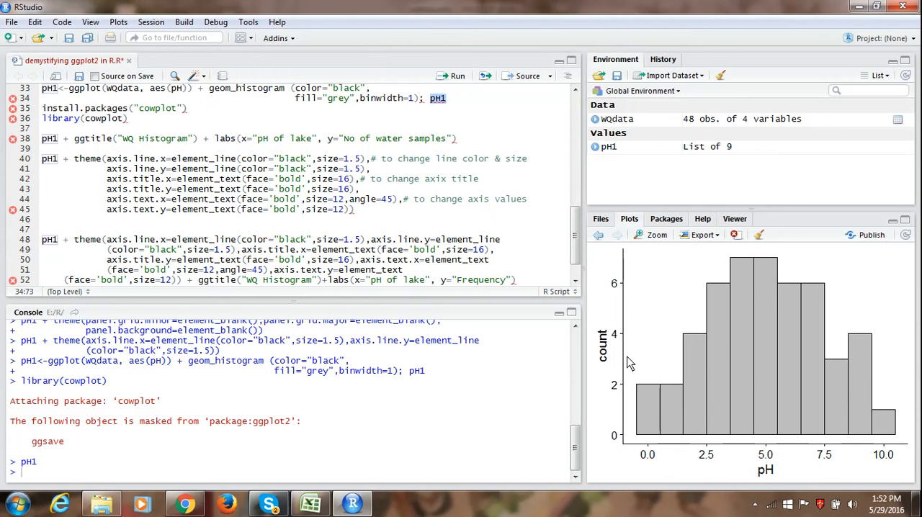
mouse_move(676, 312)
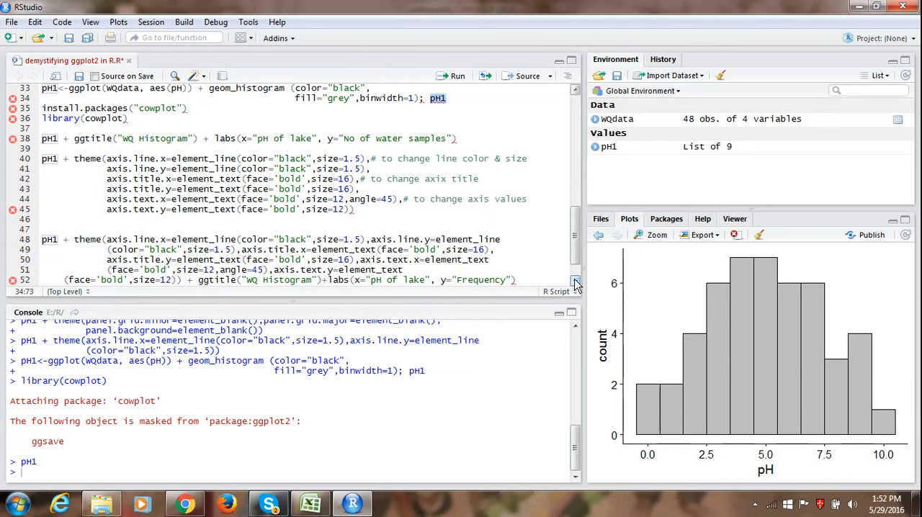
mouse_move(666, 264)
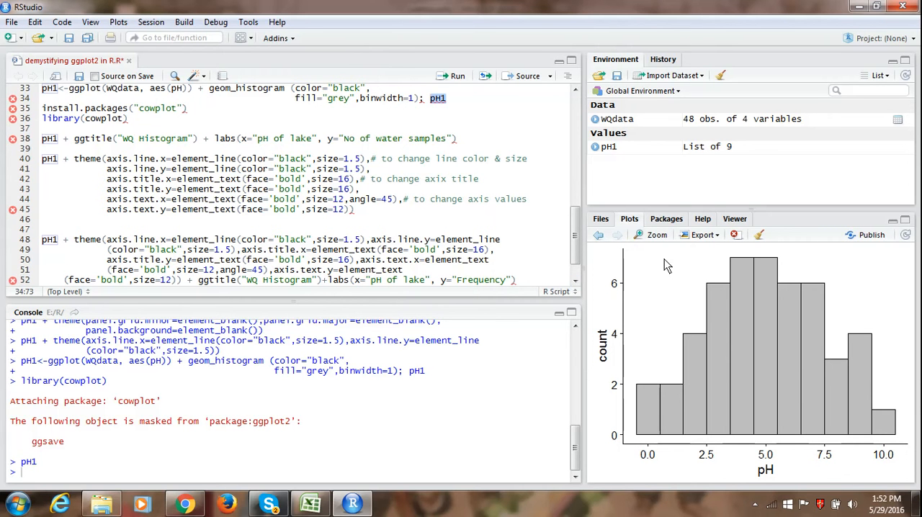
mouse_move(772, 340)
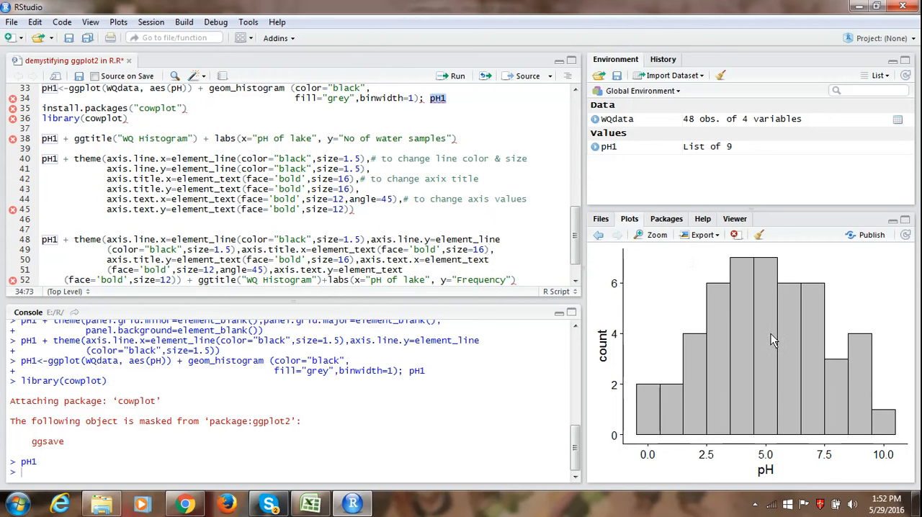
mouse_move(643, 435)
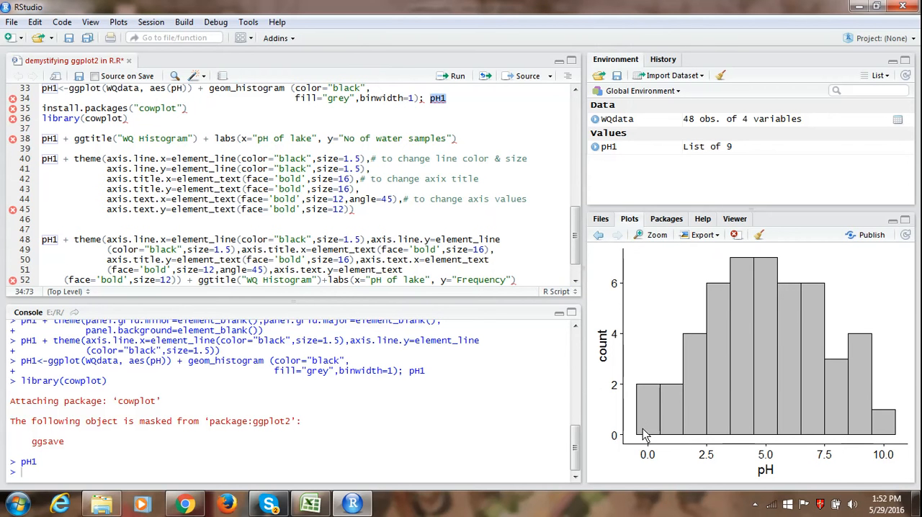
mouse_move(603, 363)
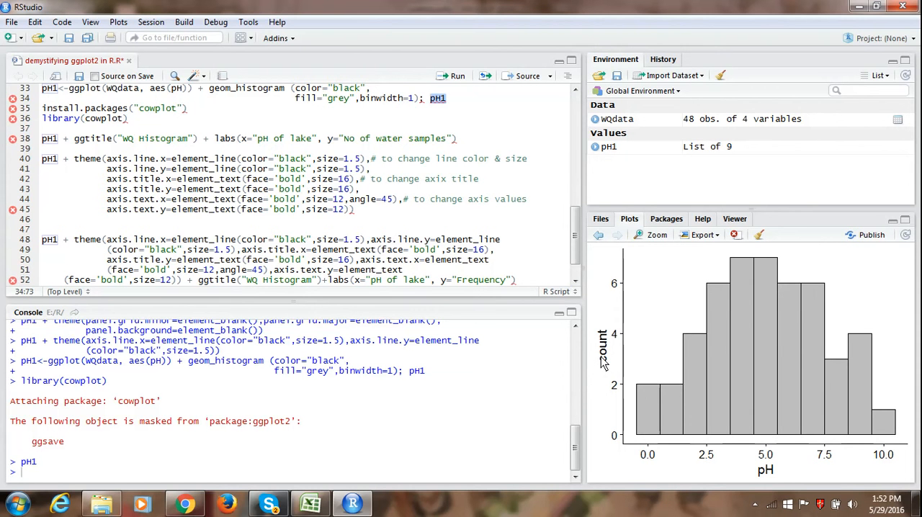
mouse_move(664, 458)
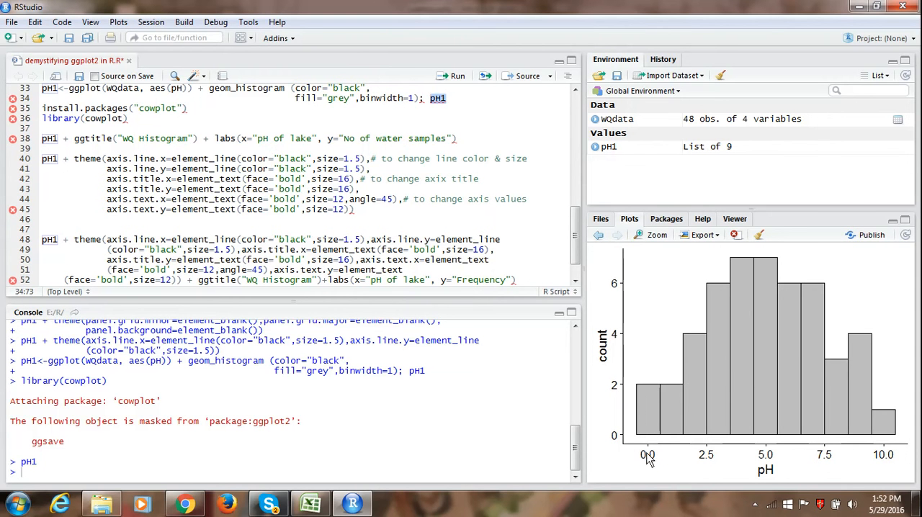
mouse_move(650, 462)
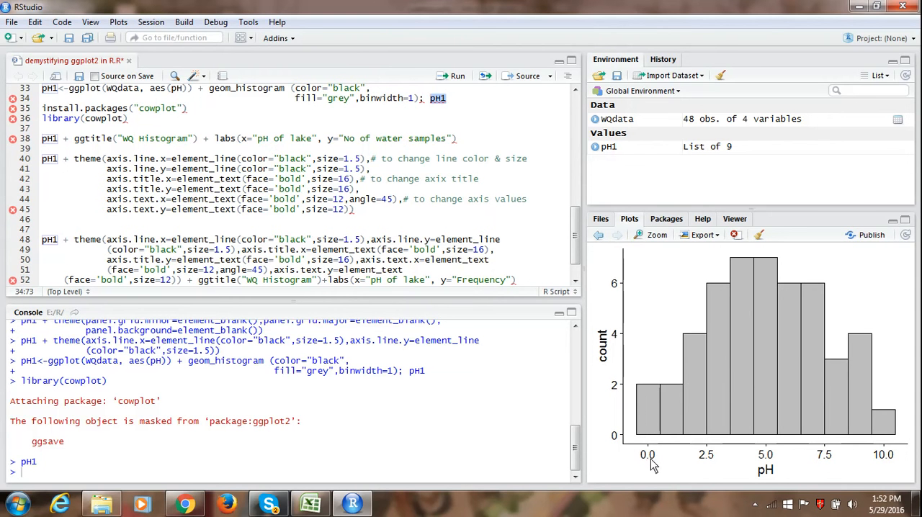
mouse_move(623, 360)
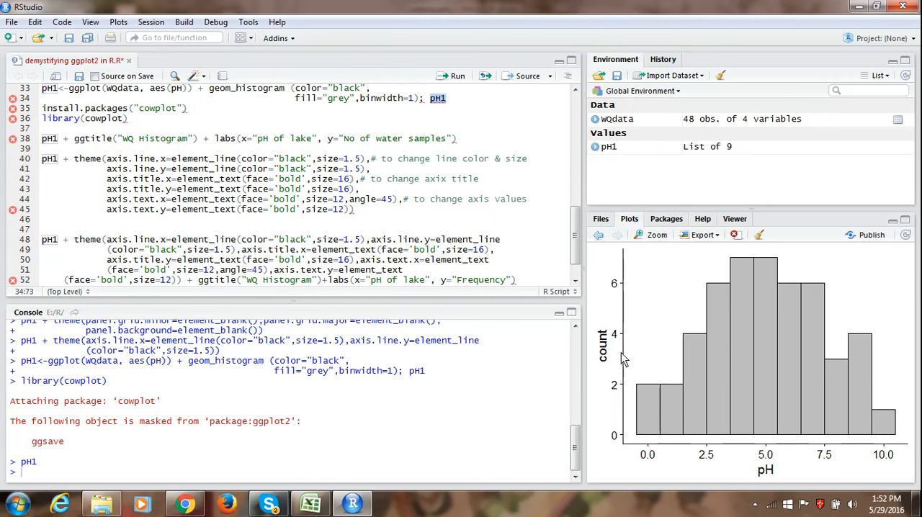
mouse_move(286, 269)
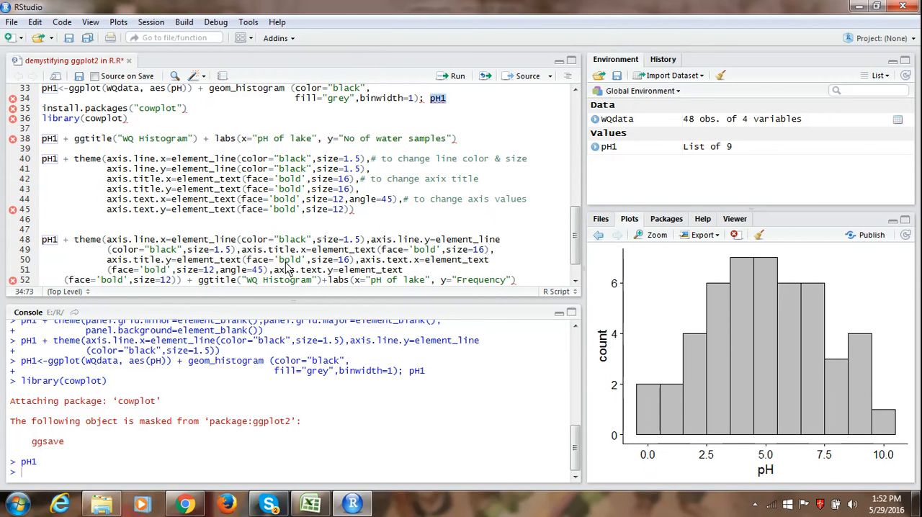
mouse_move(201, 190)
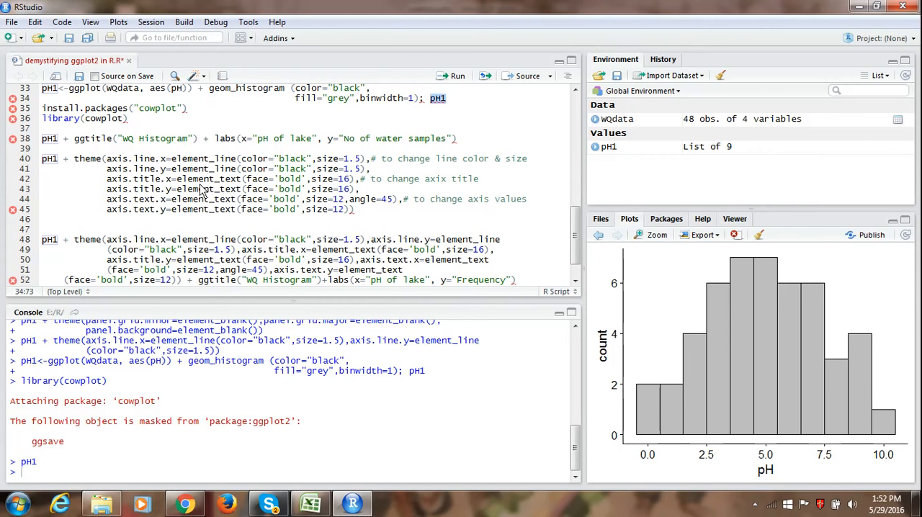
mouse_move(65, 146)
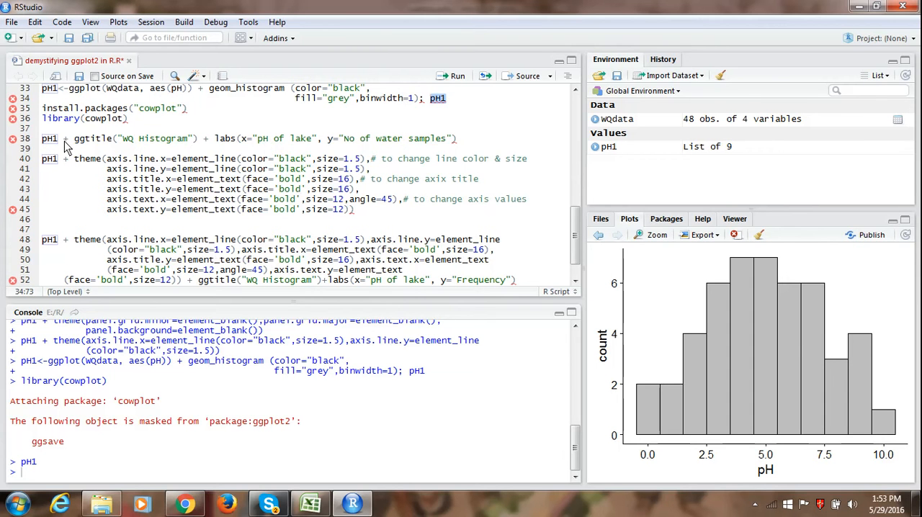
mouse_move(79, 143)
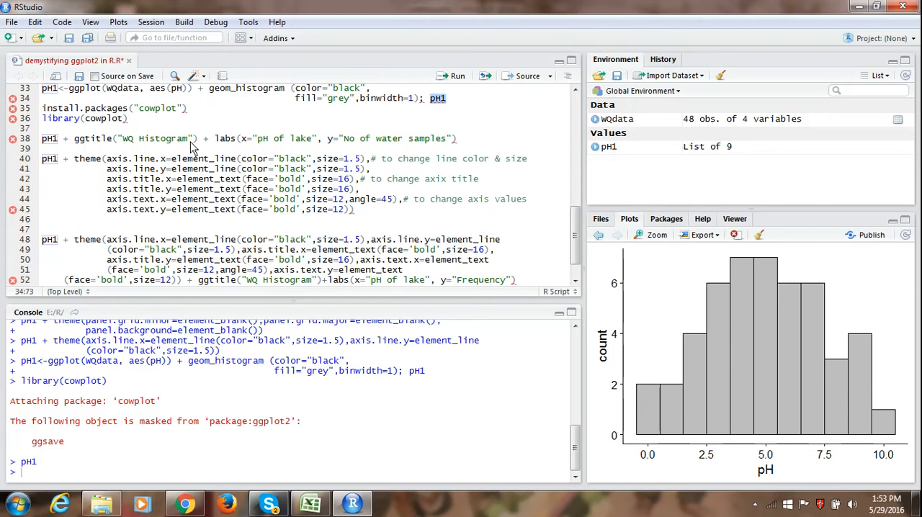
mouse_move(247, 142)
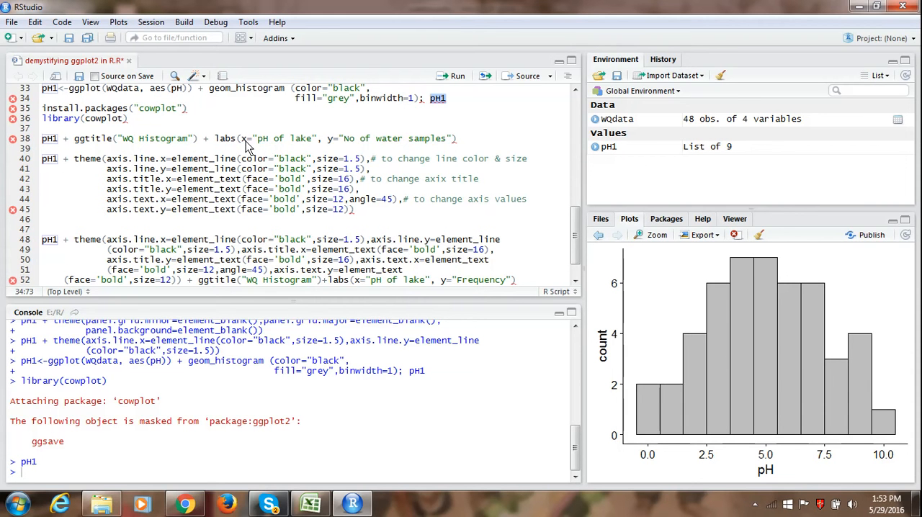
mouse_move(439, 142)
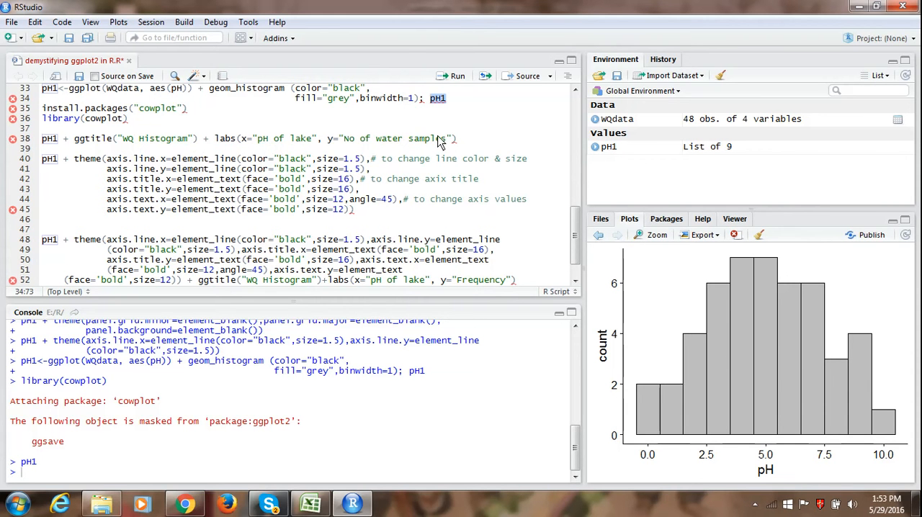
mouse_move(463, 139)
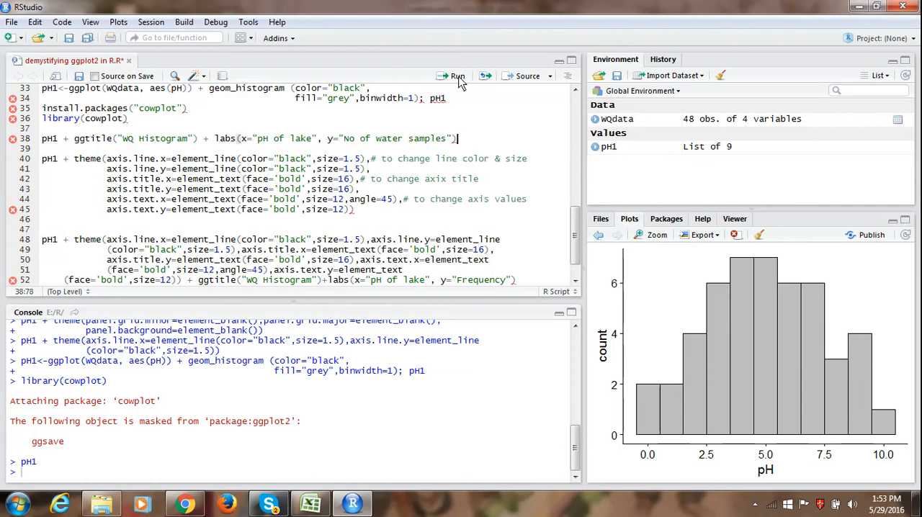
Step: Run line 38 to add title 'WQ Histogram' and axis labels 'pH of lake', 'No of water samples'
click(454, 76)
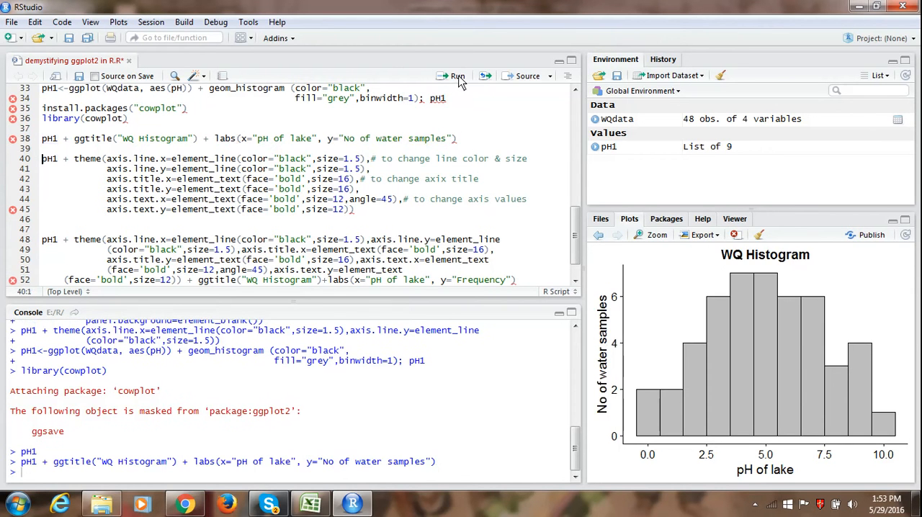
mouse_move(737, 454)
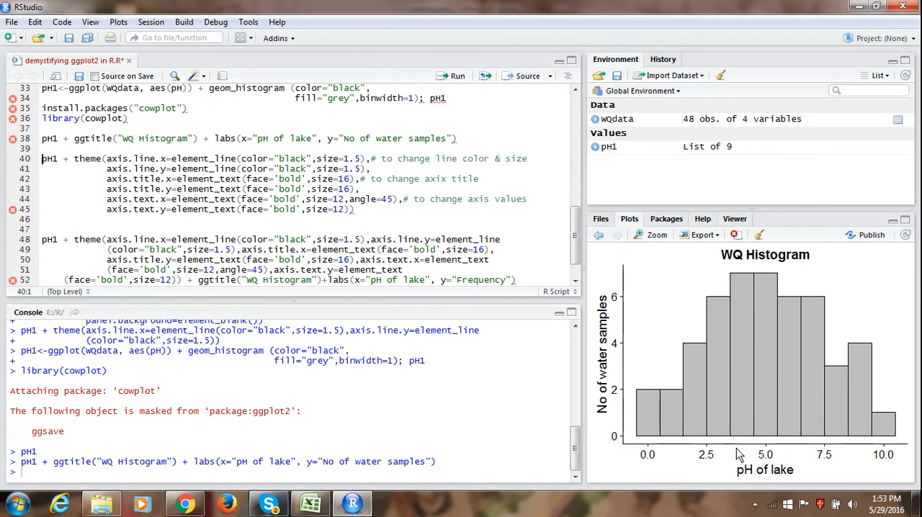
mouse_move(601, 381)
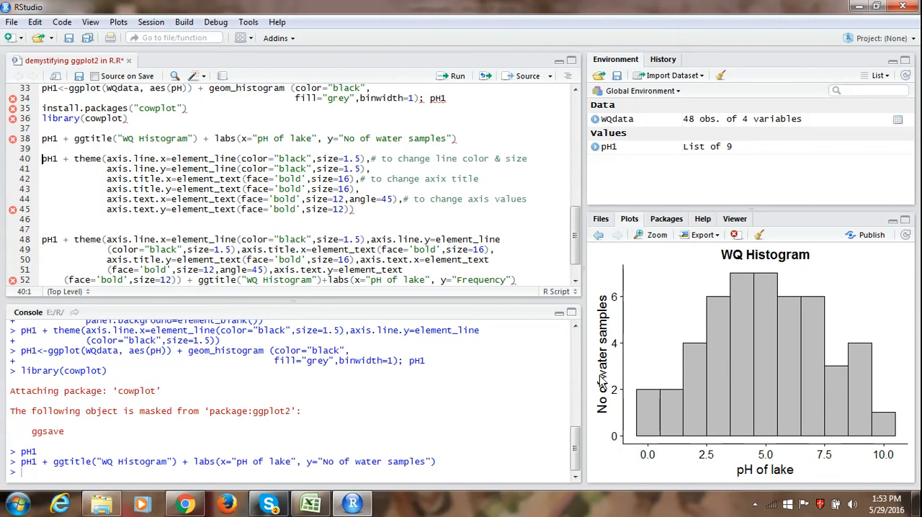
mouse_move(525, 338)
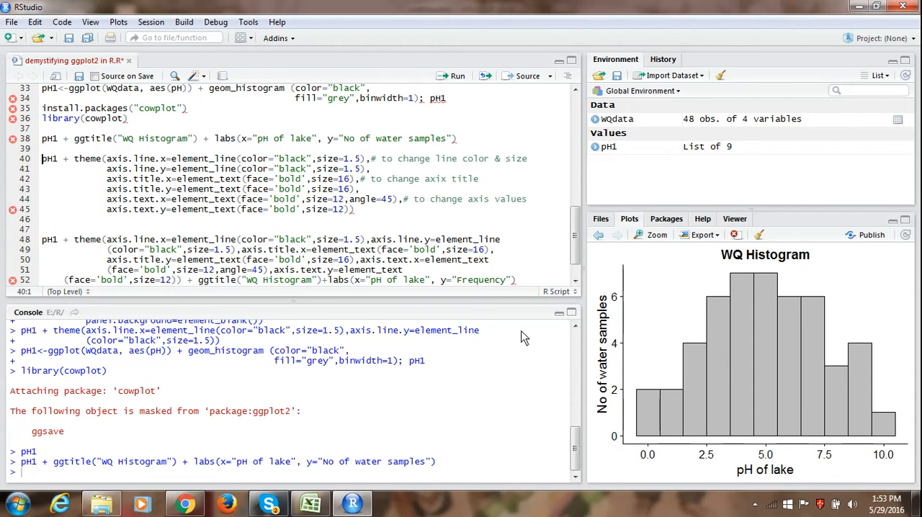
mouse_move(370, 188)
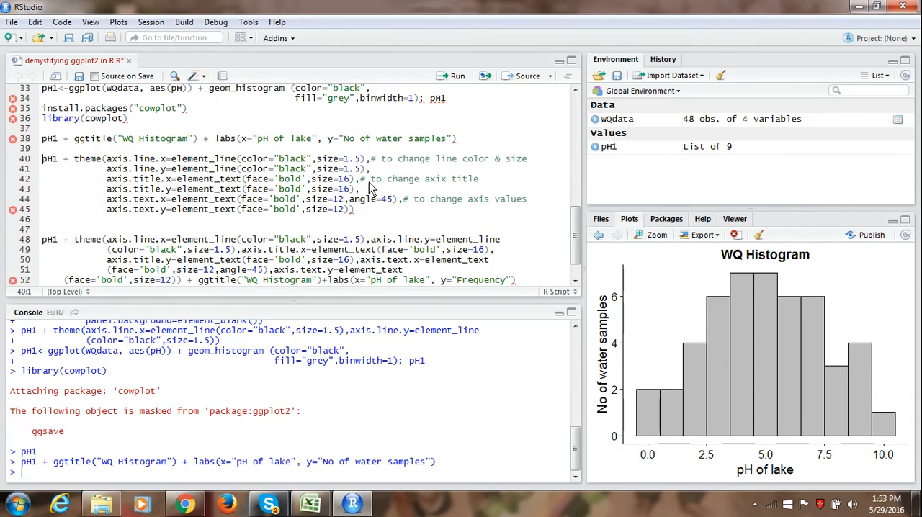
mouse_move(454, 173)
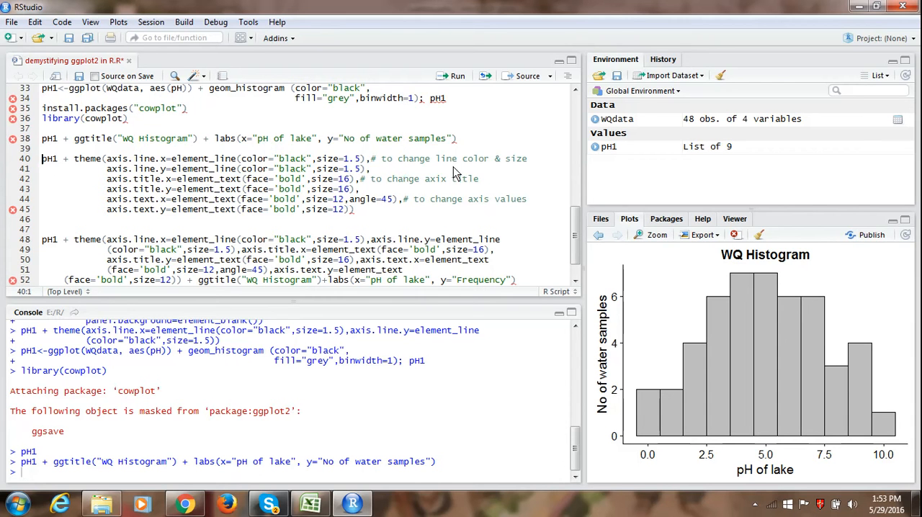
mouse_move(336, 178)
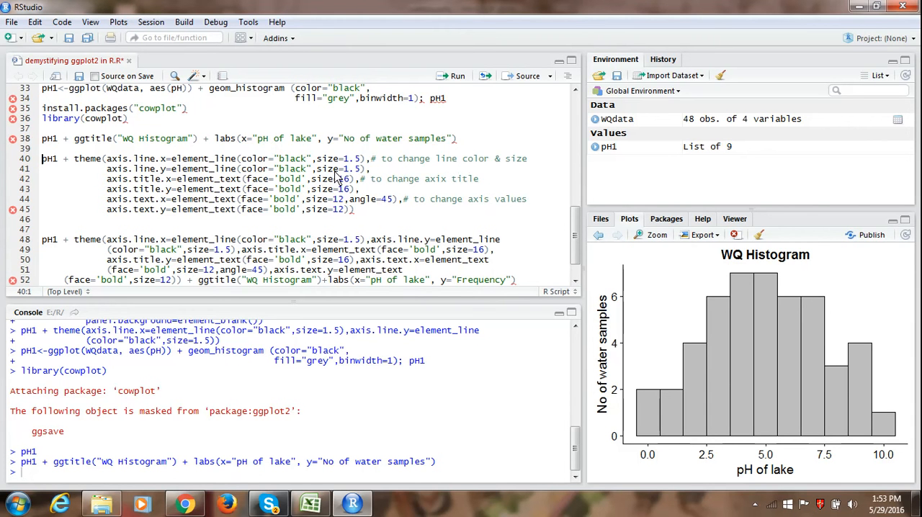
mouse_move(426, 192)
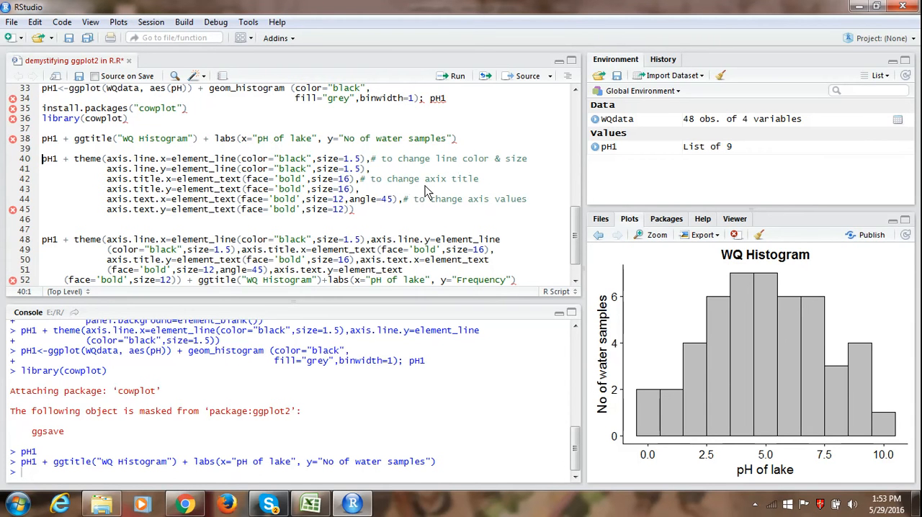
mouse_move(438, 188)
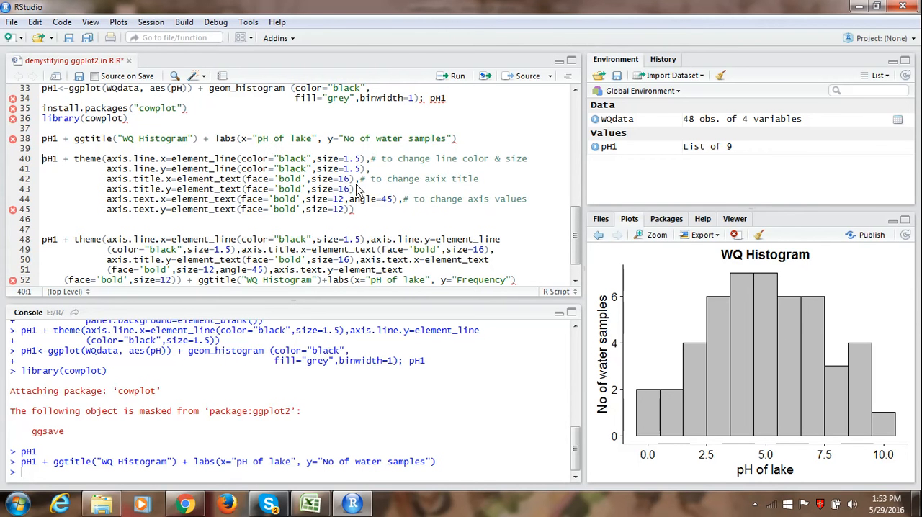
mouse_move(339, 199)
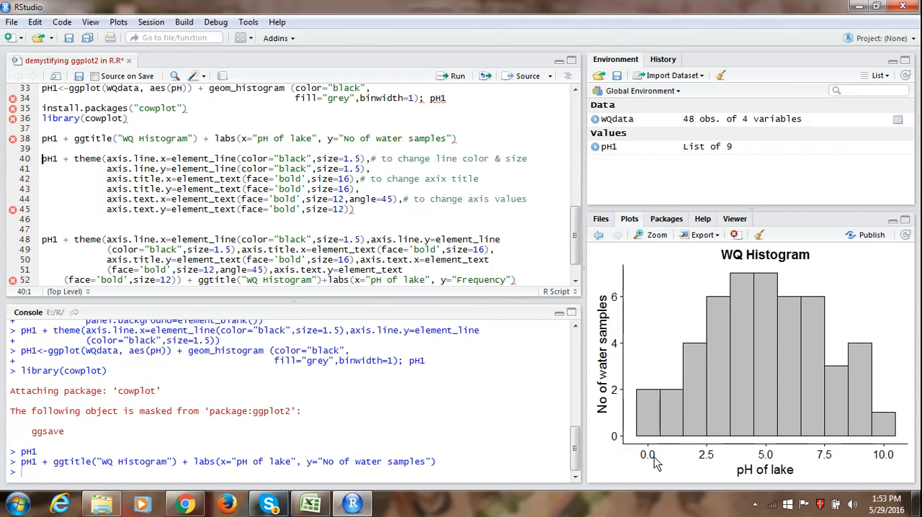
mouse_move(782, 463)
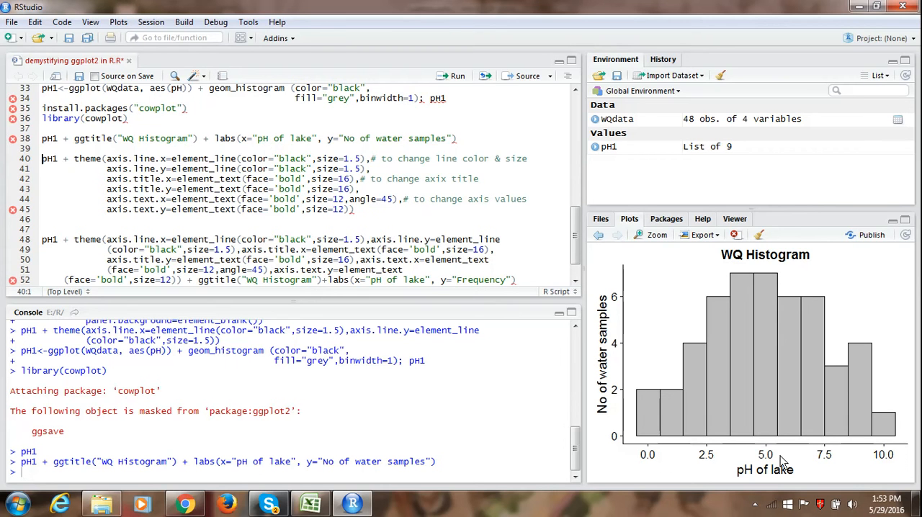
mouse_move(360, 208)
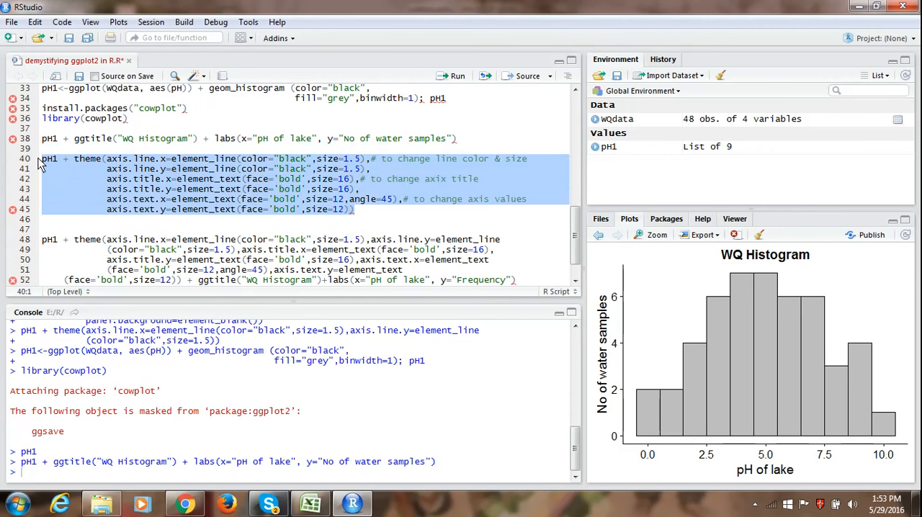
mouse_move(176, 209)
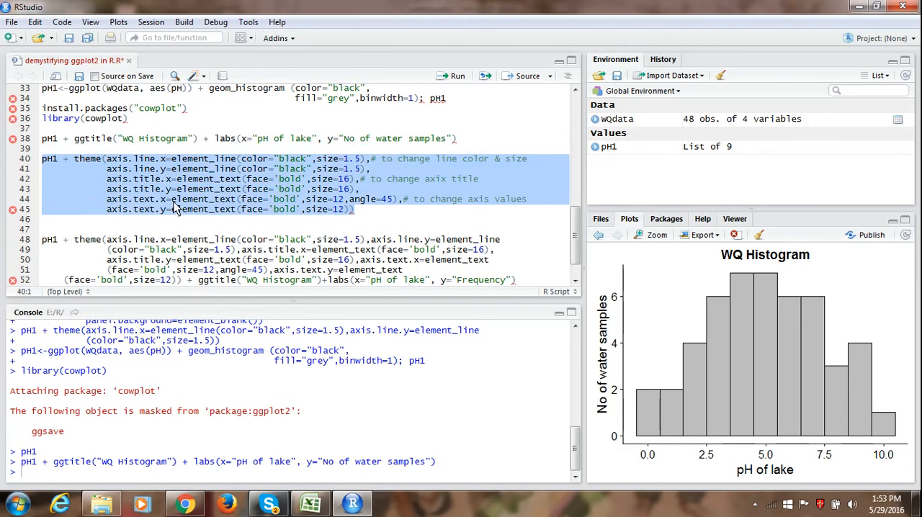
mouse_move(368, 221)
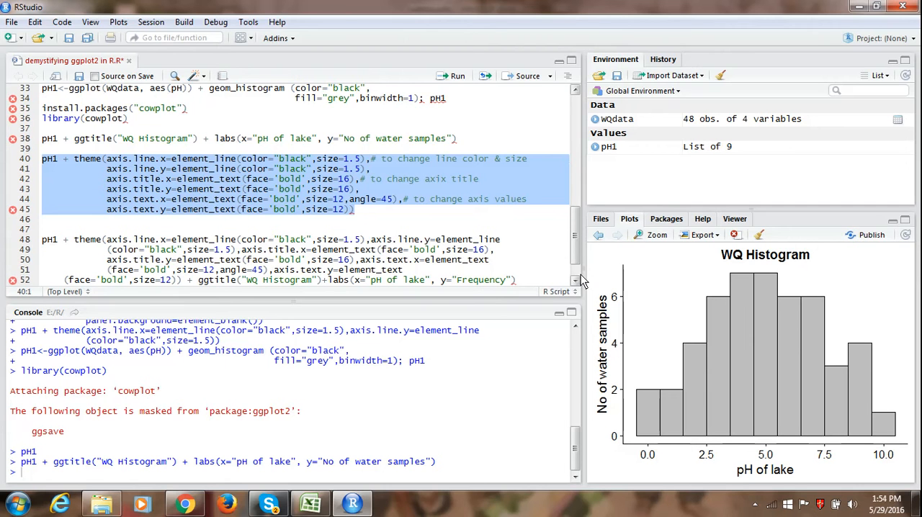
mouse_move(126, 144)
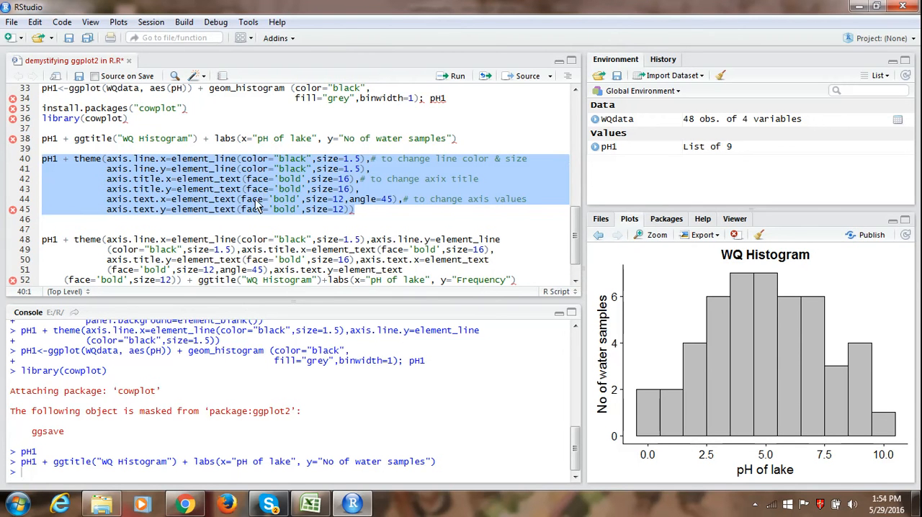
mouse_move(316, 213)
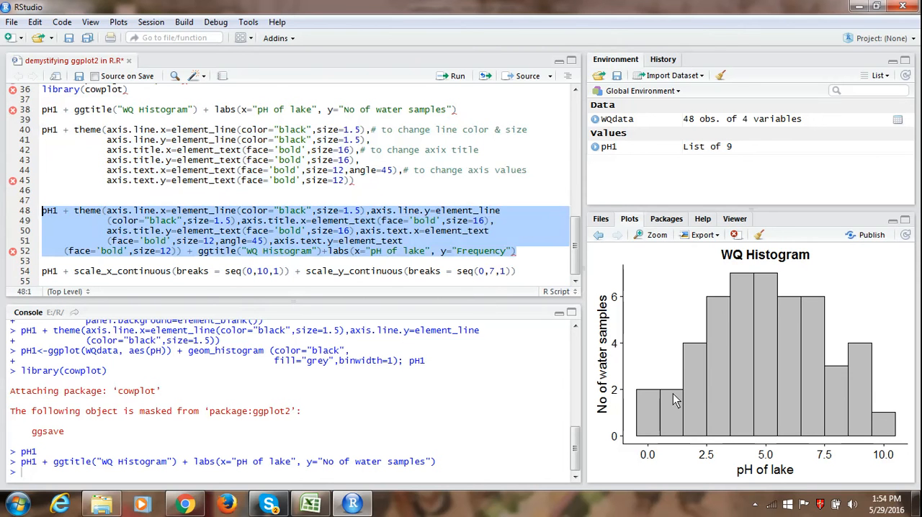
mouse_move(639, 463)
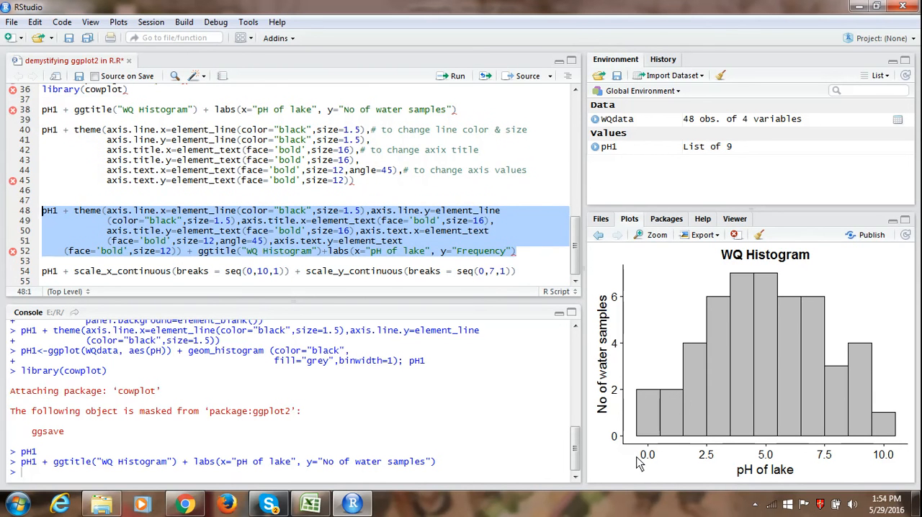
mouse_move(601, 450)
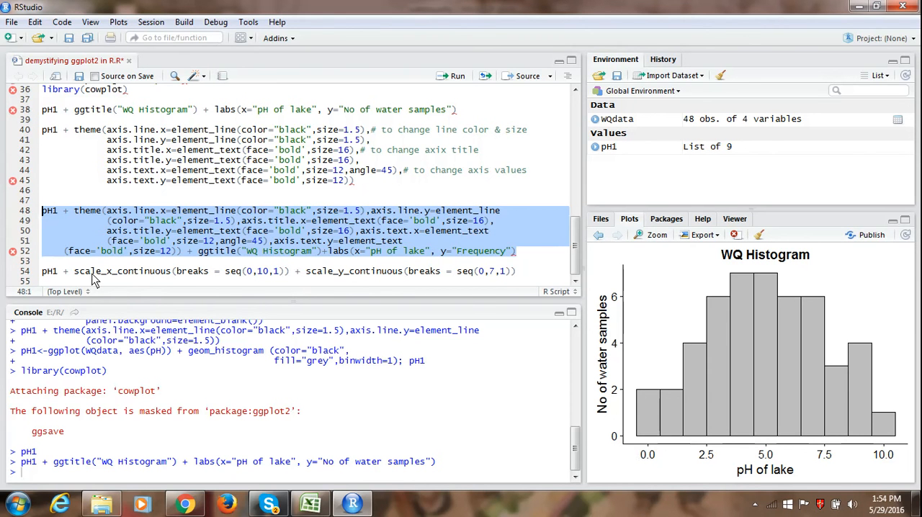
mouse_move(130, 281)
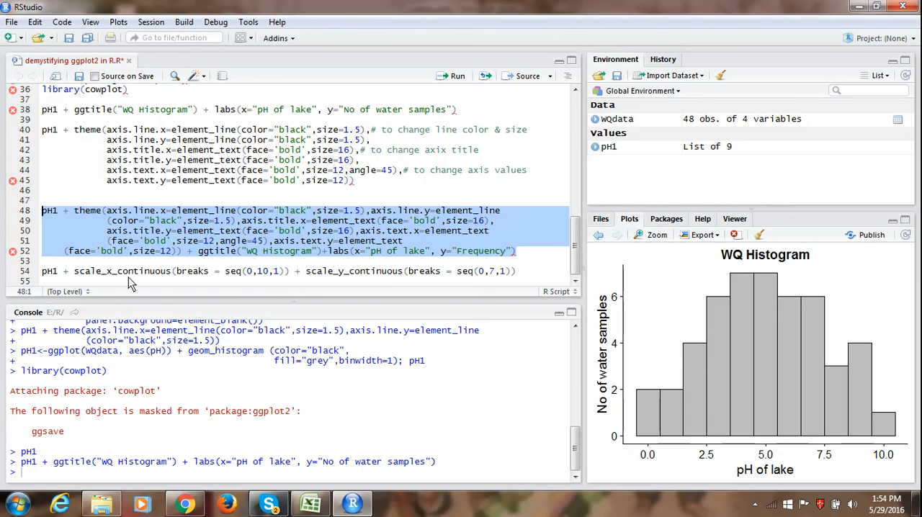
mouse_move(184, 279)
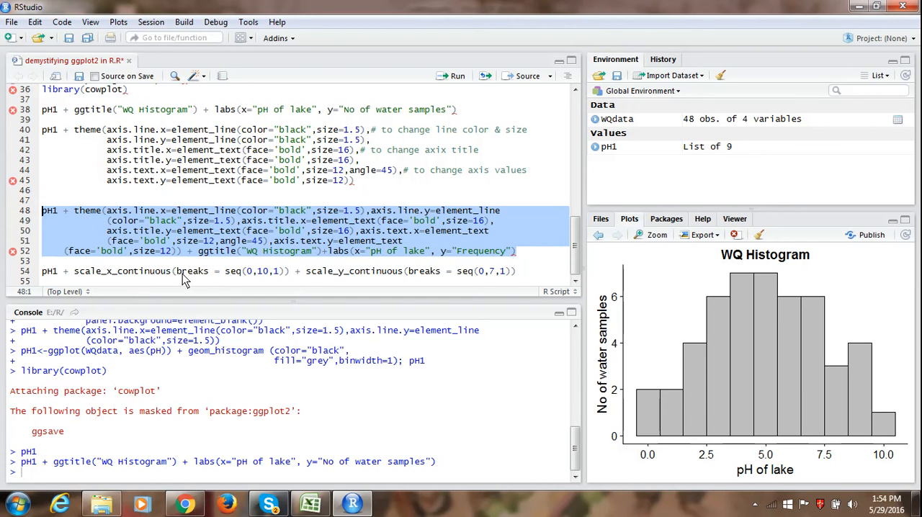
mouse_move(246, 279)
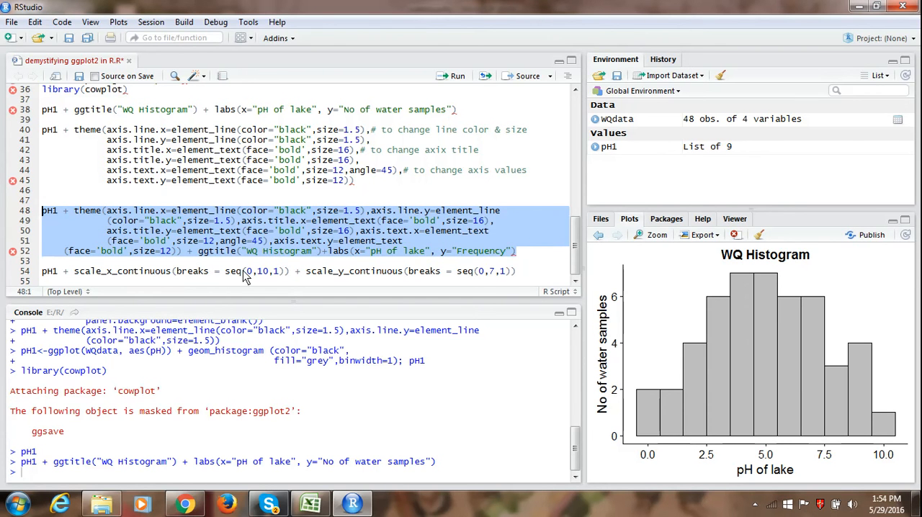
mouse_move(247, 280)
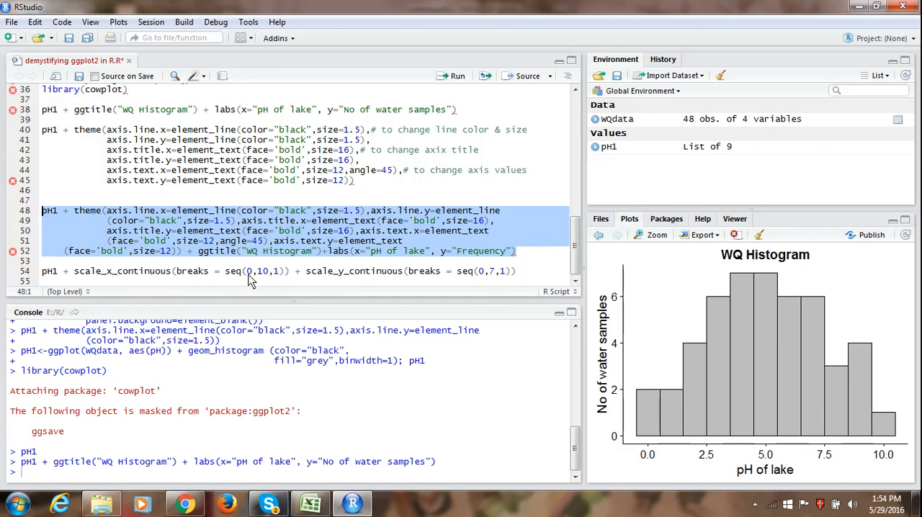
mouse_move(267, 280)
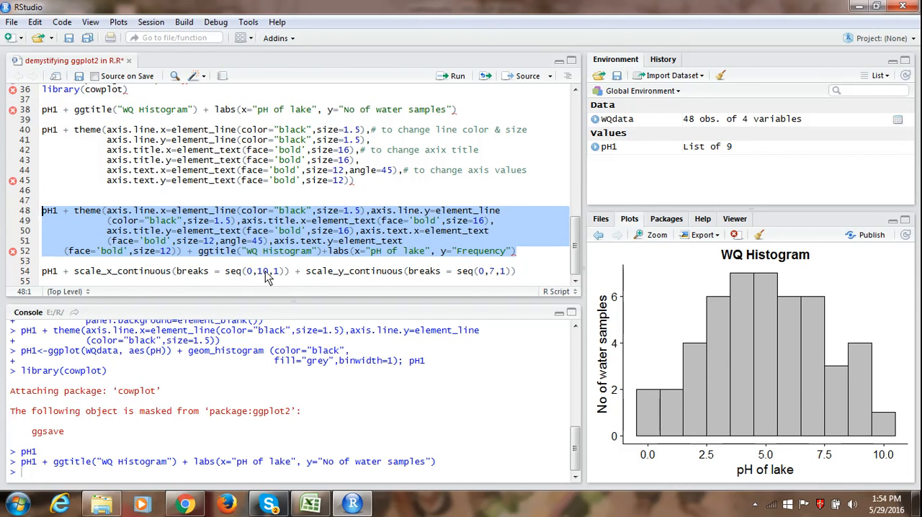
mouse_move(277, 281)
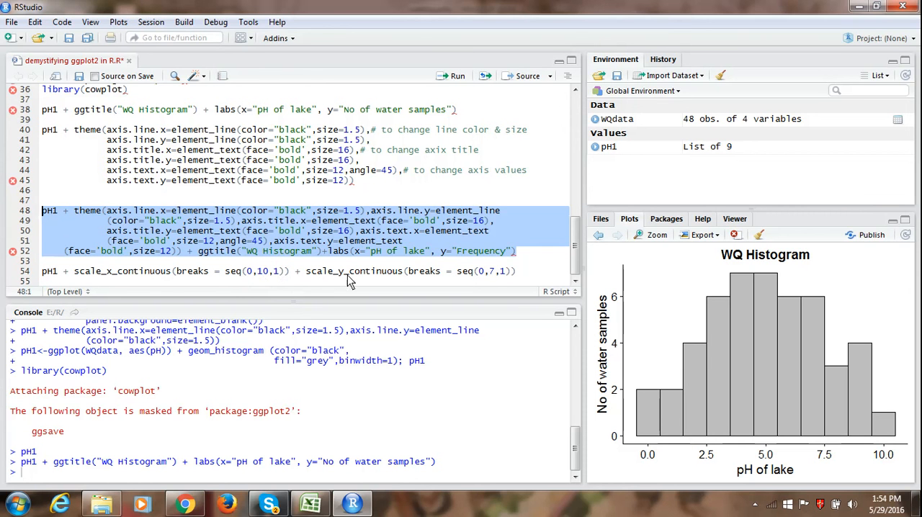
mouse_move(461, 274)
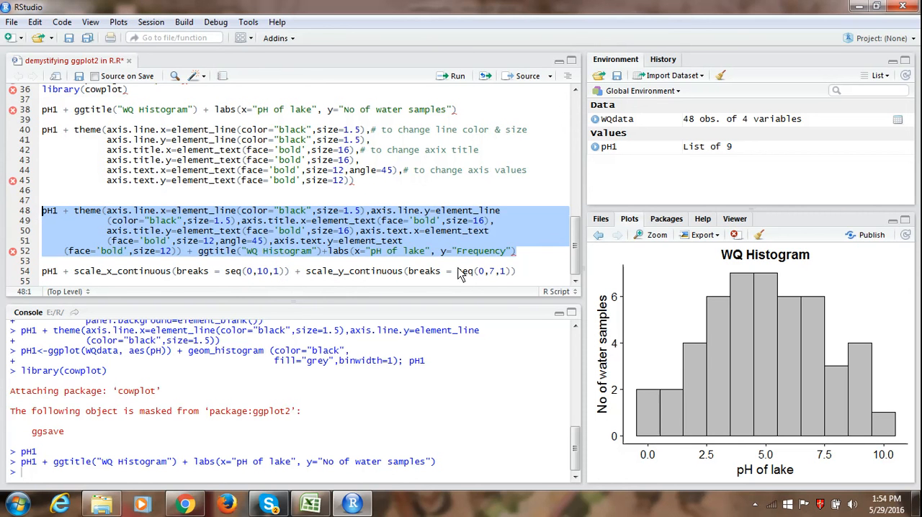